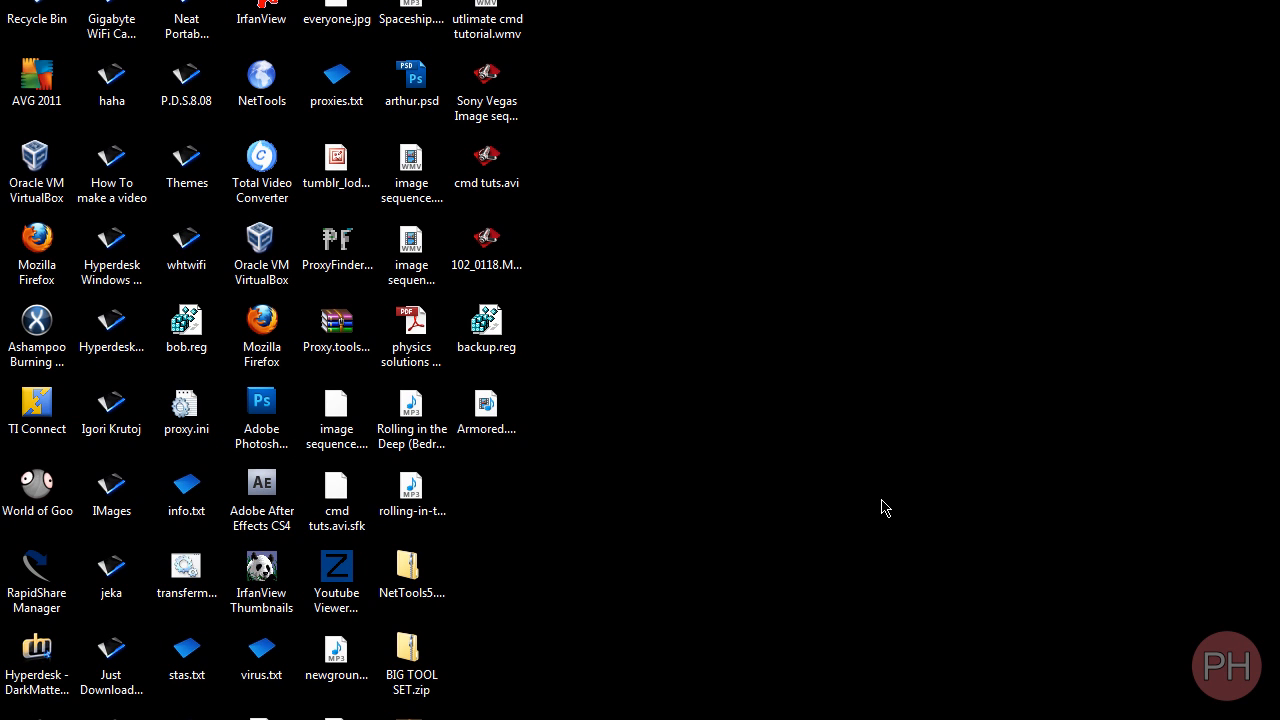
{"action": "mouse_move", "coordinate": [588, 452]}
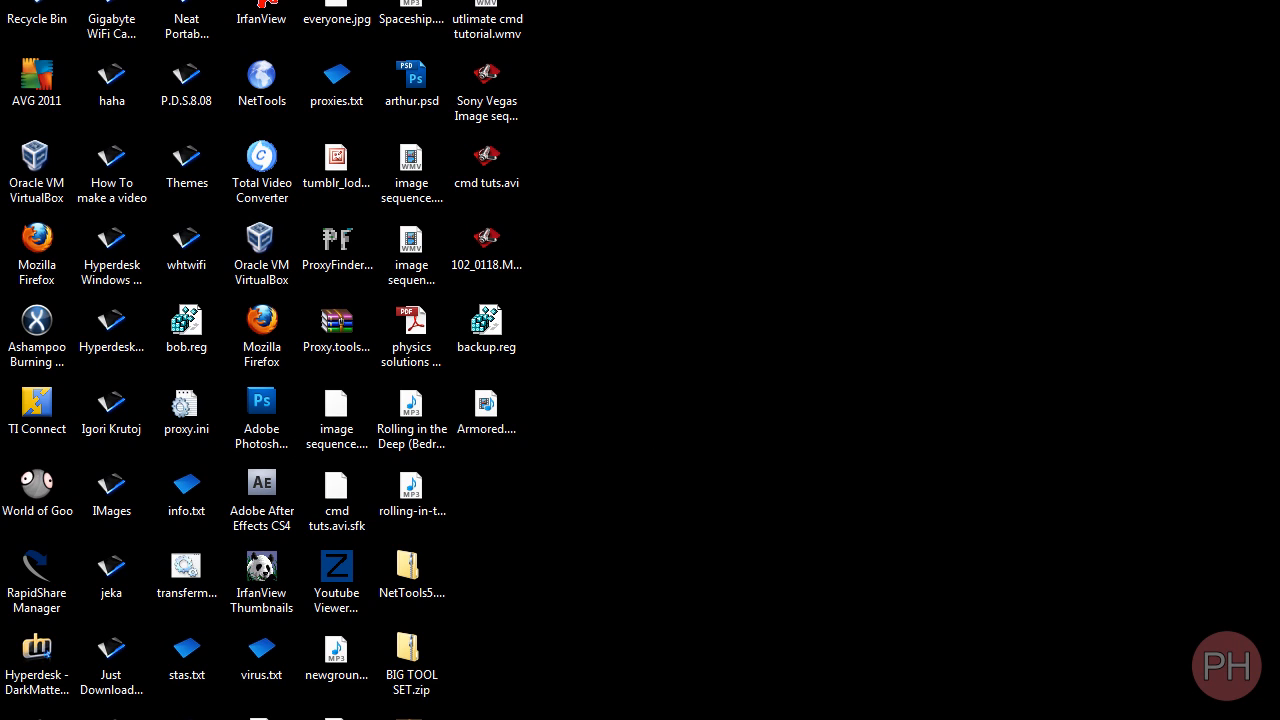
{"action": "mouse_move", "coordinate": [1216, 48]}
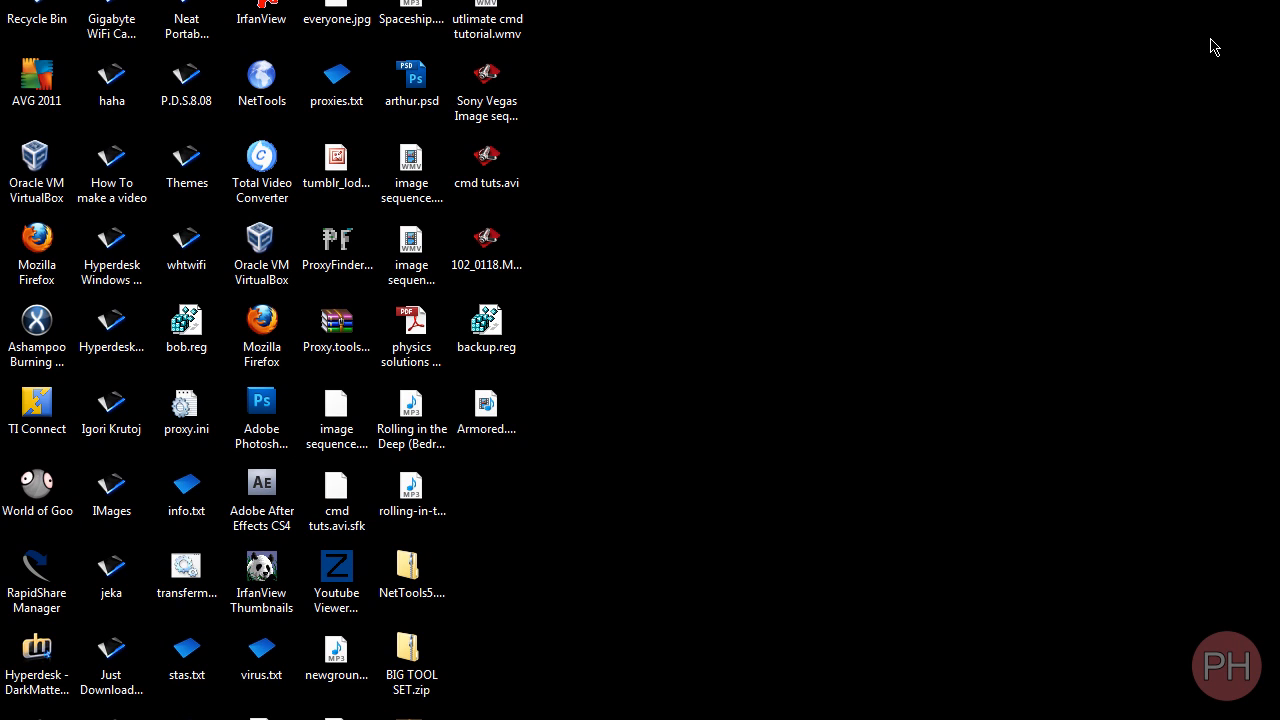
{"action": "mouse_move", "coordinate": [780, 134]}
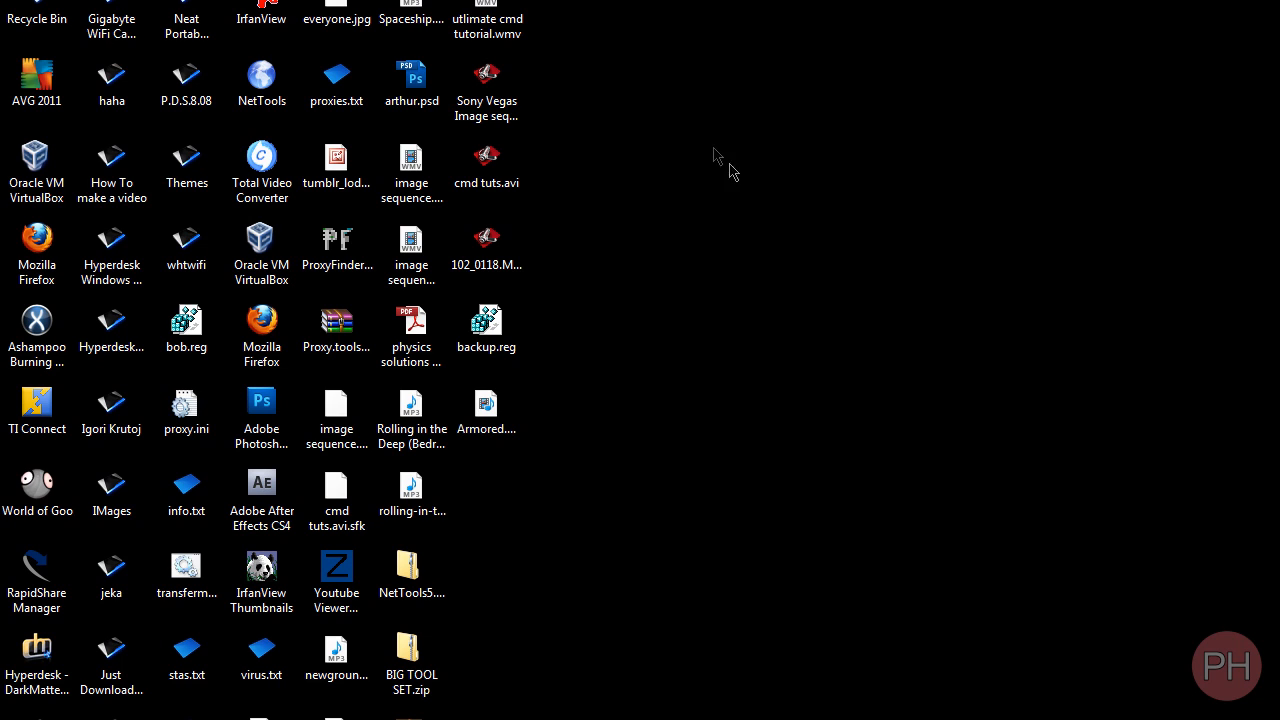
{"action": "mouse_move", "coordinate": [280, 716]}
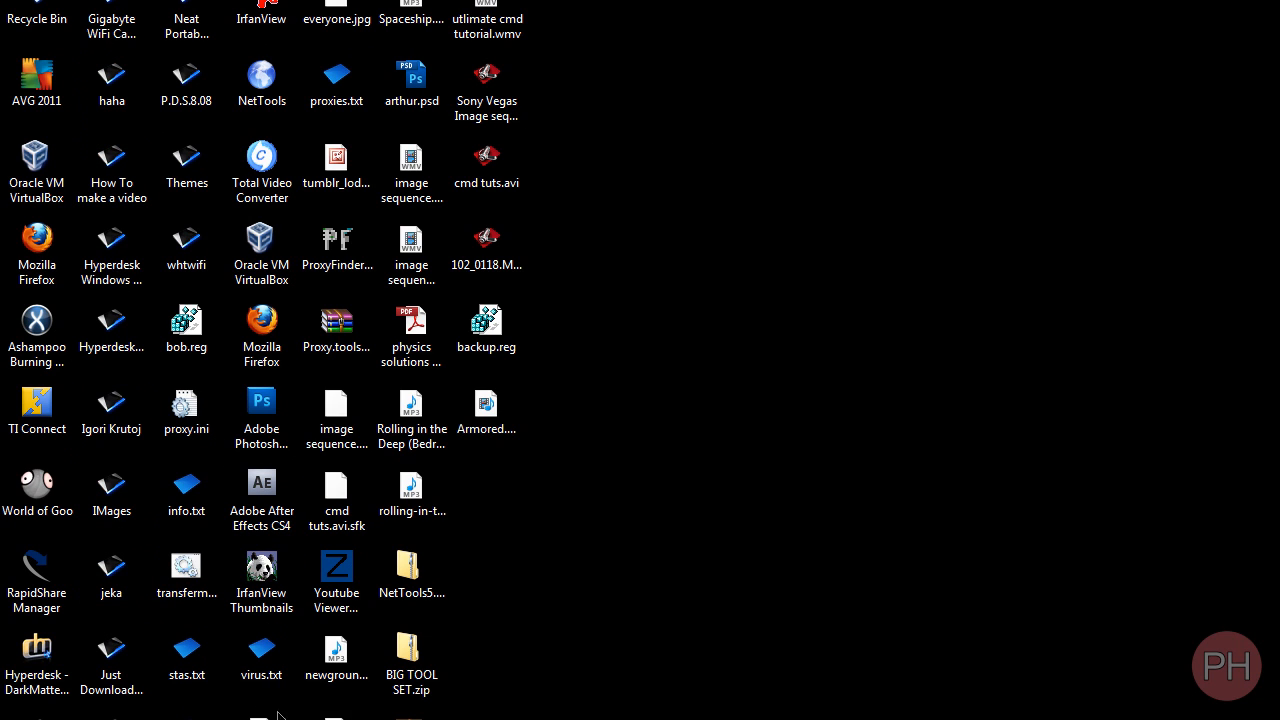
Dismiss the desktop menu and return focus to the Notepad note.
{"action": "left_click", "coordinate": [486, 410]}
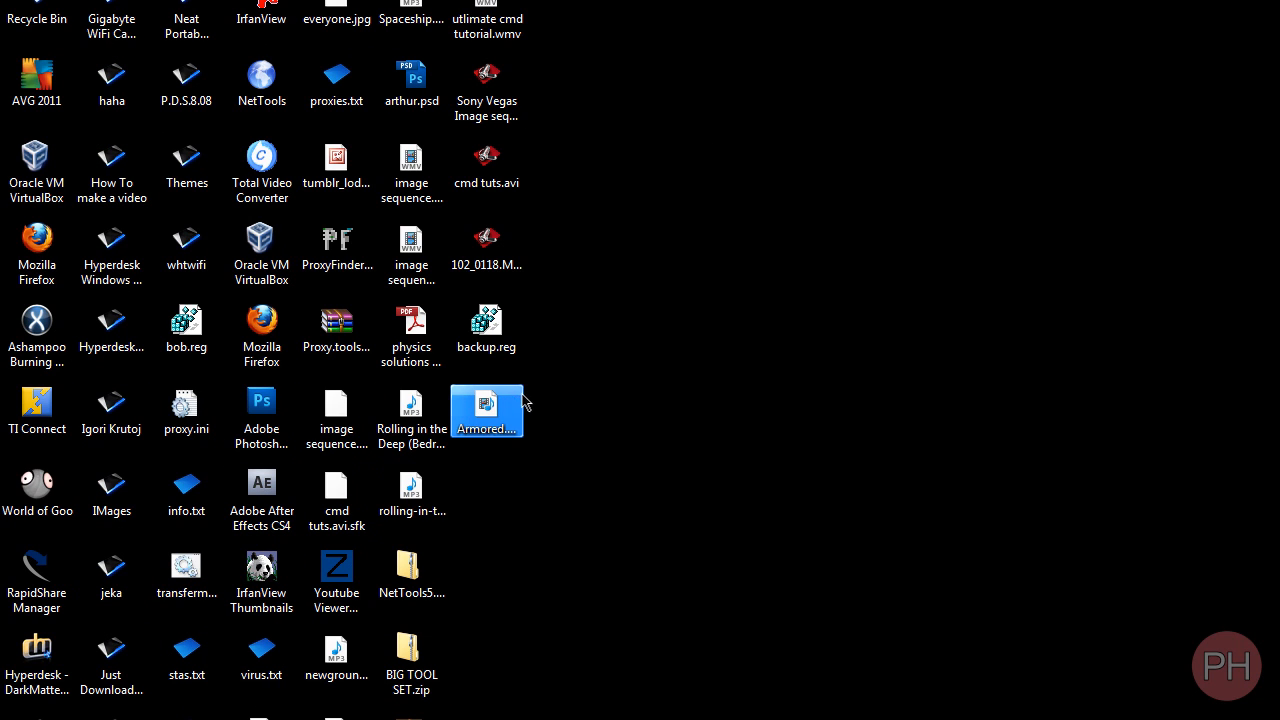
{"action": "left_click", "coordinate": [564, 394]}
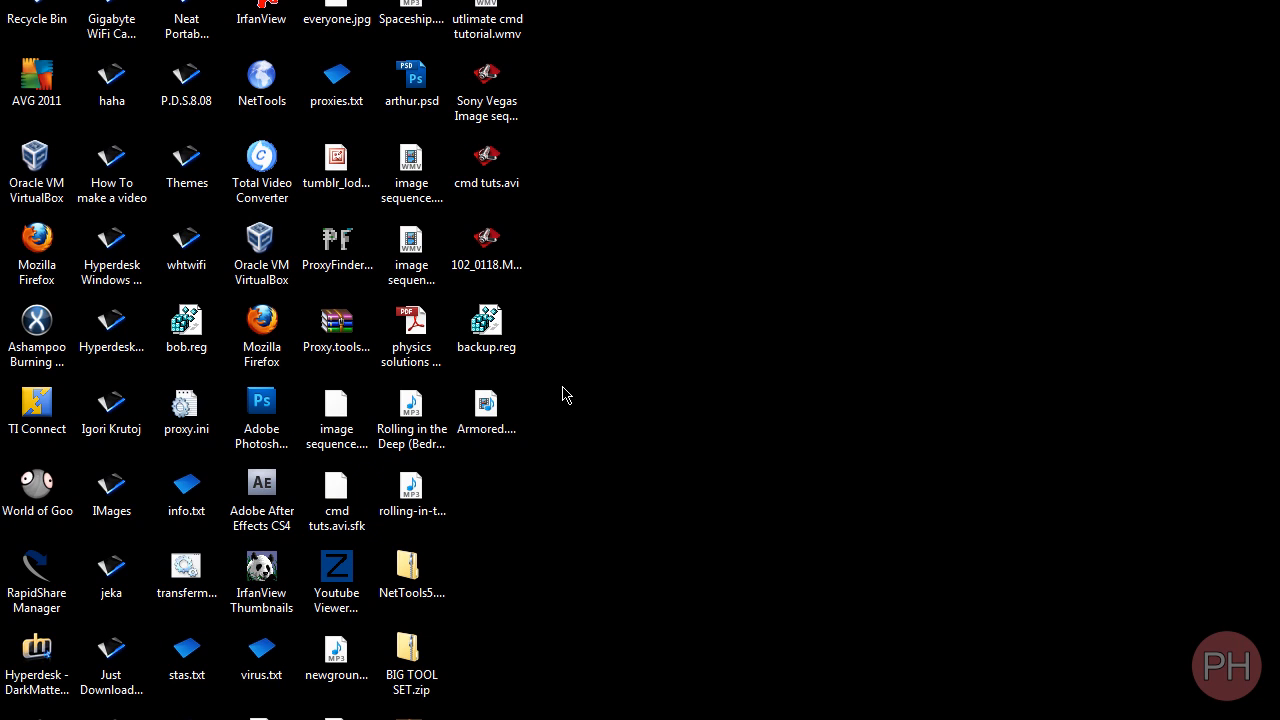
{"action": "mouse_move", "coordinate": [572, 490]}
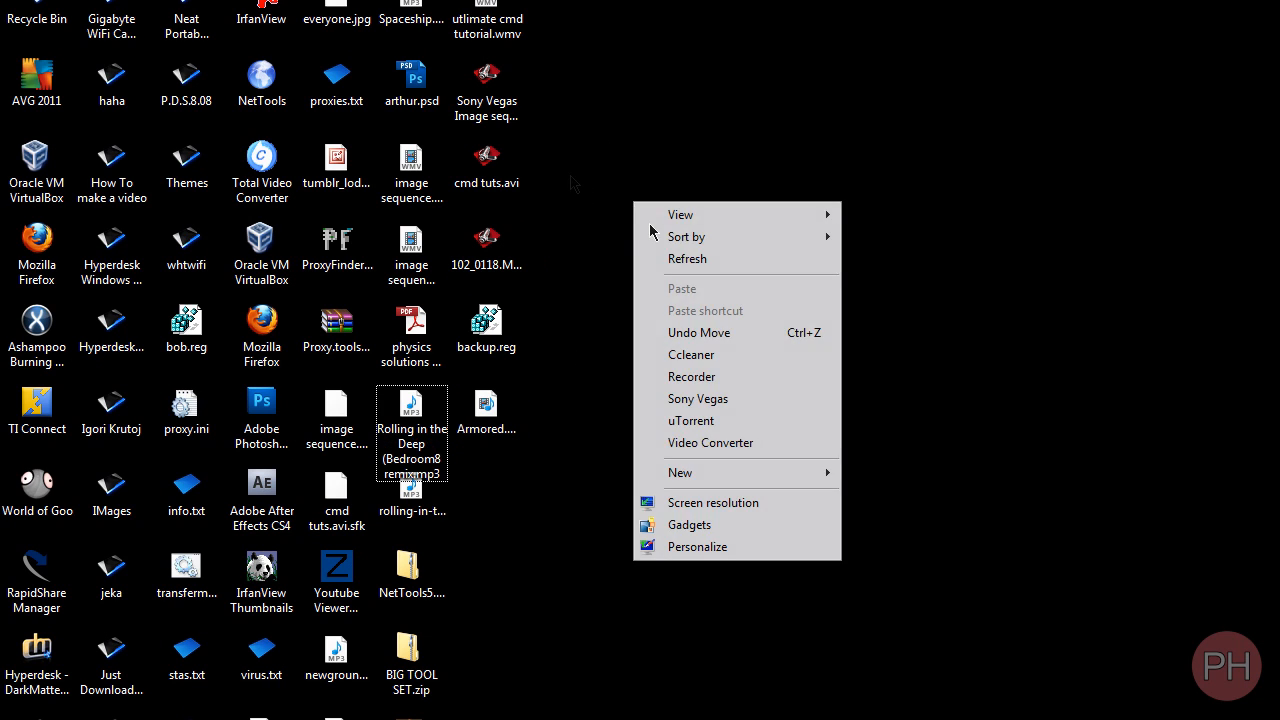
{"action": "left_click", "coordinate": [678, 88]}
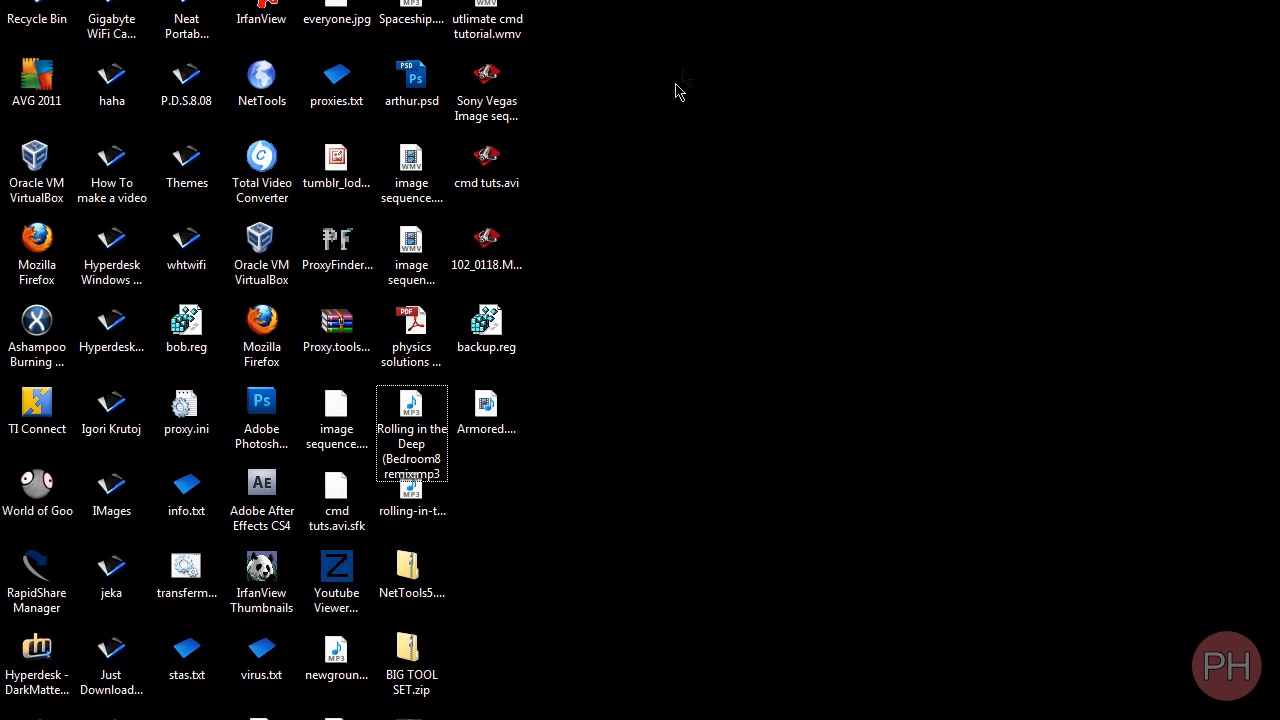
{"action": "mouse_move", "coordinate": [552, 330]}
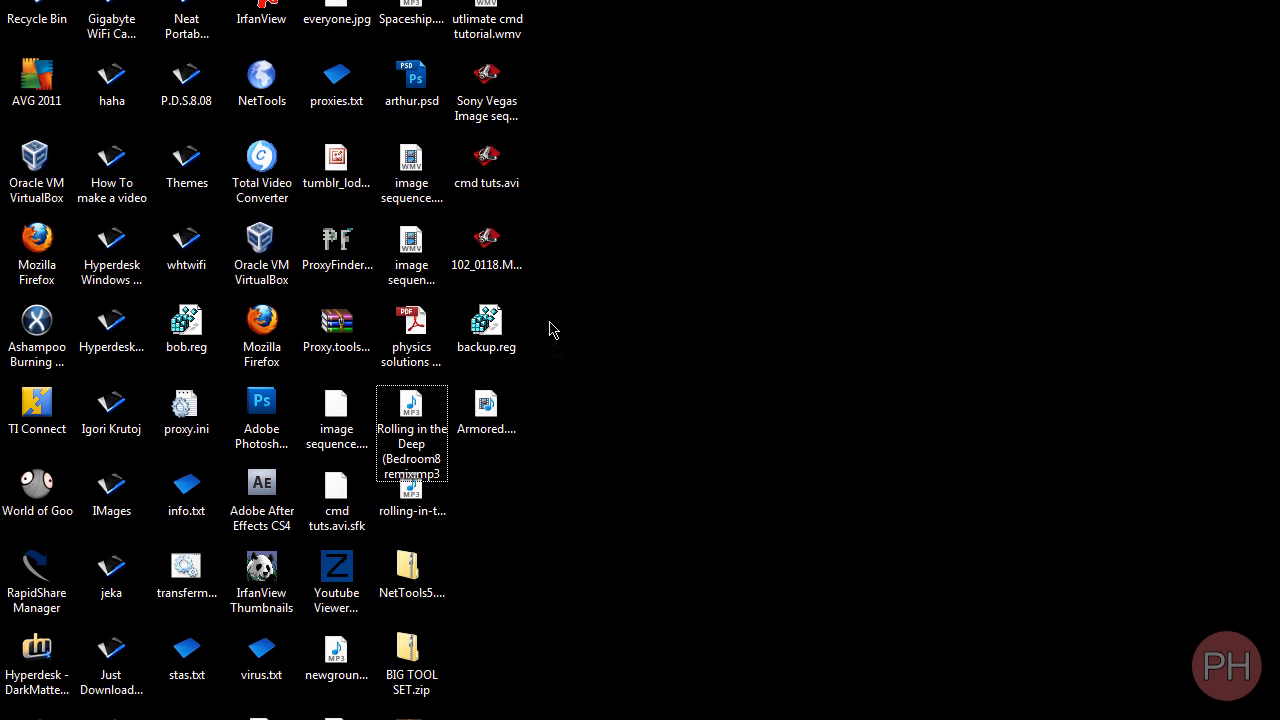
{"action": "mouse_move", "coordinate": [624, 464]}
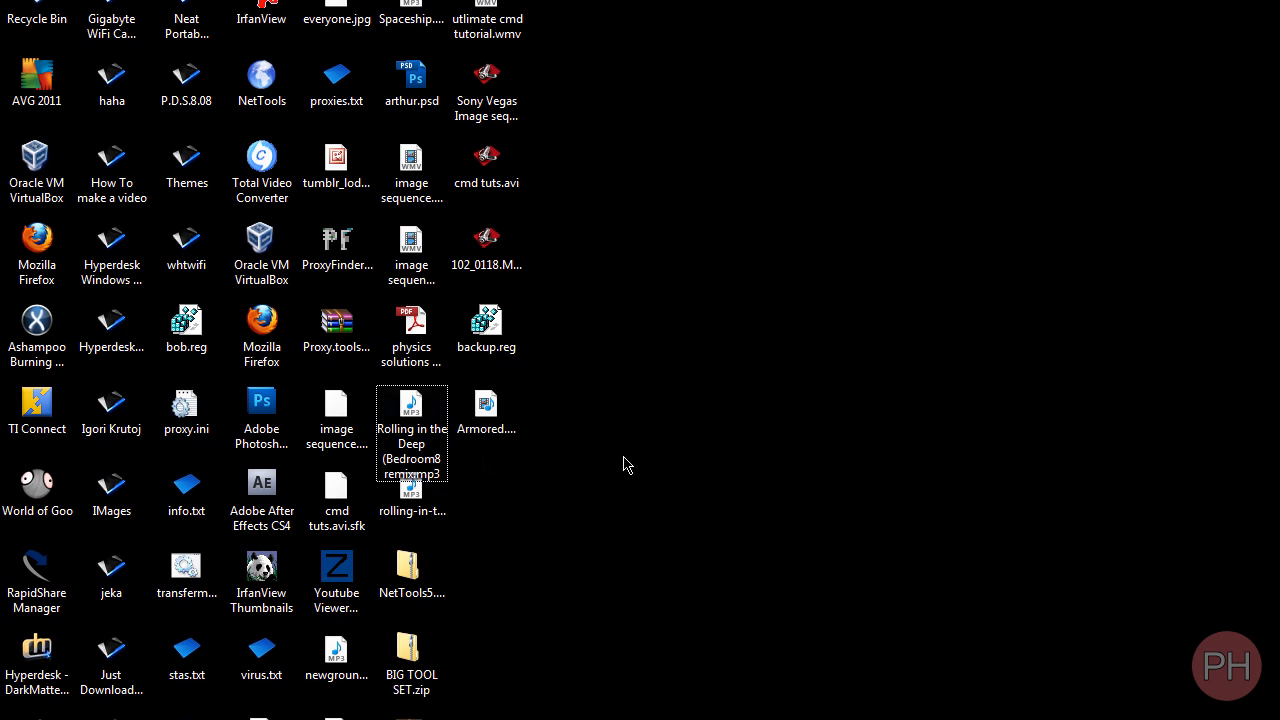
{"action": "mouse_move", "coordinate": [1040, 308]}
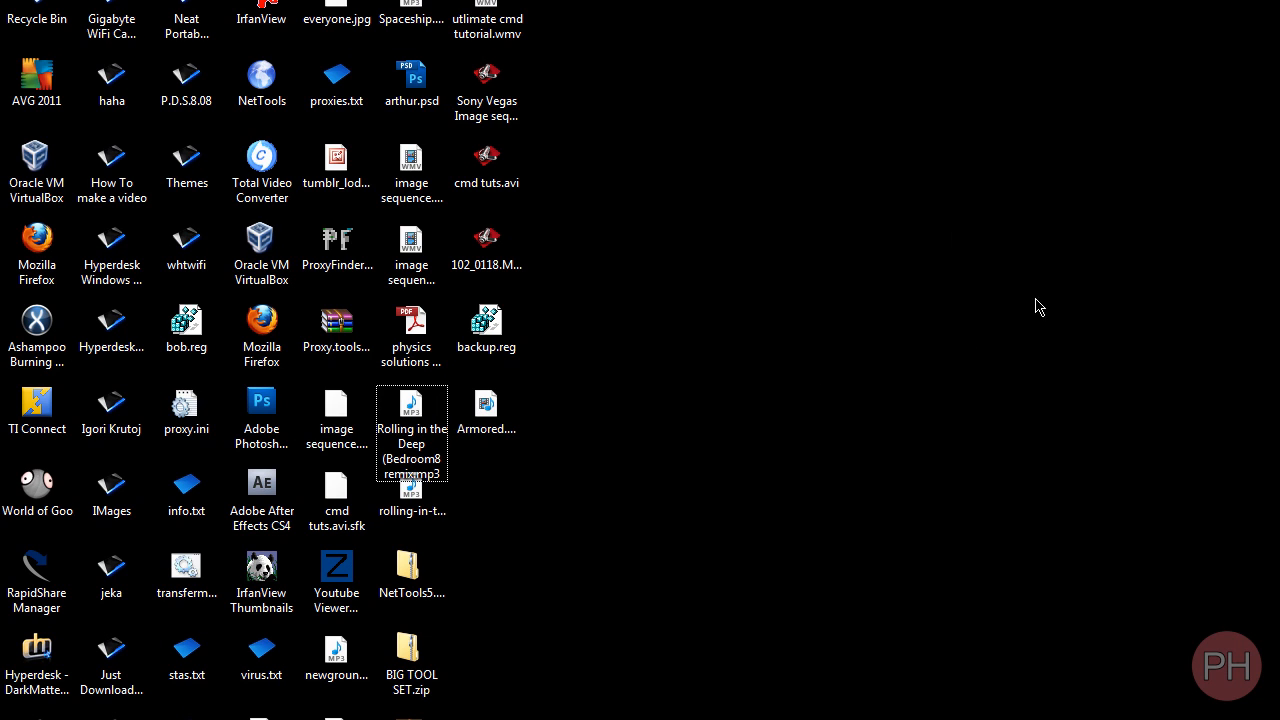
{"action": "left_click", "coordinate": [336, 244]}
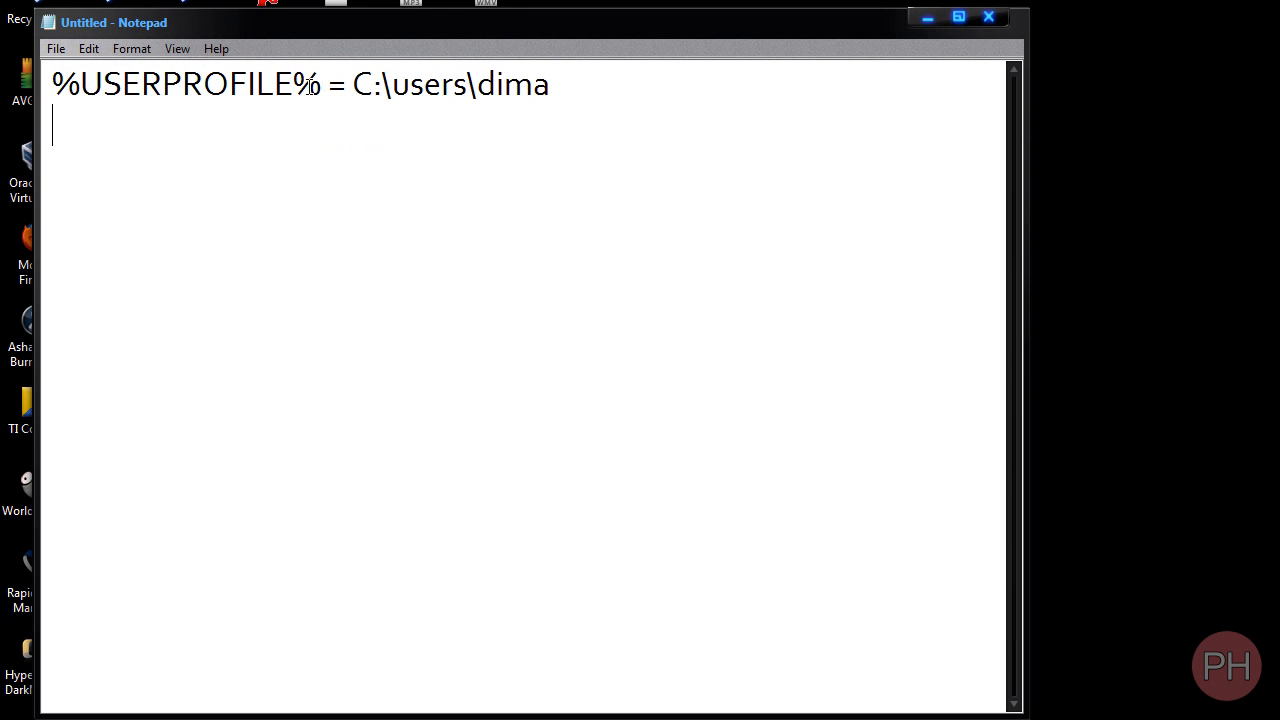
Highlight the drive and user-folder parts of the %USERPROFILE% path line.
{"action": "double_click", "coordinate": [364, 84]}
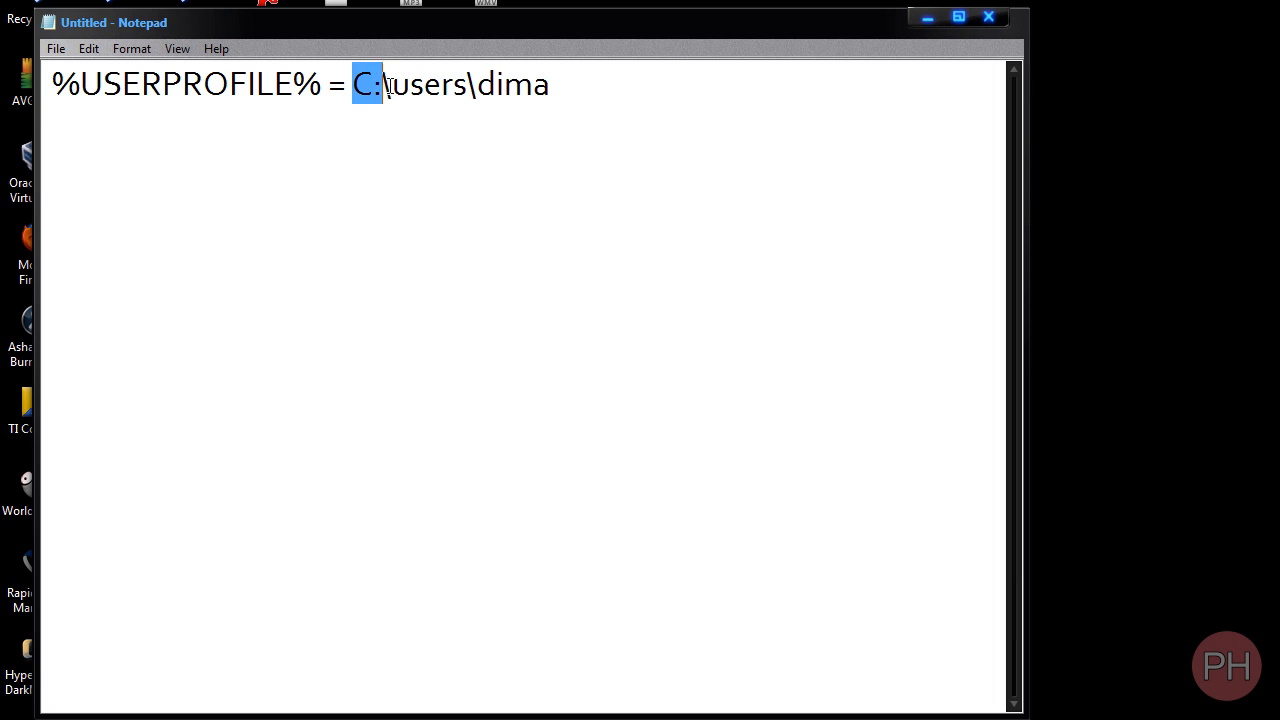
{"action": "double_click", "coordinate": [512, 84]}
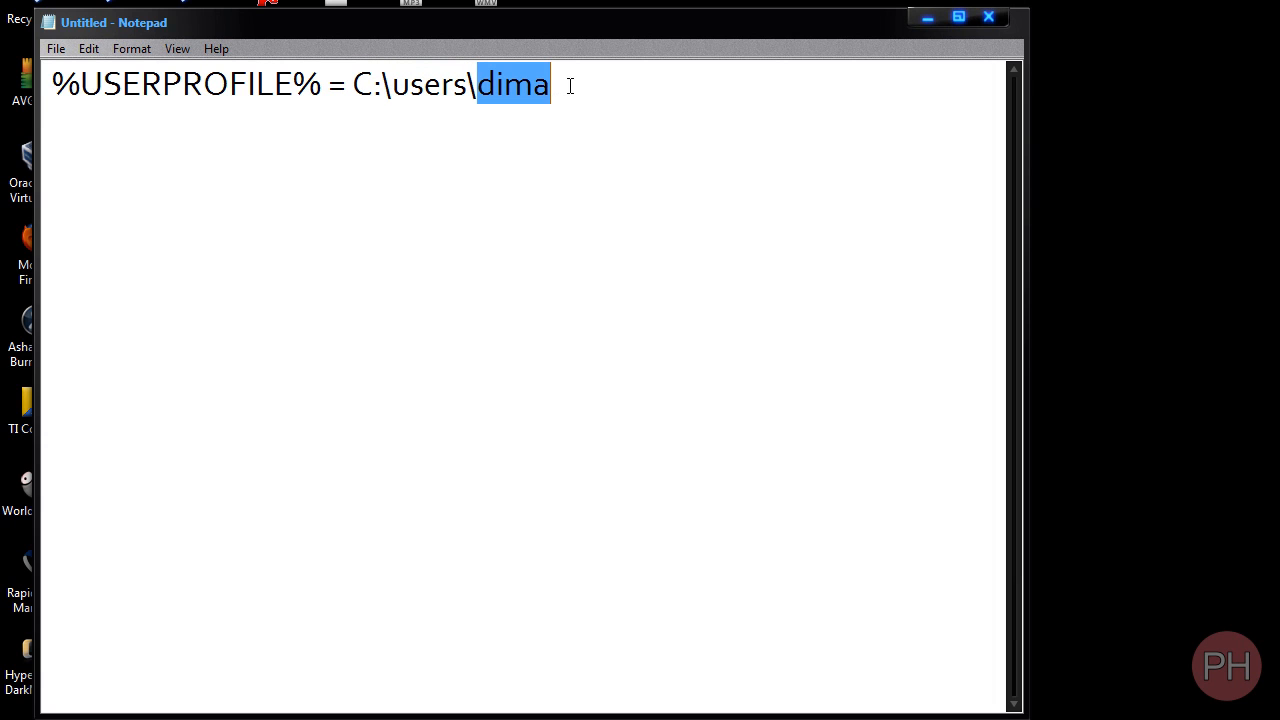
{"action": "mouse_move", "coordinate": [484, 198]}
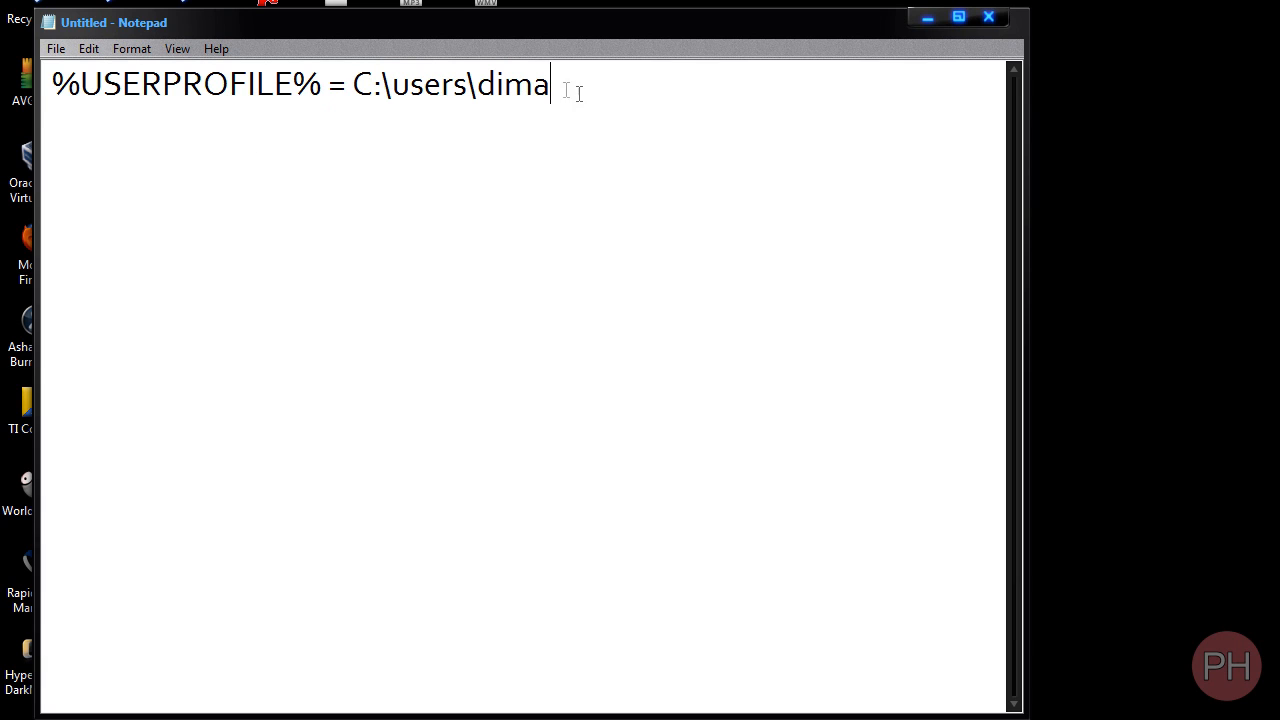
{"action": "mouse_move", "coordinate": [436, 116]}
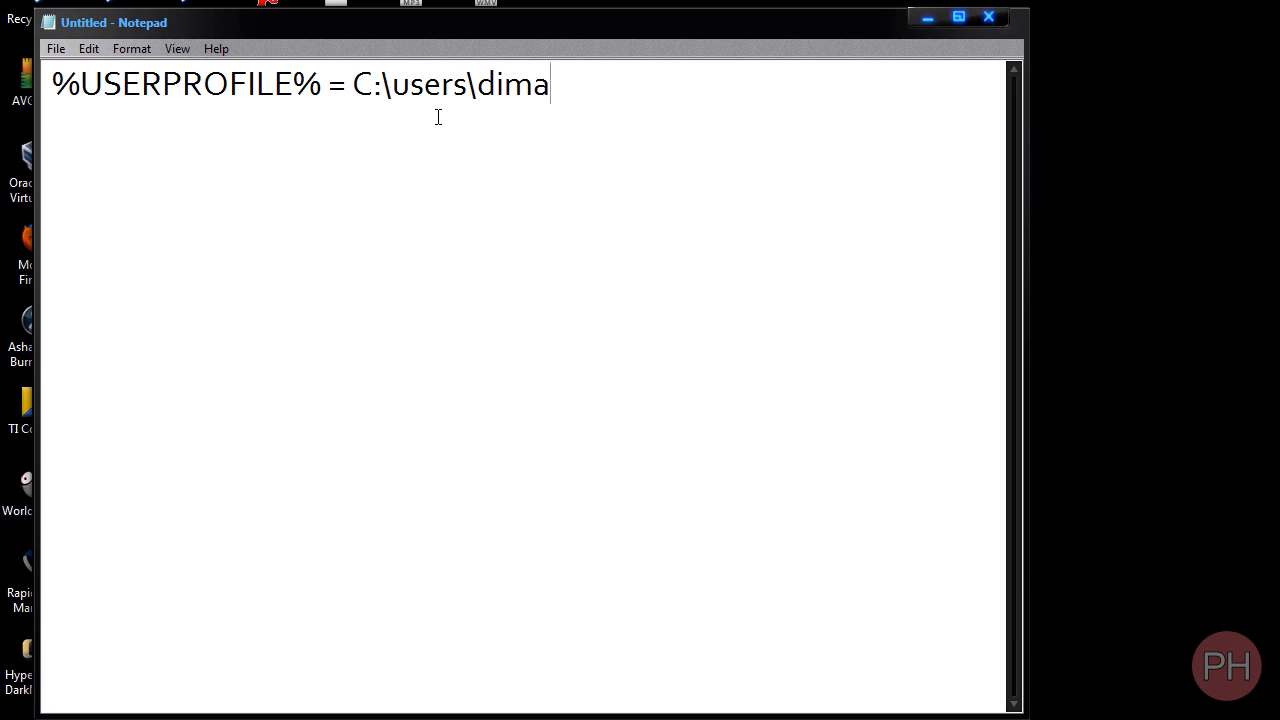
Add the full desktop path C:\users\dima\desktop on a new line.
{"action": "type", "text": "C"}
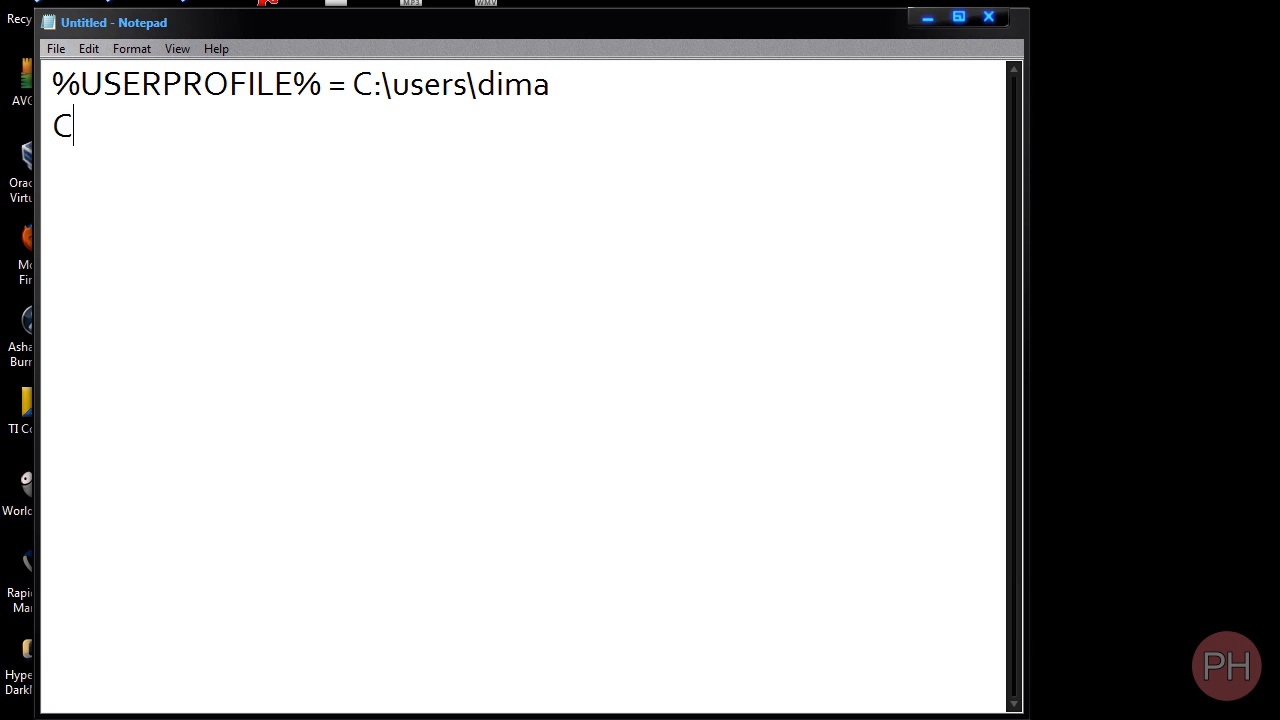
{"action": "type", "text": ":\\users"}
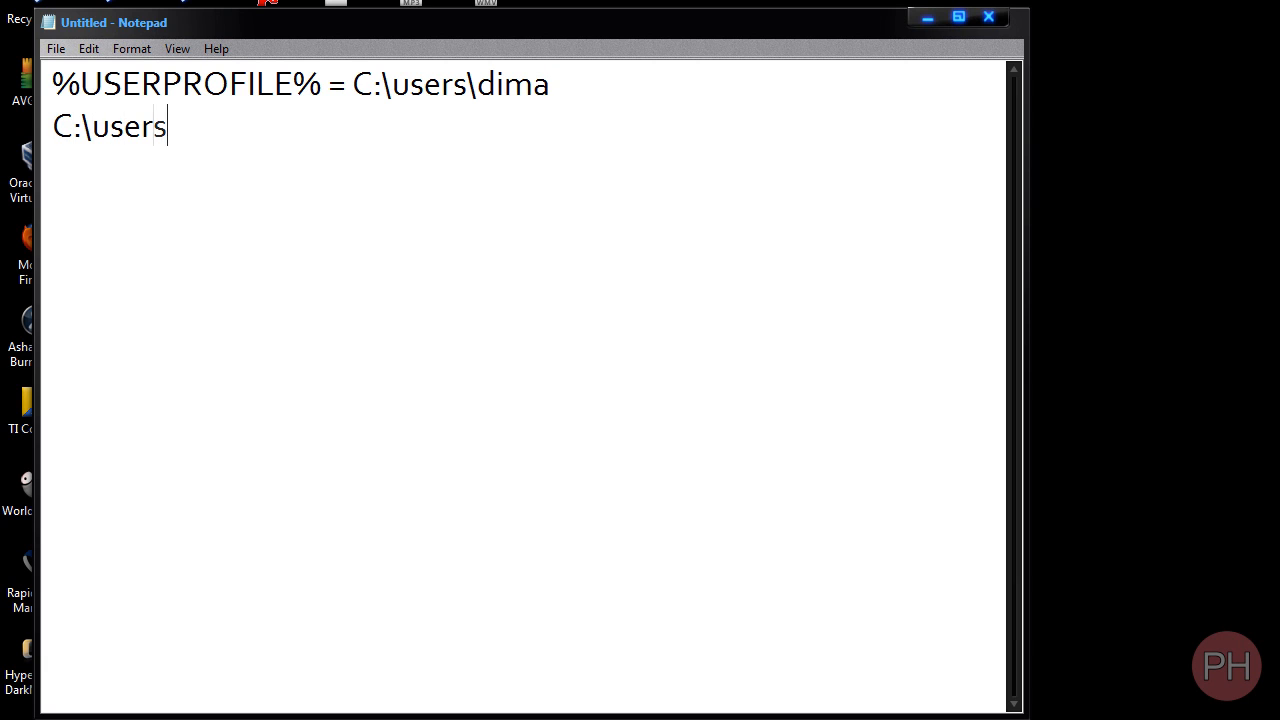
{"action": "type", "text": "\\dima\\desktop"}
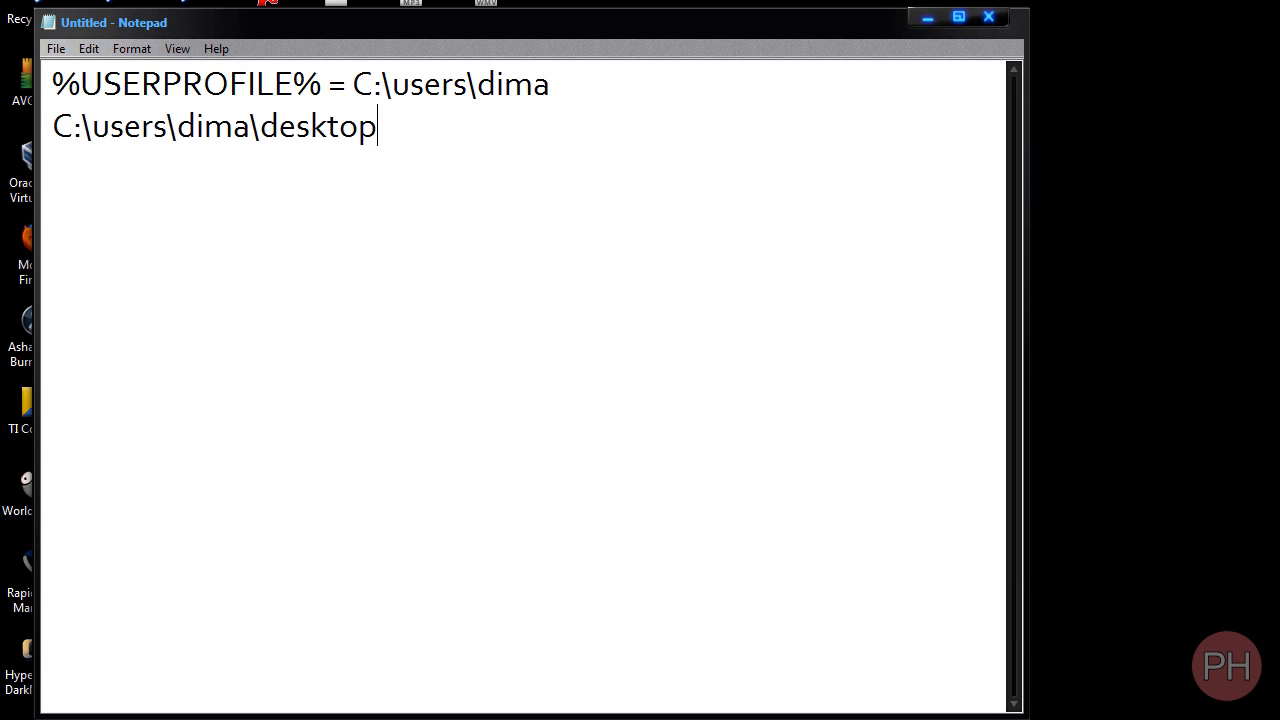
Add the shorthand %USERPROFILE%\desktop below and highlight the full-path line.
{"action": "type", "text": "&"}
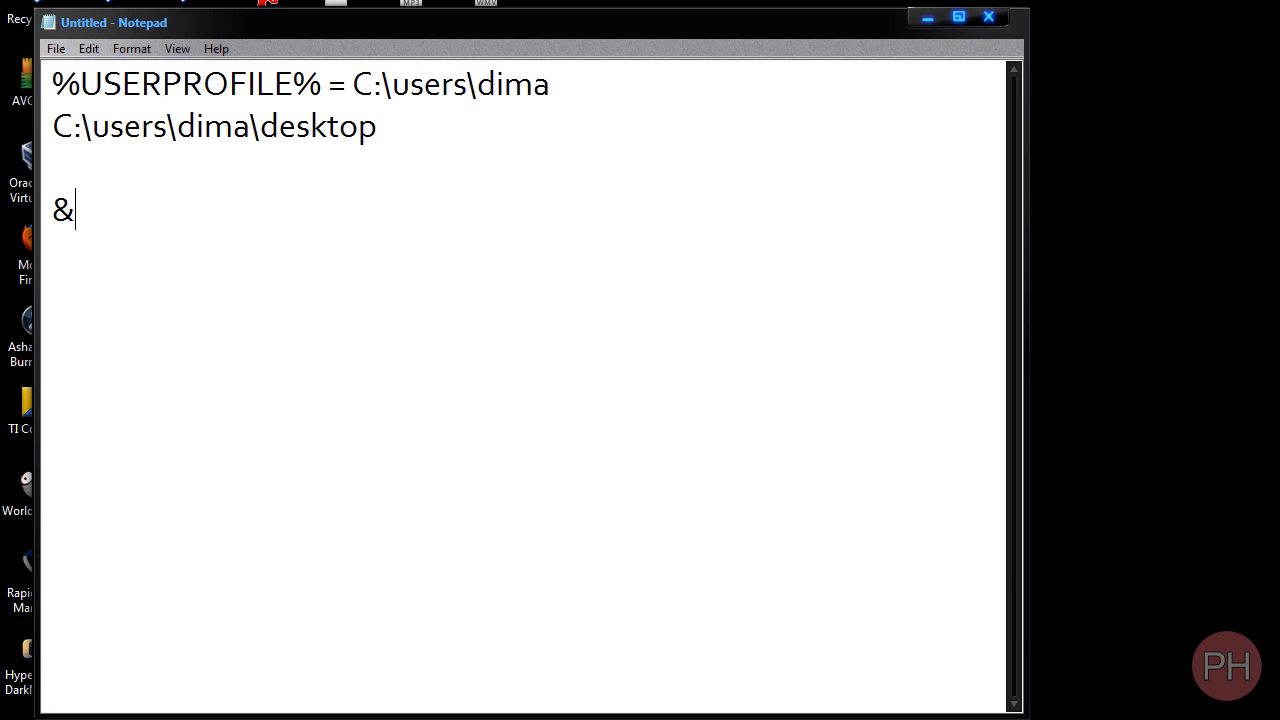
{"action": "type", "text": "USERPROFILE"}
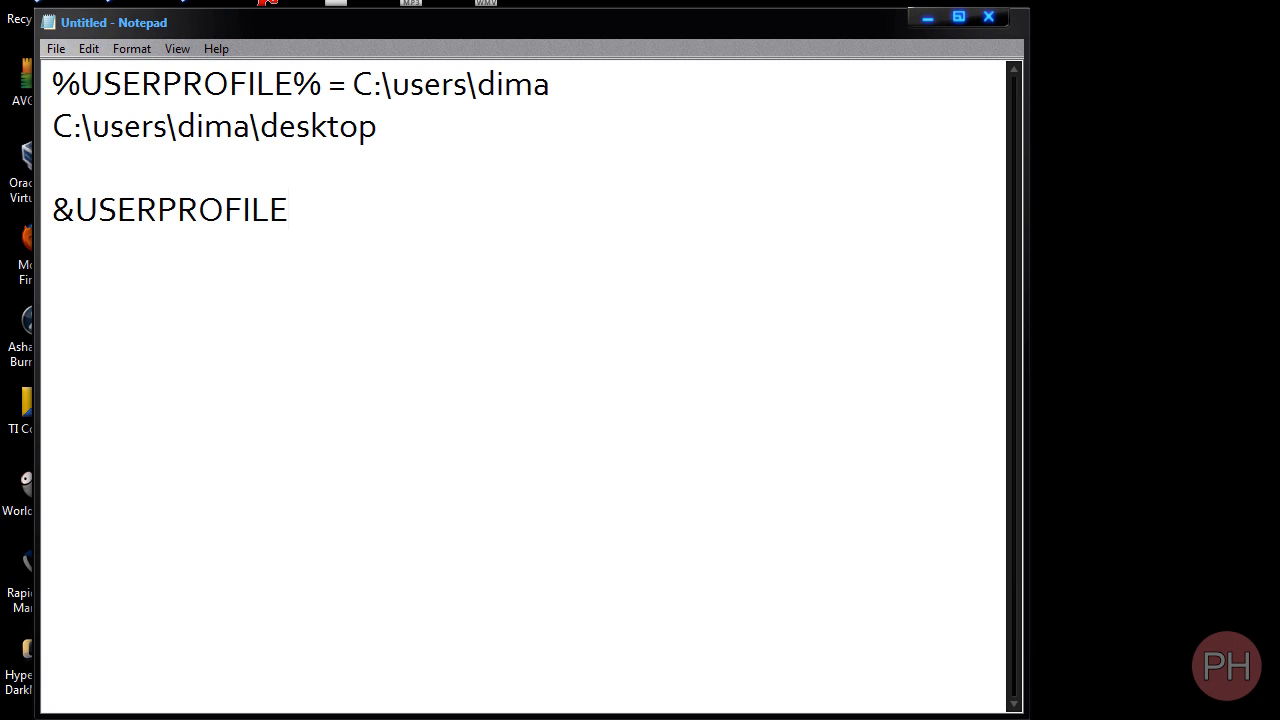
{"action": "type", "text": "%\\"}
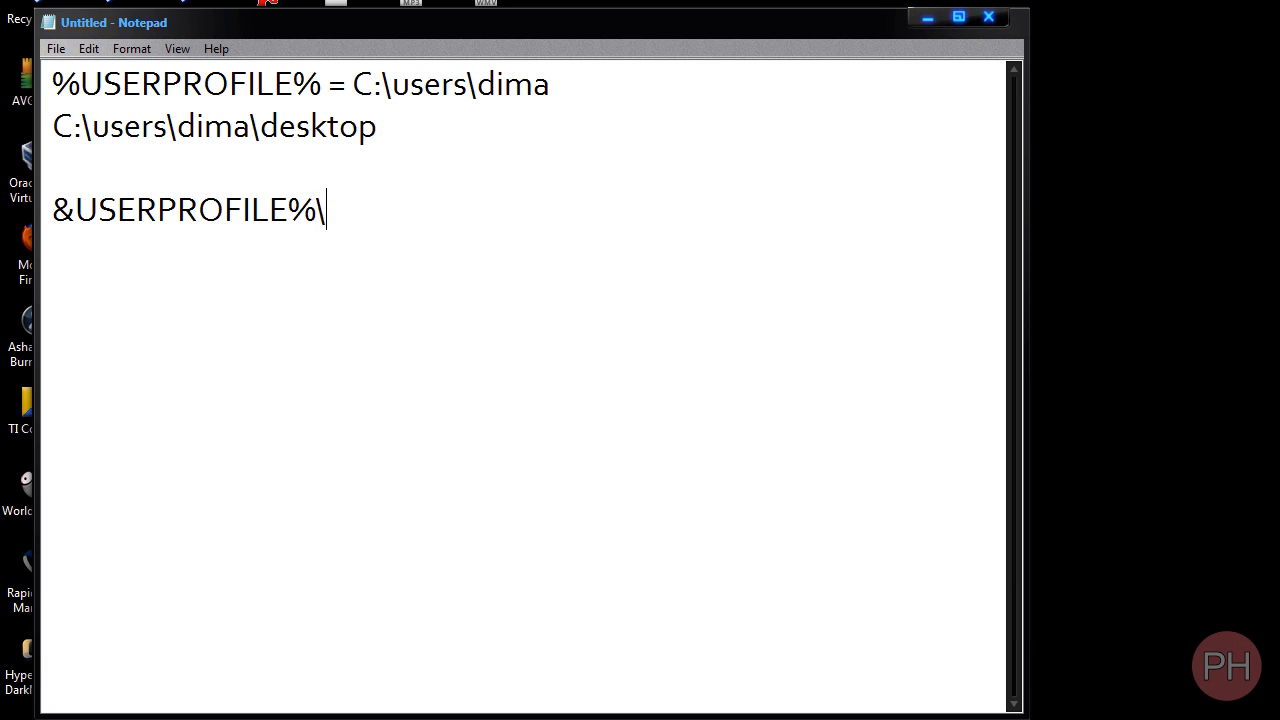
{"action": "type", "text": "desktop"}
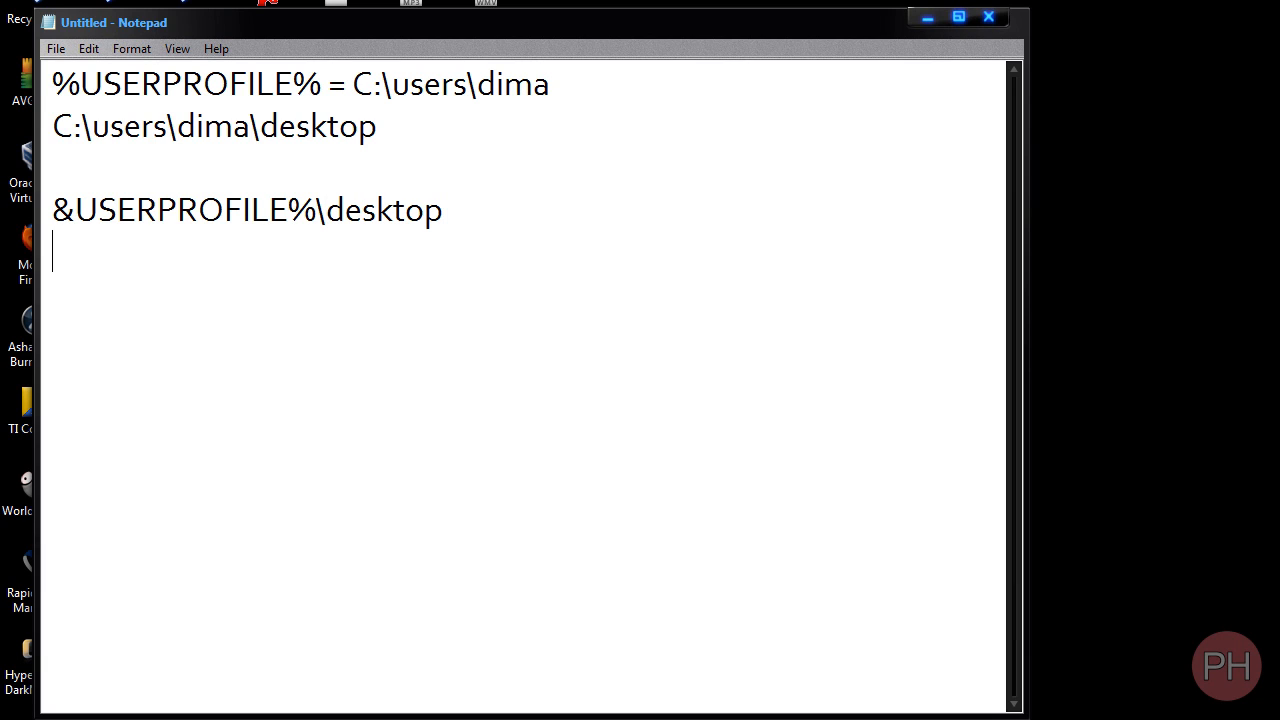
{"action": "double_click", "coordinate": [62, 210]}
{"action": "type", "text": "%"}
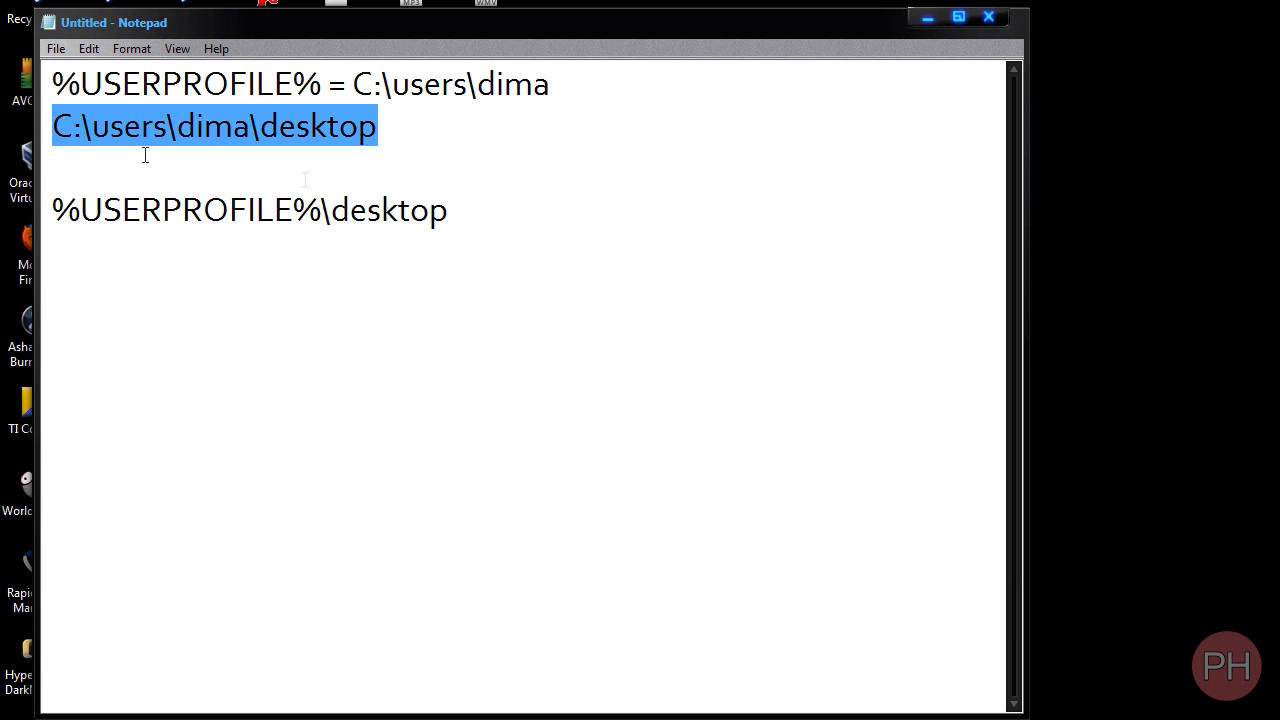
Point out the %USERPROFILE% shorthand and the account name in the desktop path.
{"action": "left_click", "coordinate": [56, 210]}
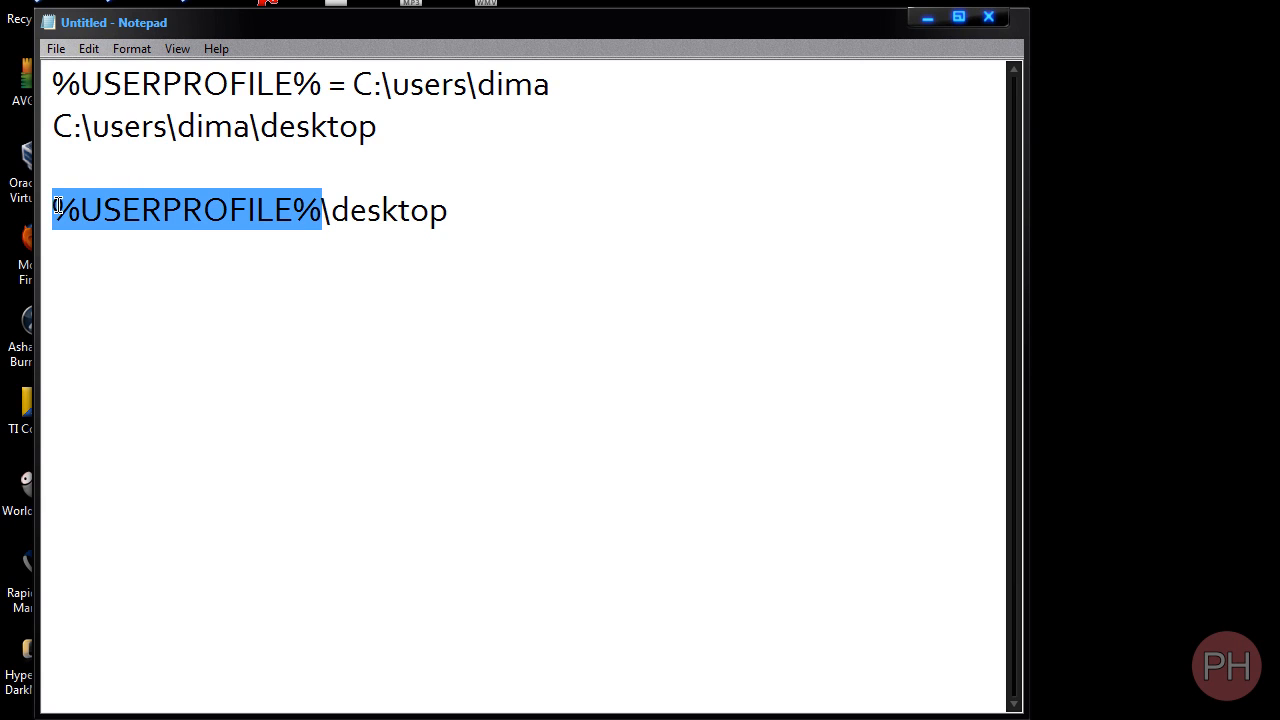
{"action": "double_click", "coordinate": [200, 126]}
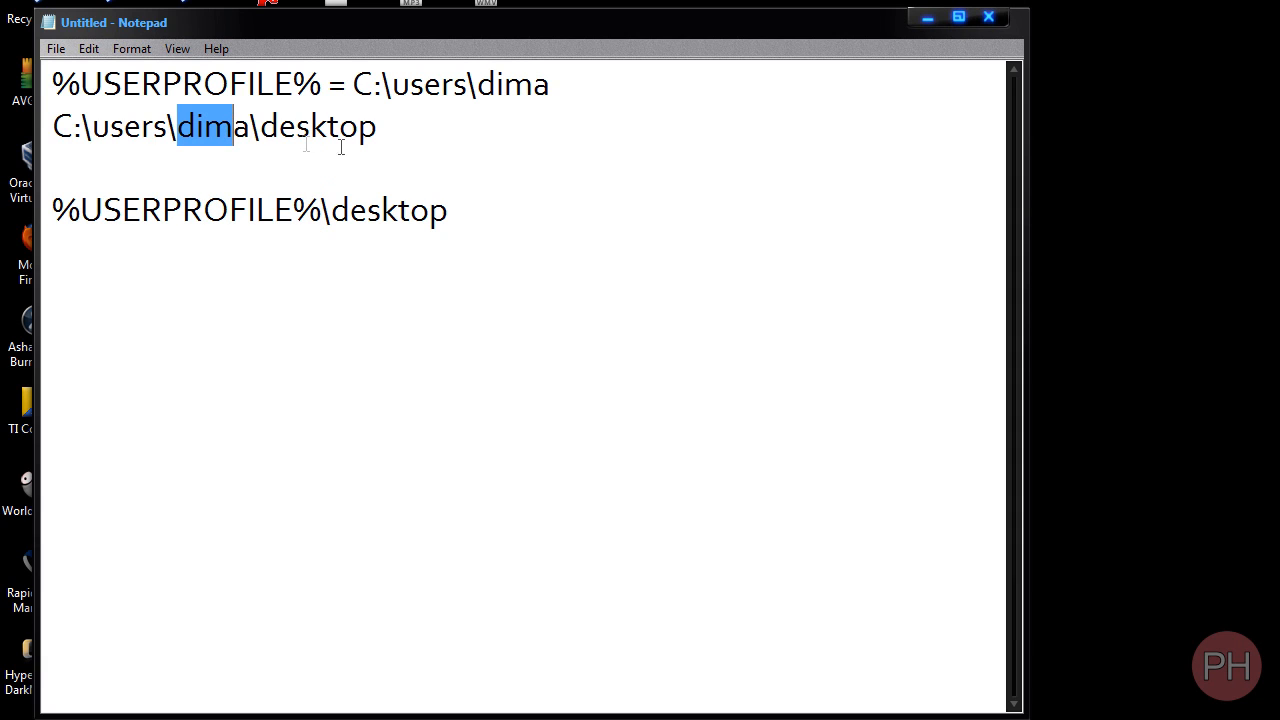
{"action": "mouse_move", "coordinate": [534, 238]}
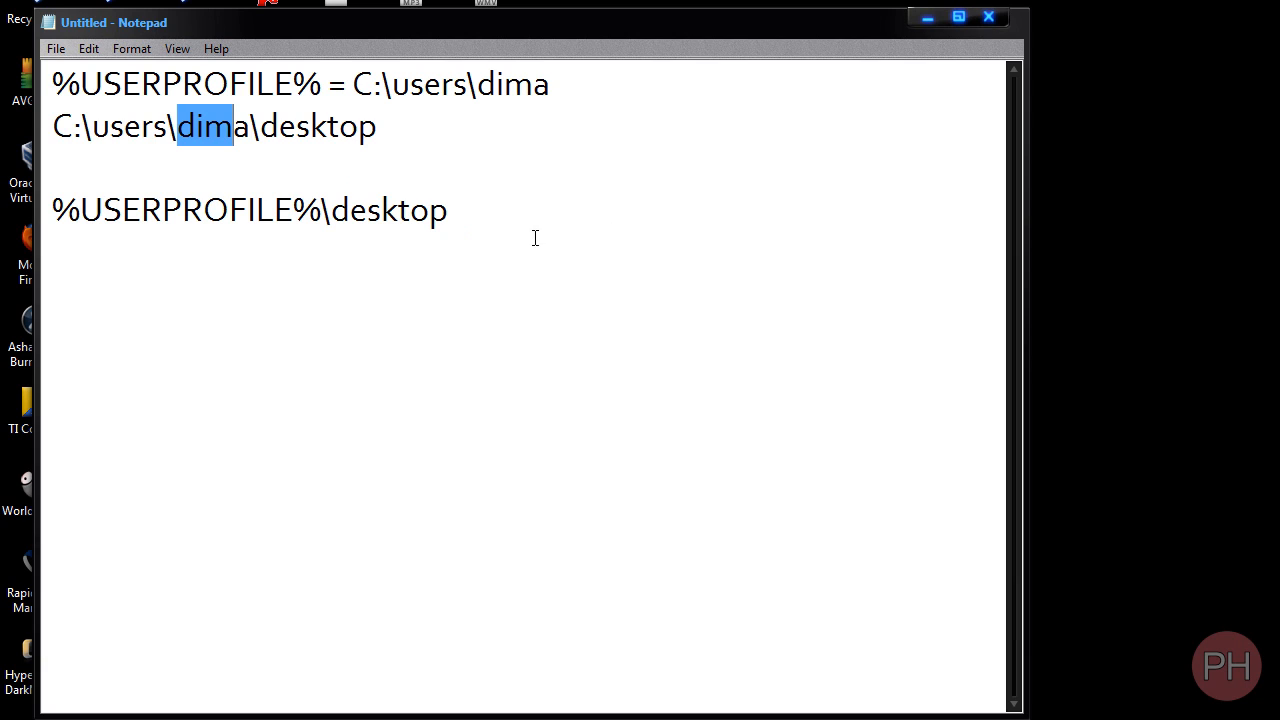
{"action": "mouse_move", "coordinate": [614, 288]}
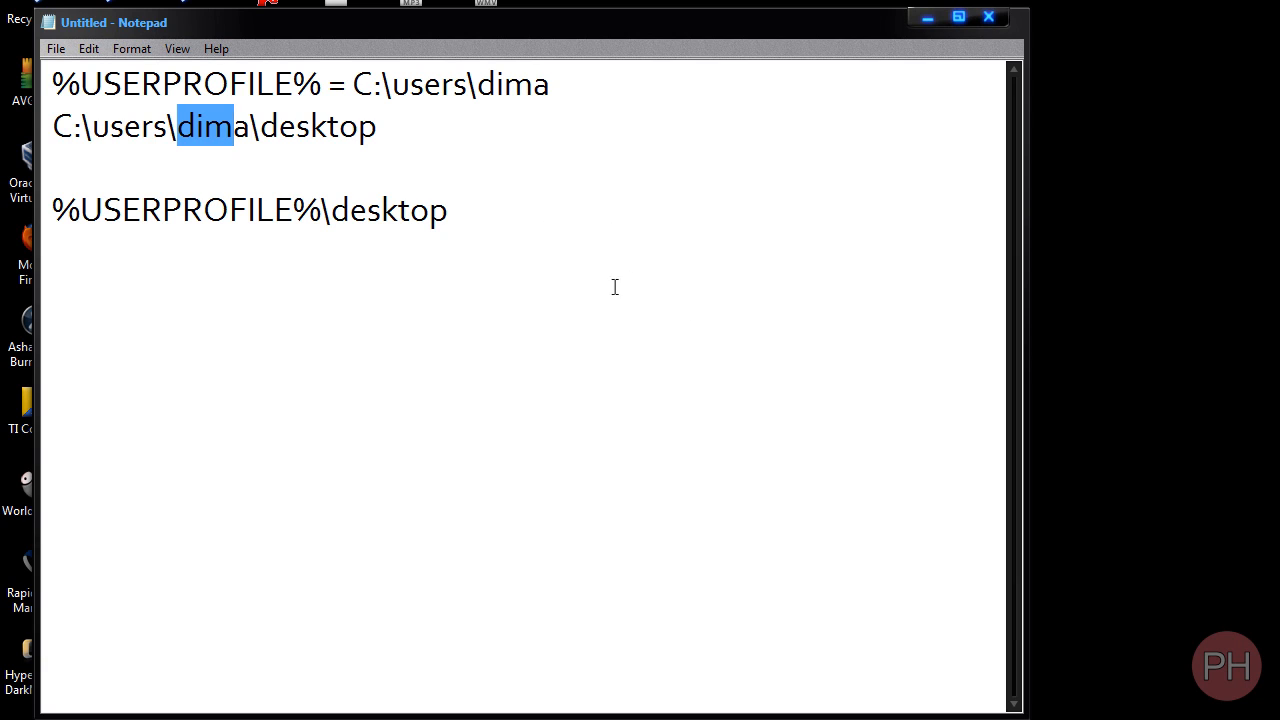
{"action": "mouse_move", "coordinate": [712, 370]}
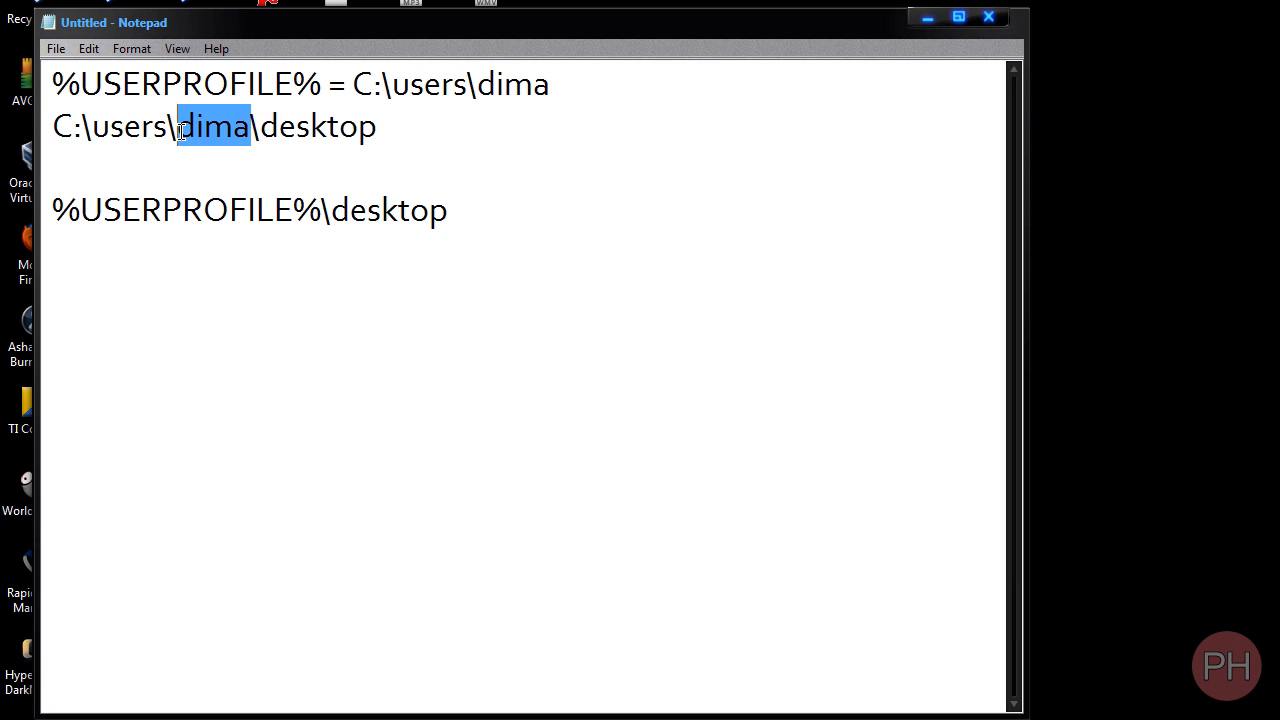
{"action": "double_click", "coordinate": [184, 210]}
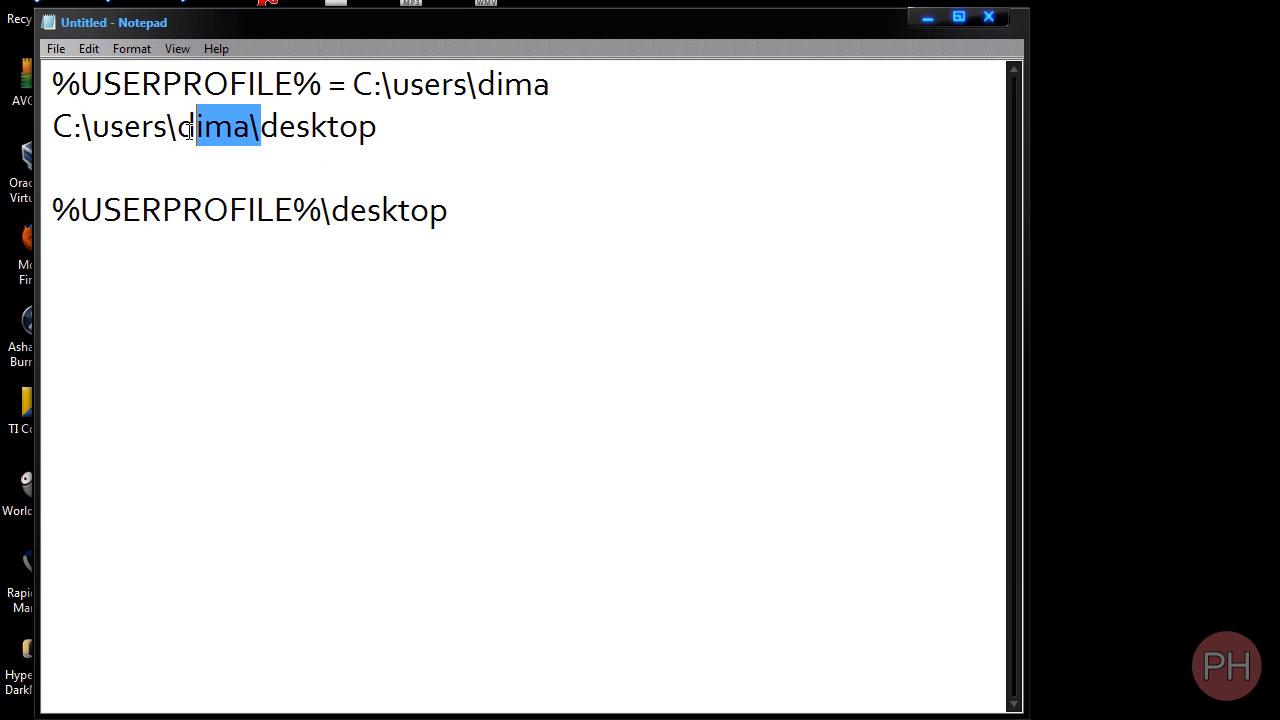
Generalize the first line's user name to the placeholder usersnameofperson.
{"action": "left_click", "coordinate": [372, 84]}
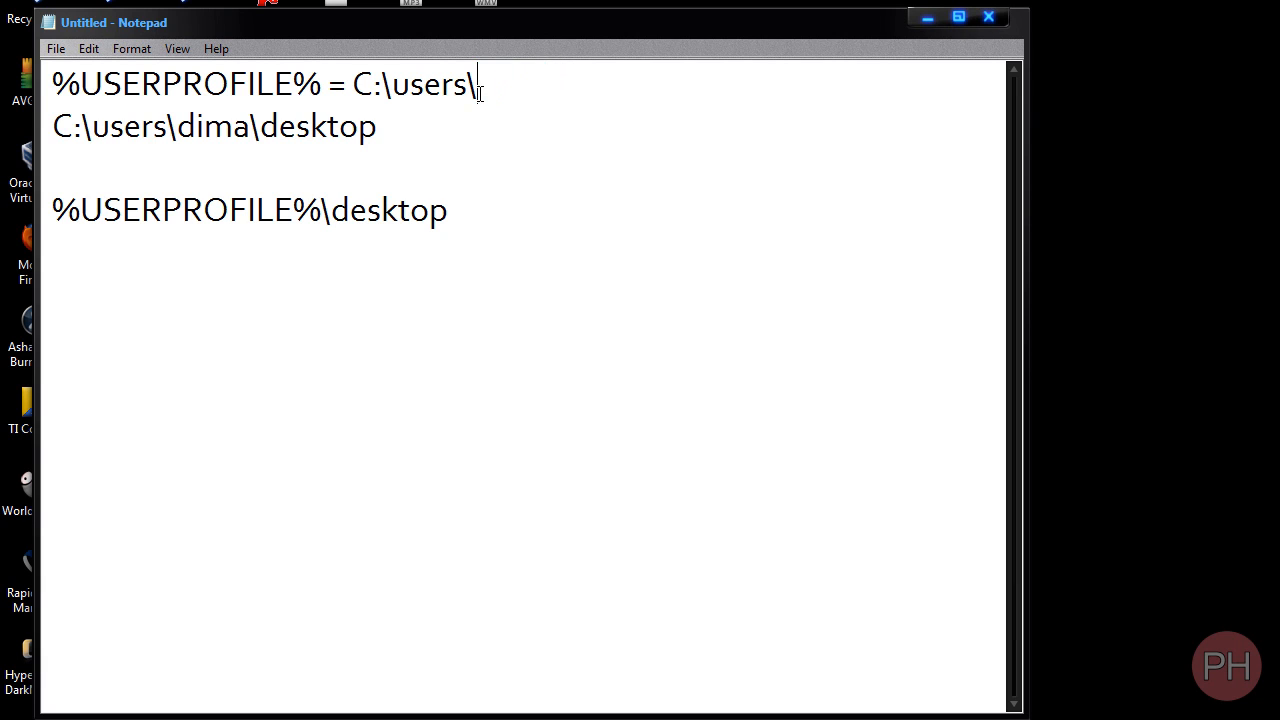
{"action": "type", "text": "usersnameofp"}
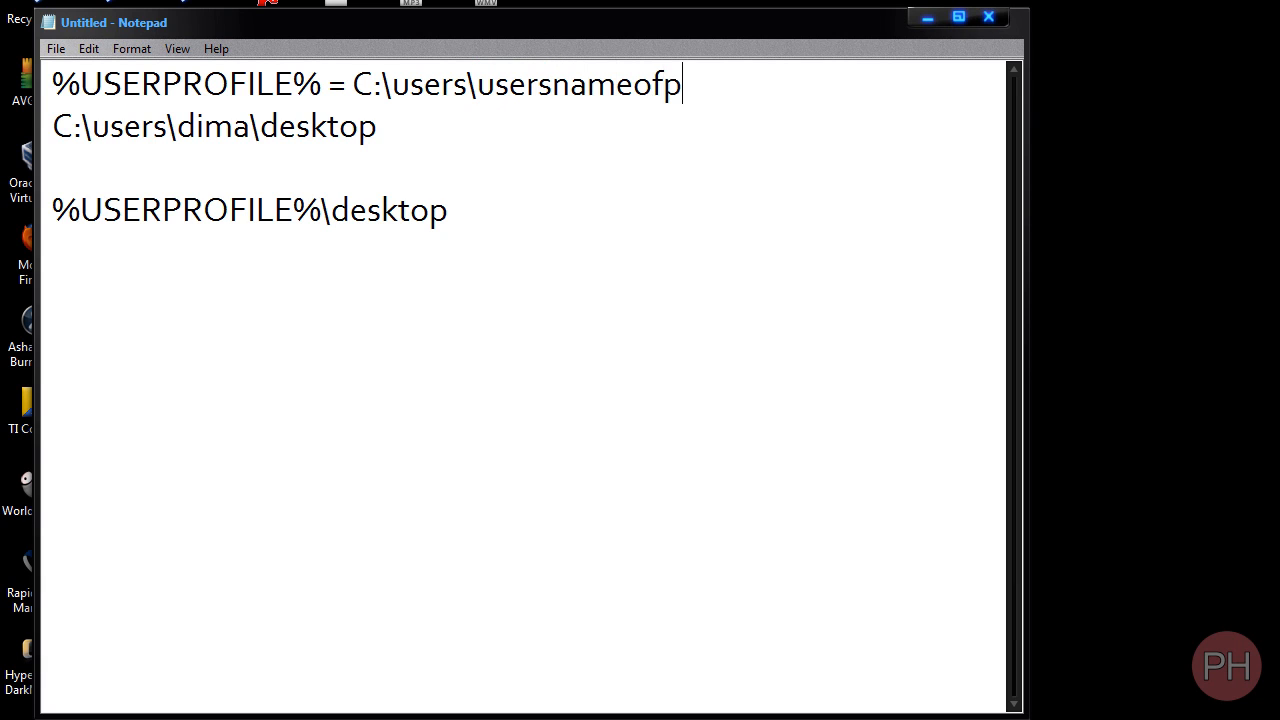
{"action": "type", "text": "erson"}
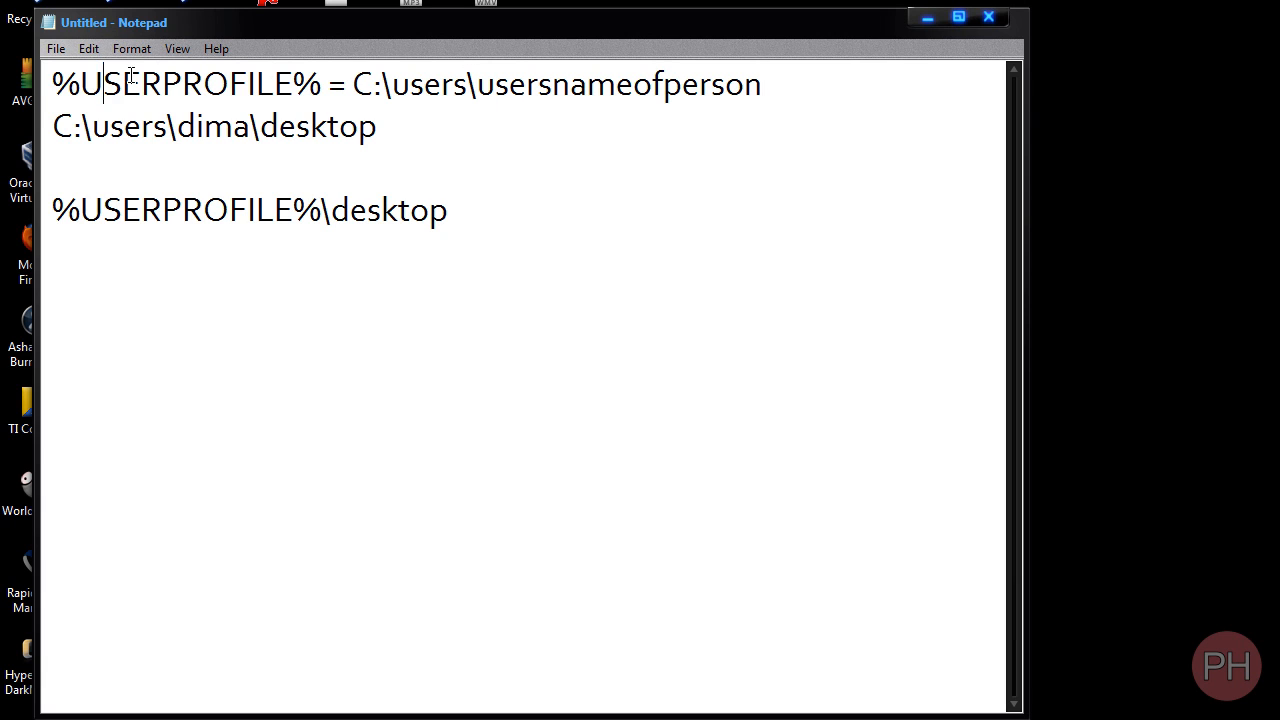
{"action": "left_click_drag", "start_coordinate": [372, 84], "coordinate": [760, 84]}
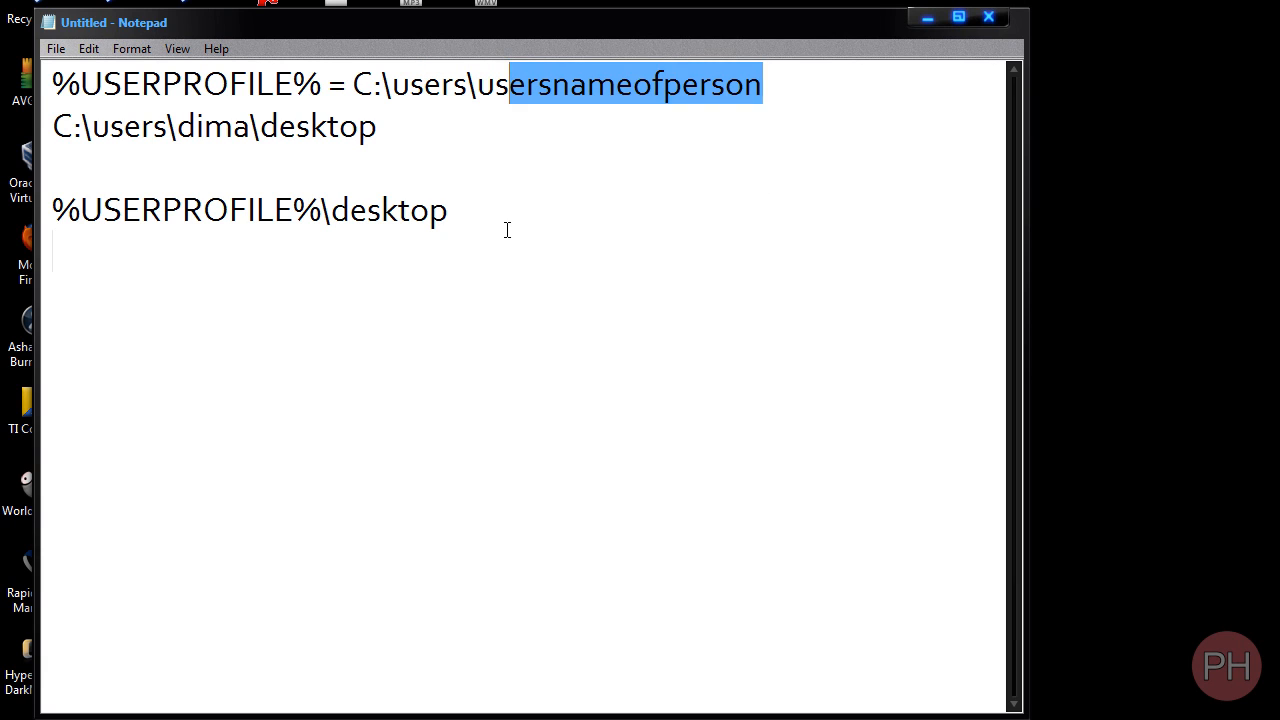
{"action": "left_click", "coordinate": [318, 208]}
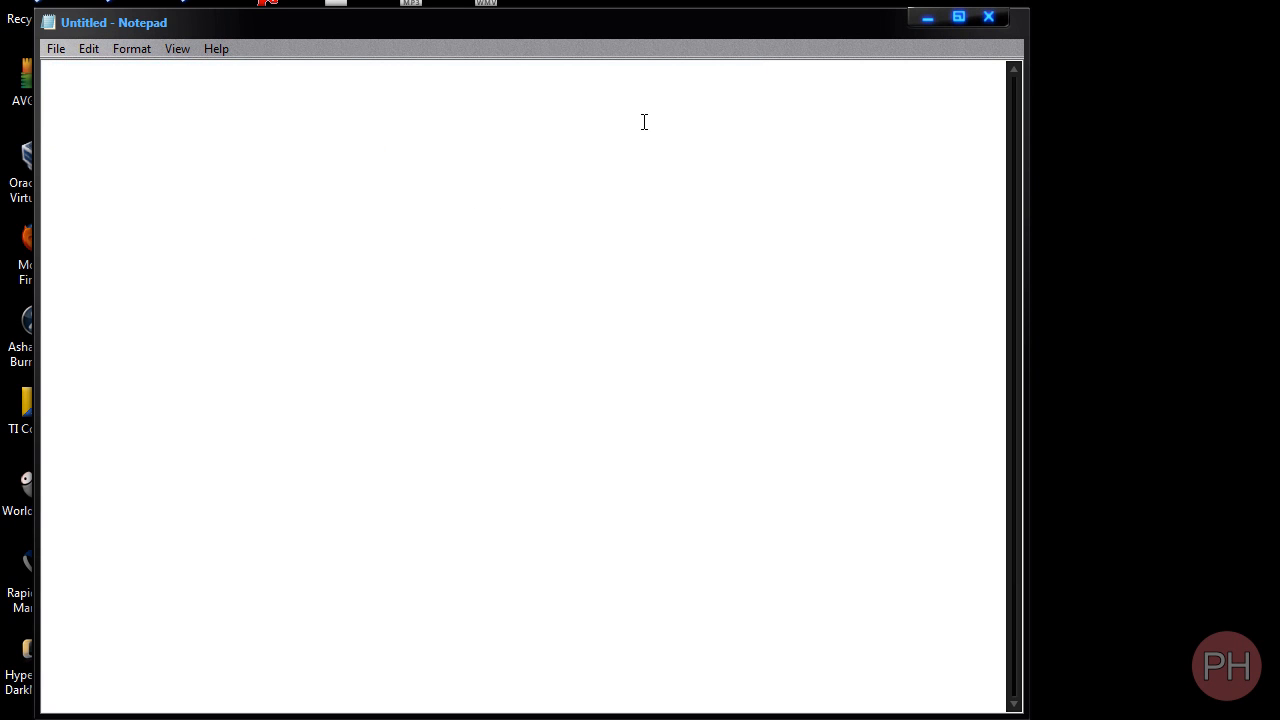
Close Notepad, discarding the path notes without saving.
{"action": "left_click", "coordinate": [988, 16]}
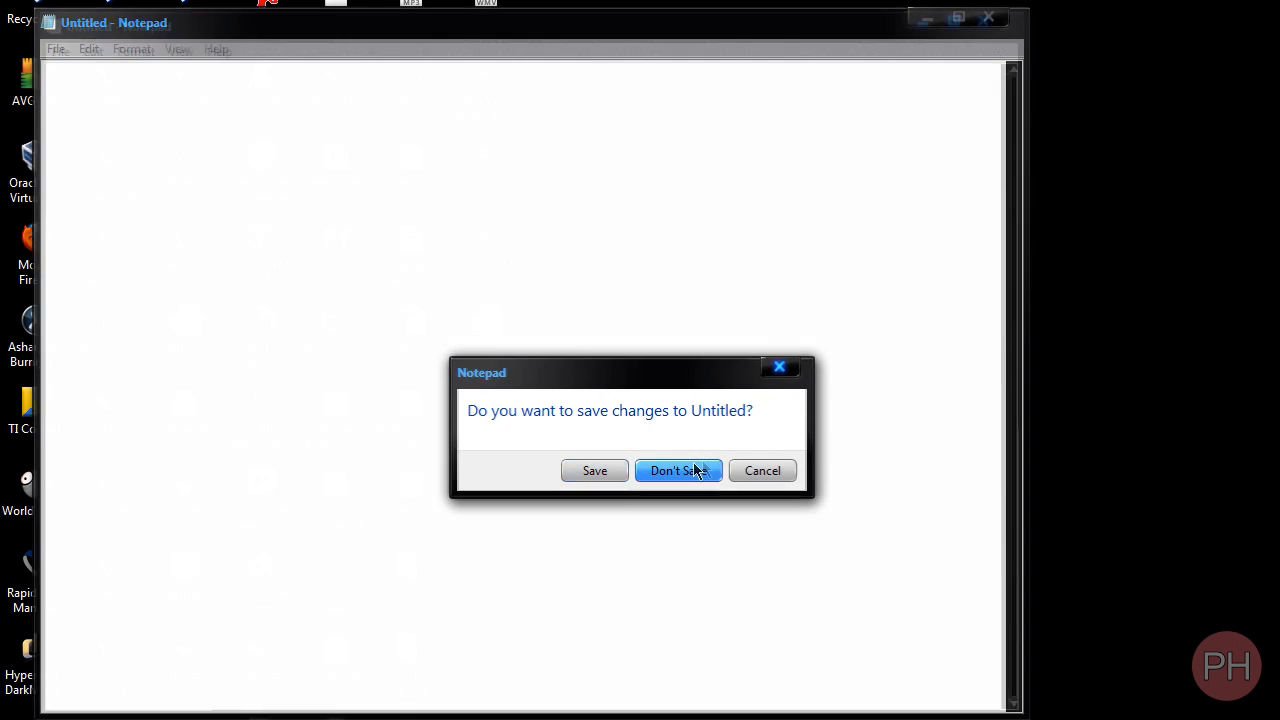
{"action": "left_click", "coordinate": [678, 470]}
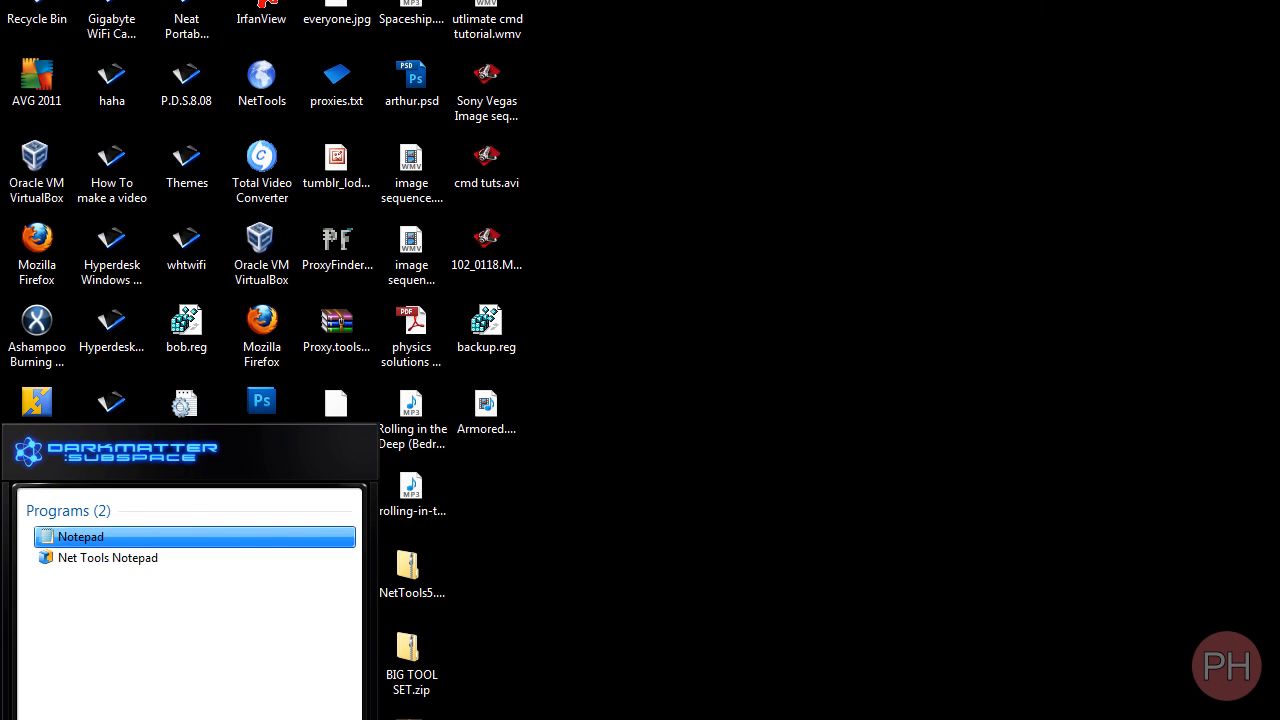
Start a fresh Notepad file with the line cd %USERPROFILE%\desktop.
{"action": "left_click", "coordinate": [80, 536]}
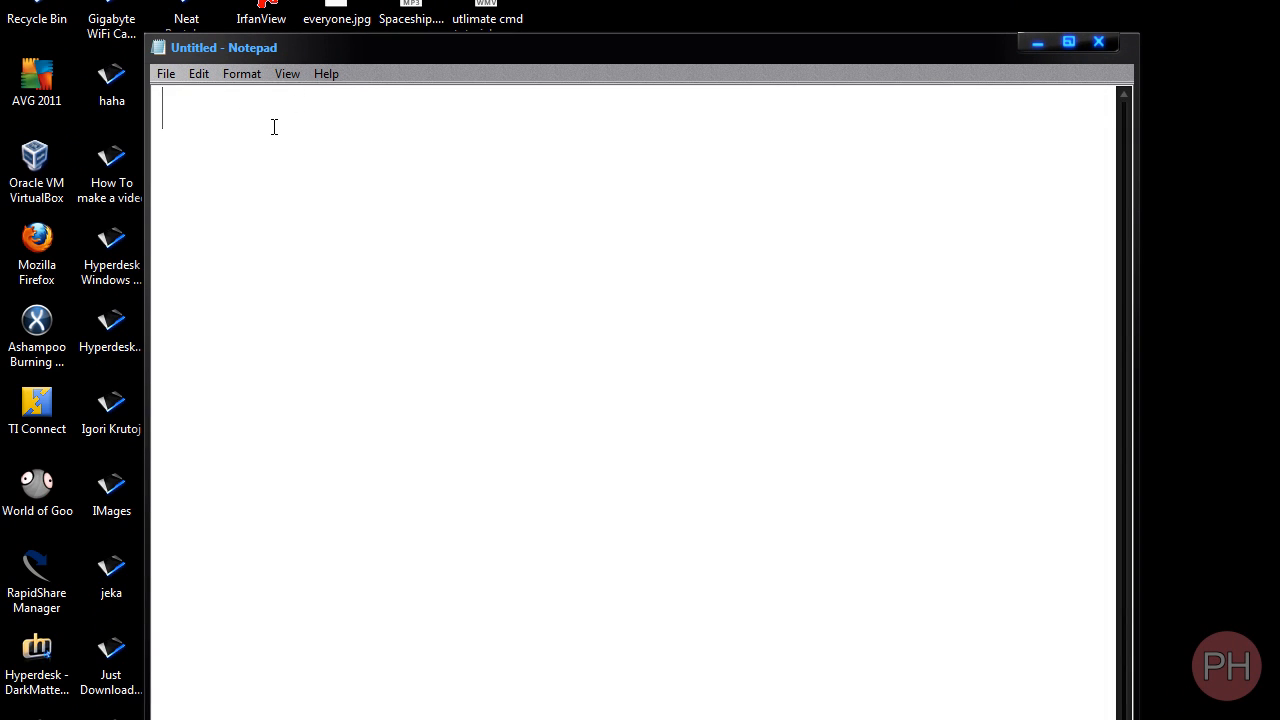
{"action": "type", "text": "cd %"}
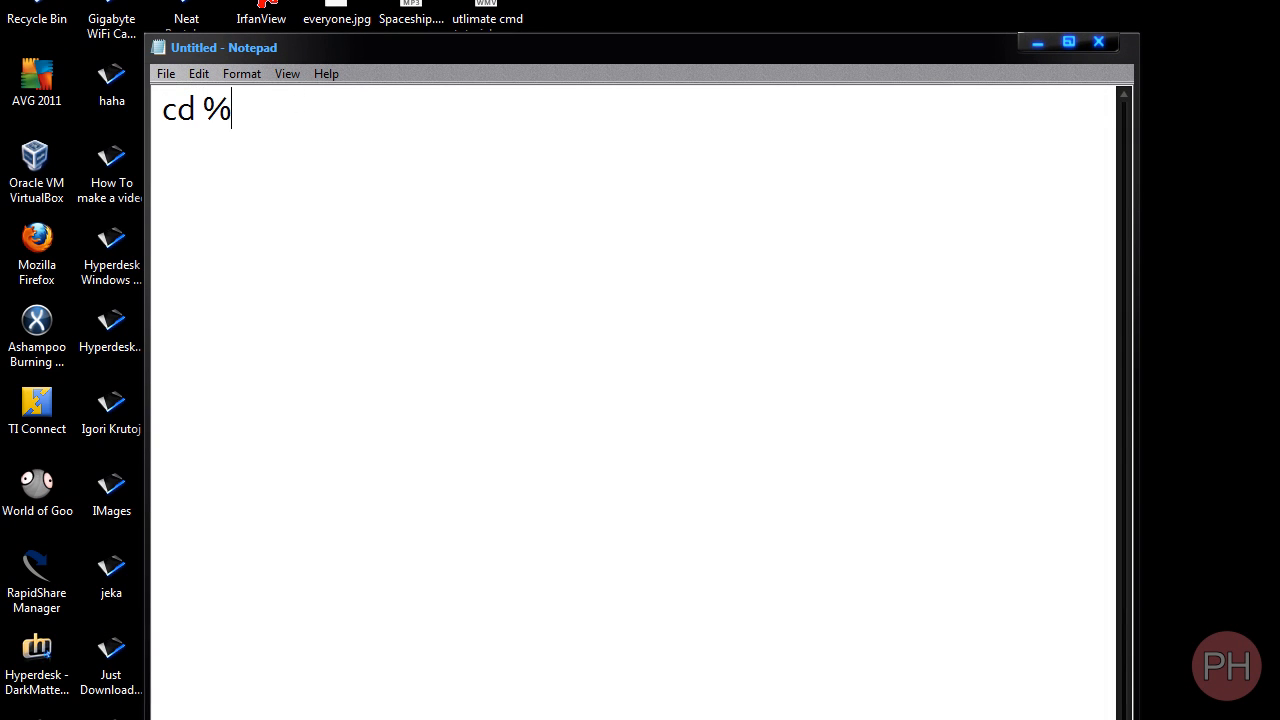
{"action": "type", "text": "USERPROFILE"}
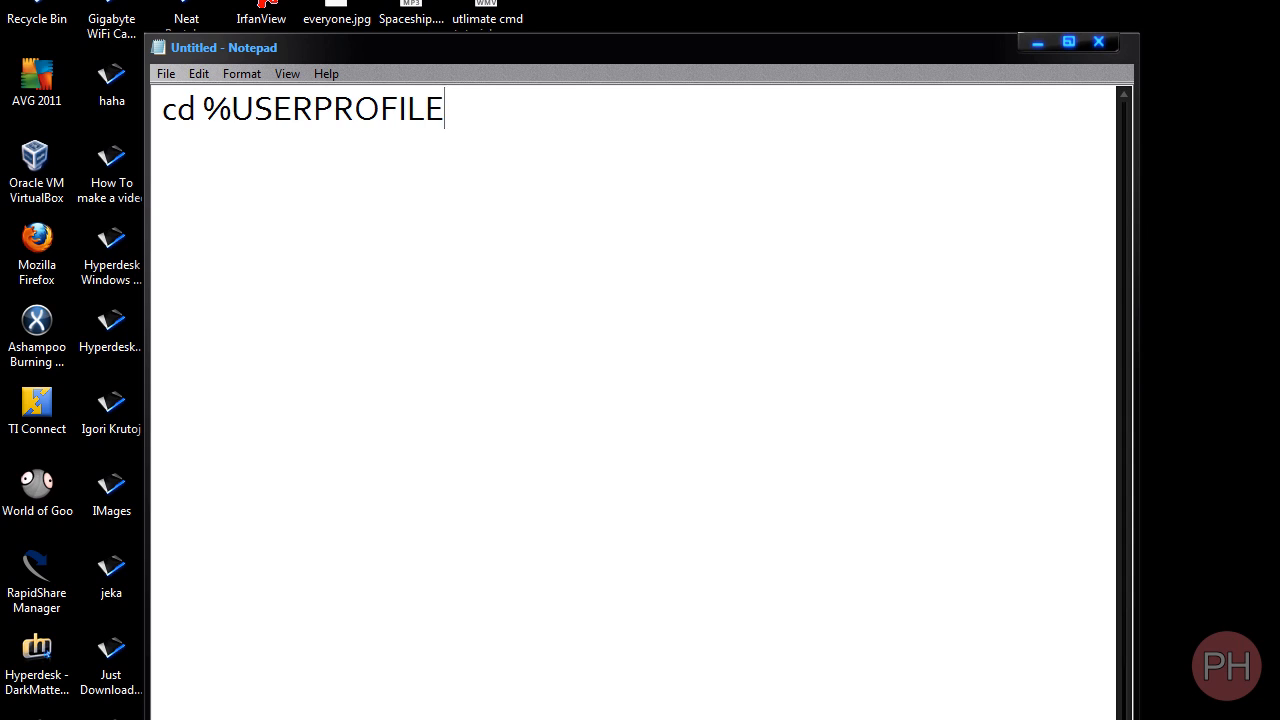
{"action": "type", "text": "%"}
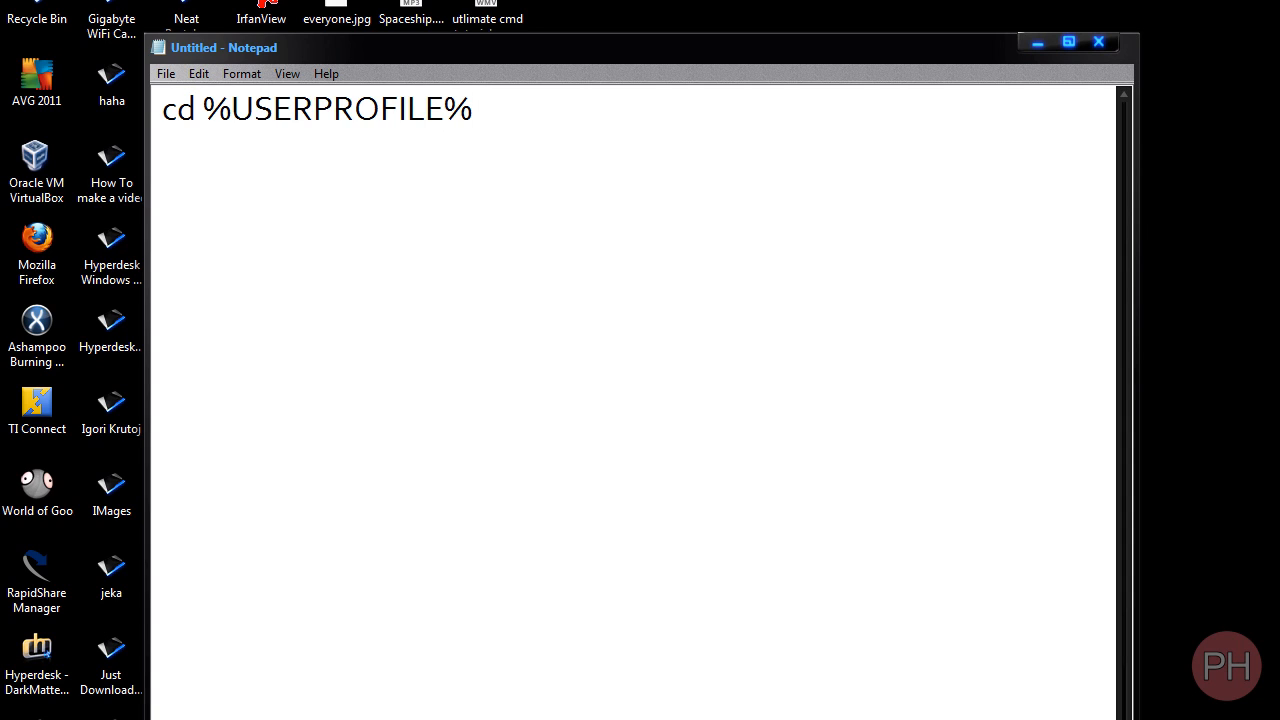
{"action": "type", "text": "\\desktop"}
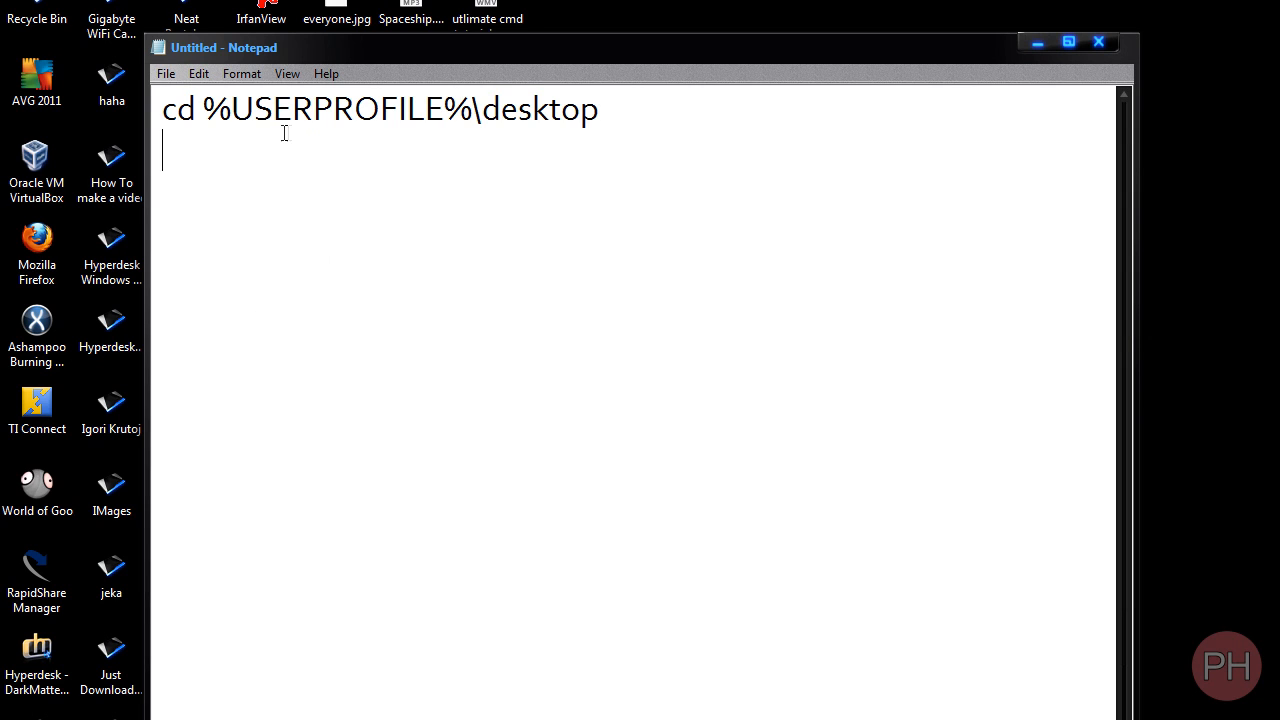
Copy %USERPROFILE% from the cd line and begin the second line with move.
{"action": "double_click", "coordinate": [336, 108]}
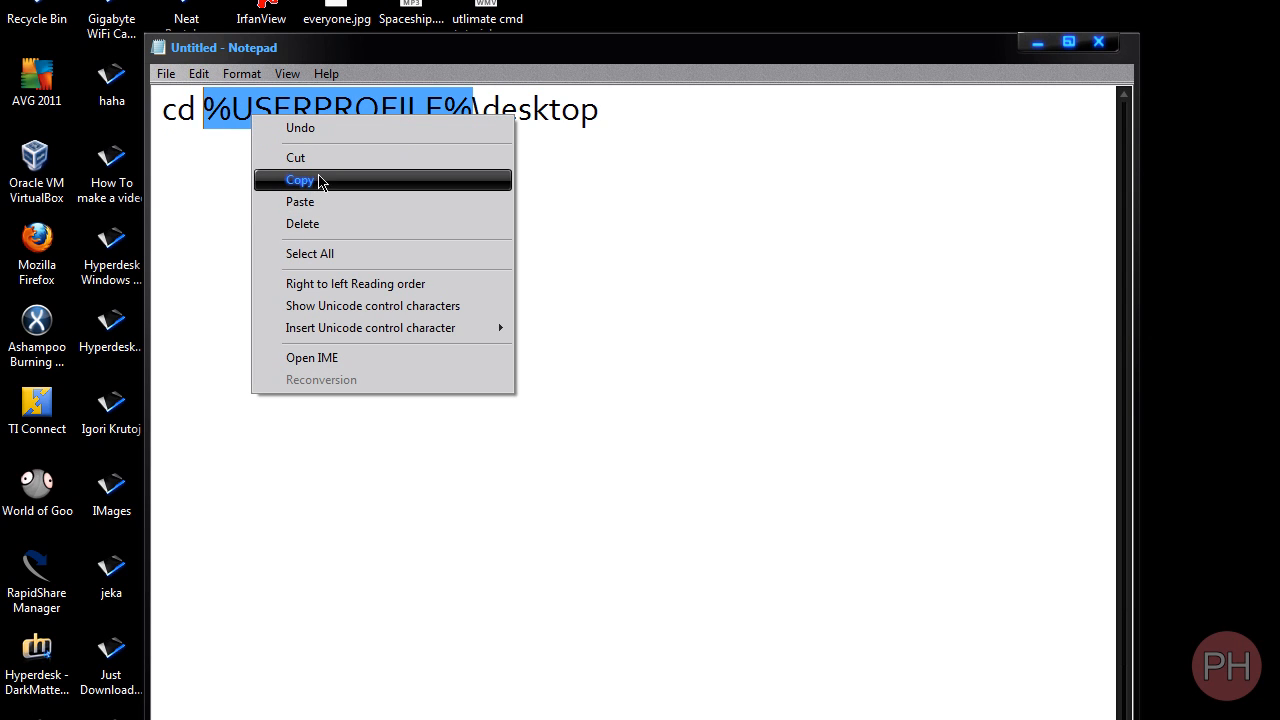
{"action": "left_click", "coordinate": [300, 180]}
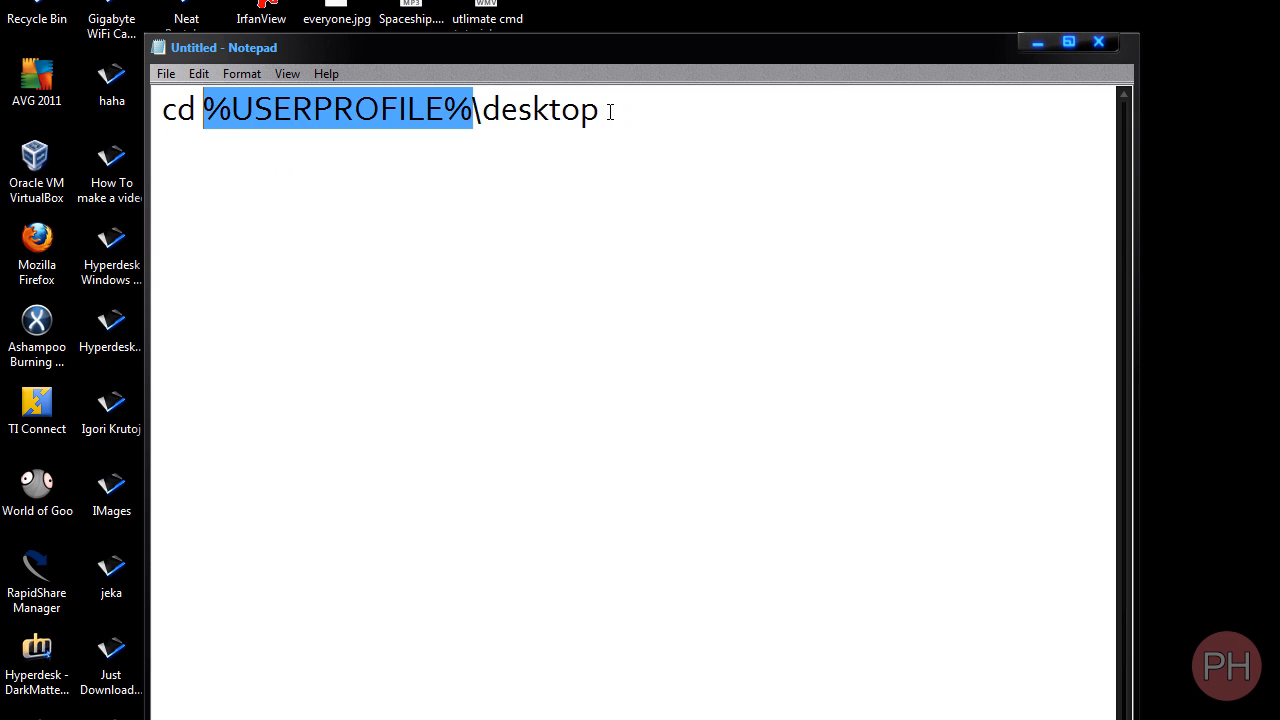
{"action": "left_click", "coordinate": [600, 144]}
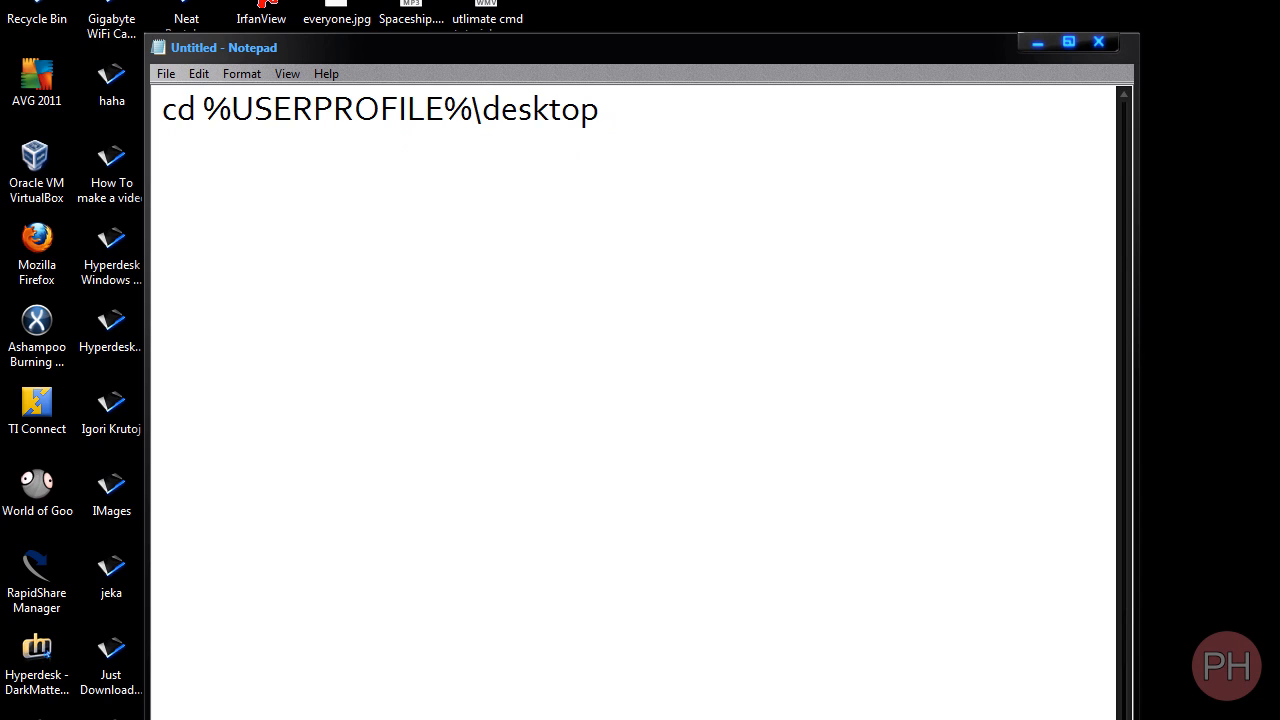
{"action": "type", "text": "move"}
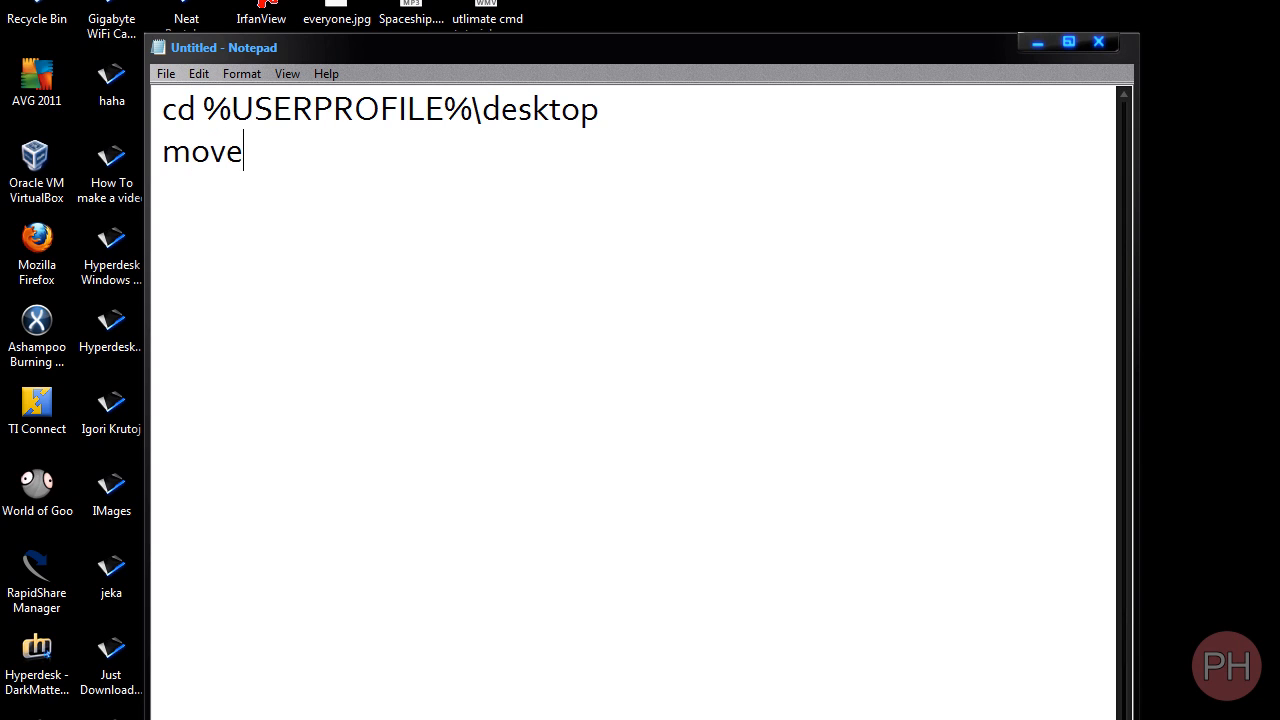
Complete line two as move *.mp3 %USERPROFILE%\Music.
{"action": "type", "text": "*"}
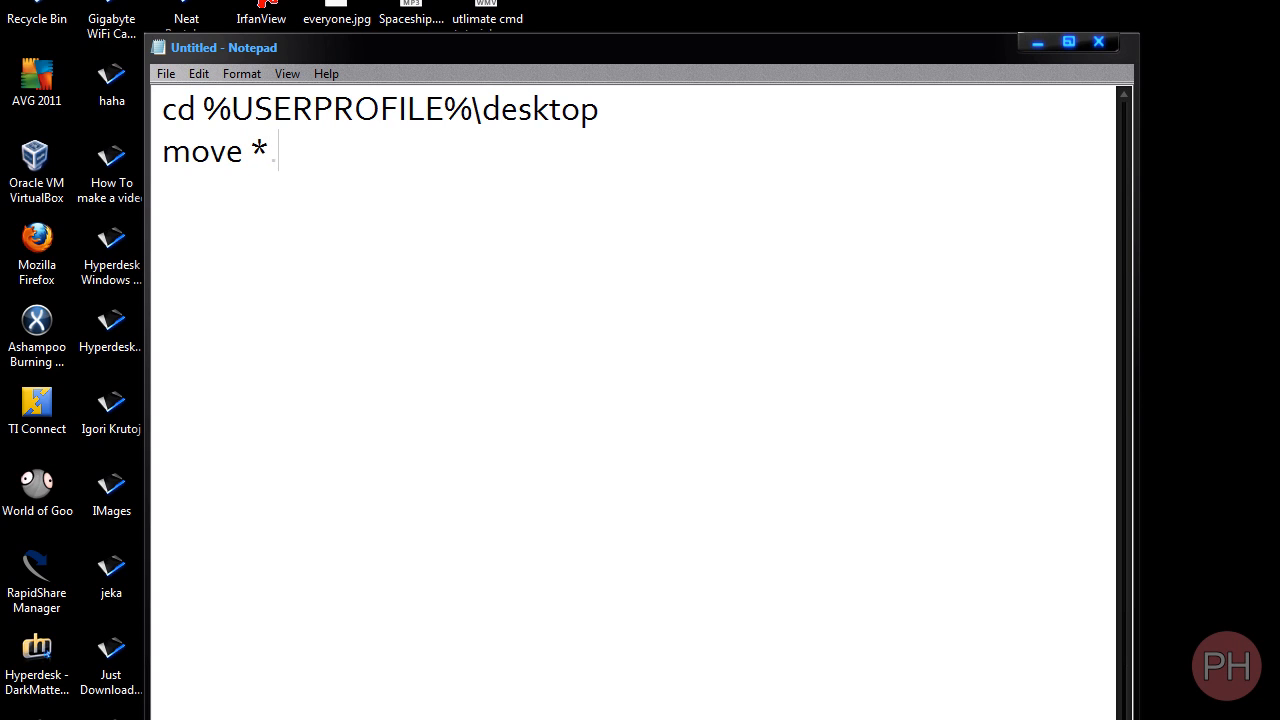
{"action": "type", "text": ".mp3"}
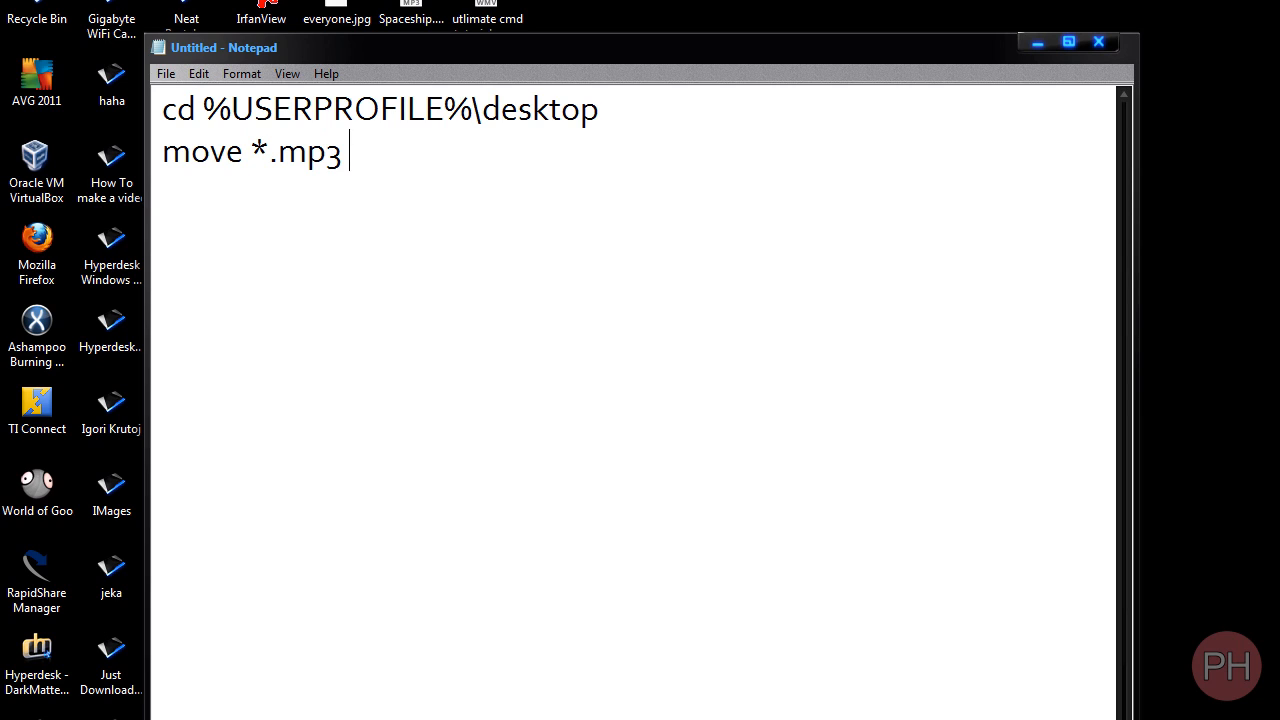
{"action": "type", "text": "%USERPROFILE%\\M"}
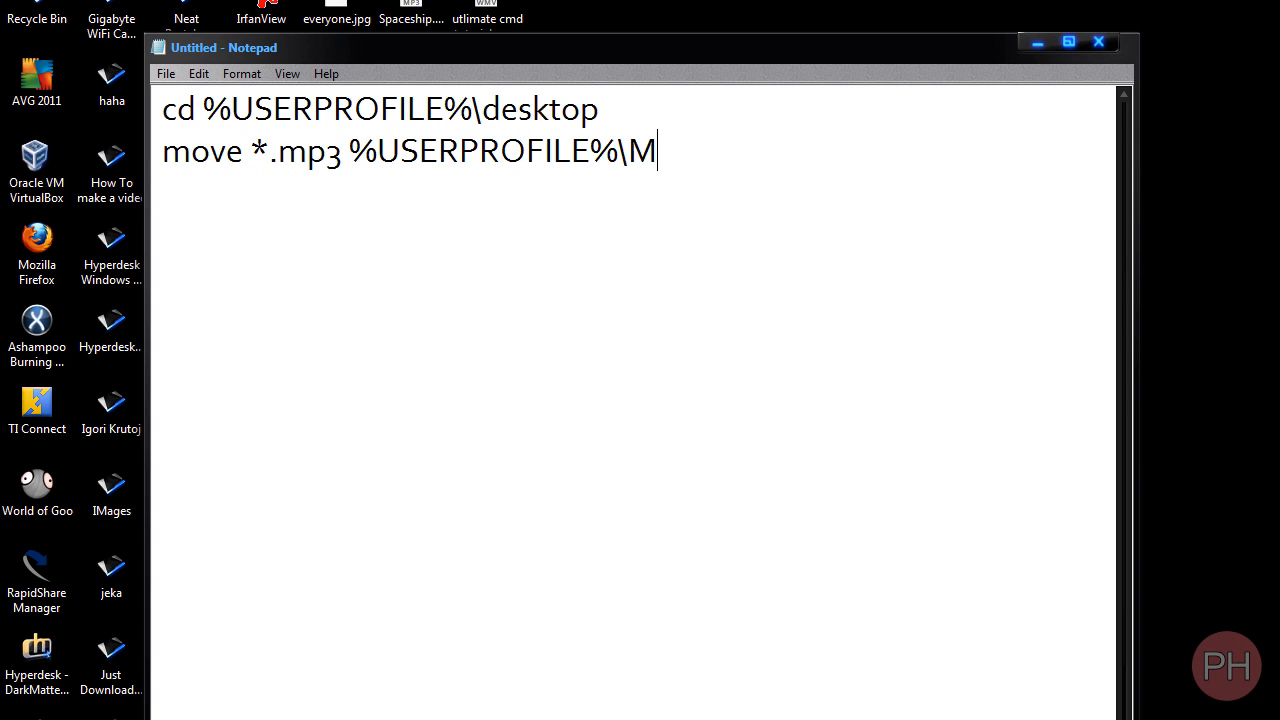
{"action": "type", "text": "usic"}
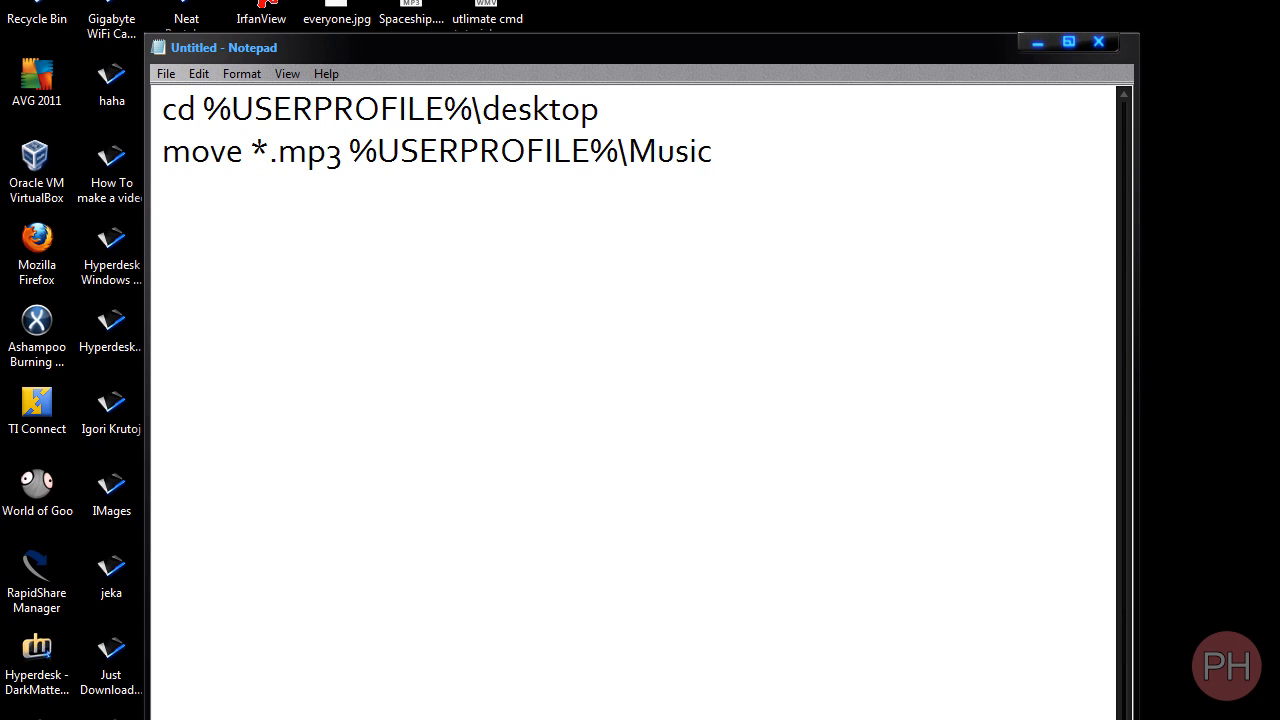
{"action": "left_click_drag", "start_coordinate": [344, 152], "coordinate": [690, 152]}
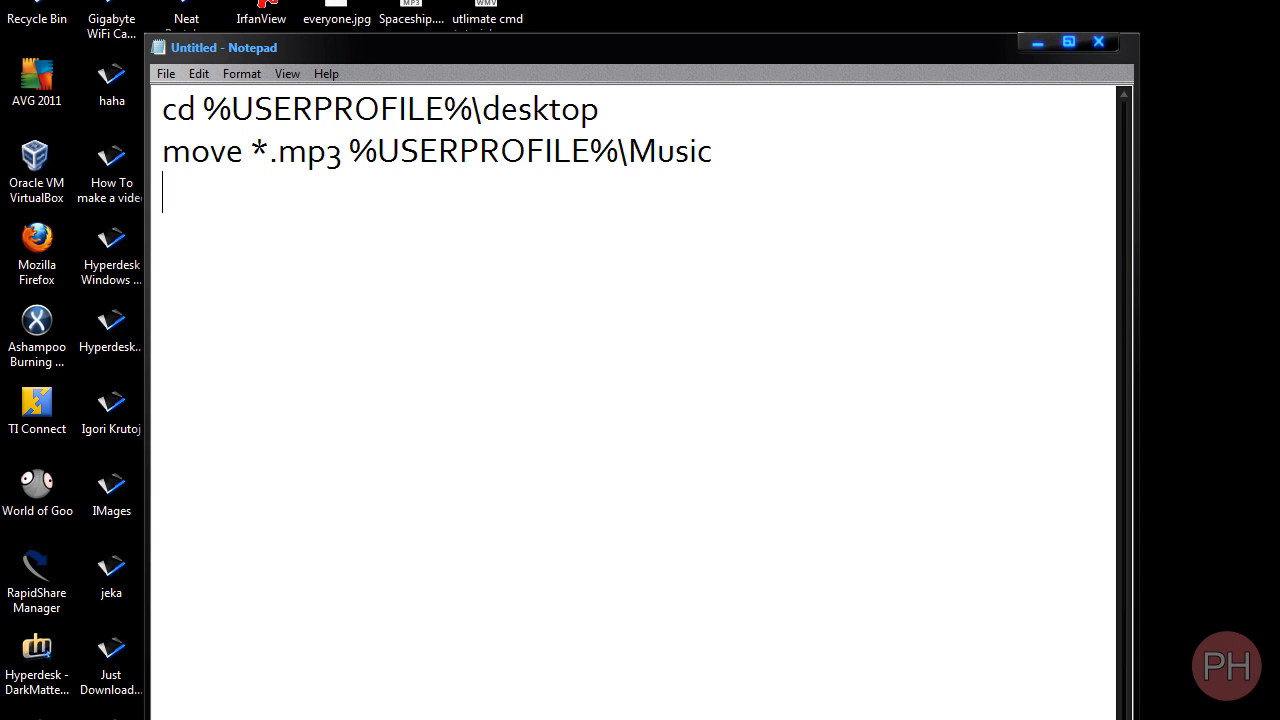
Add a third line reading pause to finish the script.
{"action": "type", "text": "pause"}
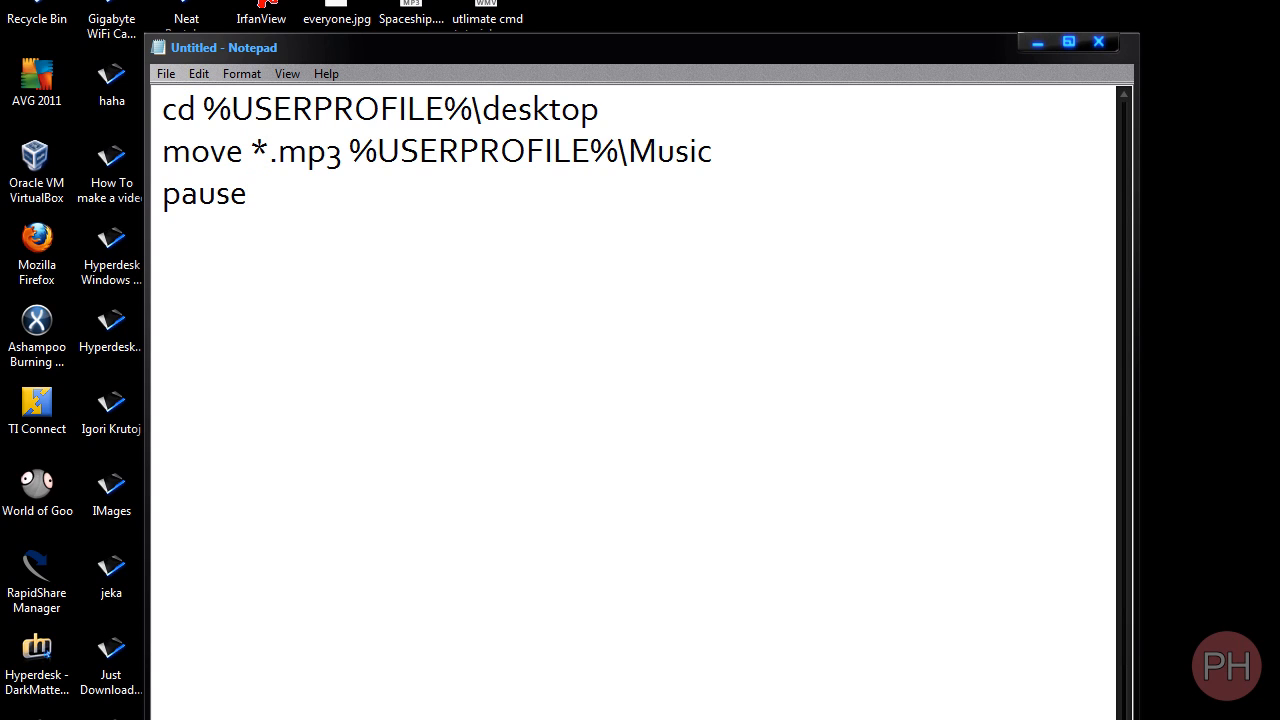
{"action": "left_click", "coordinate": [248, 192]}
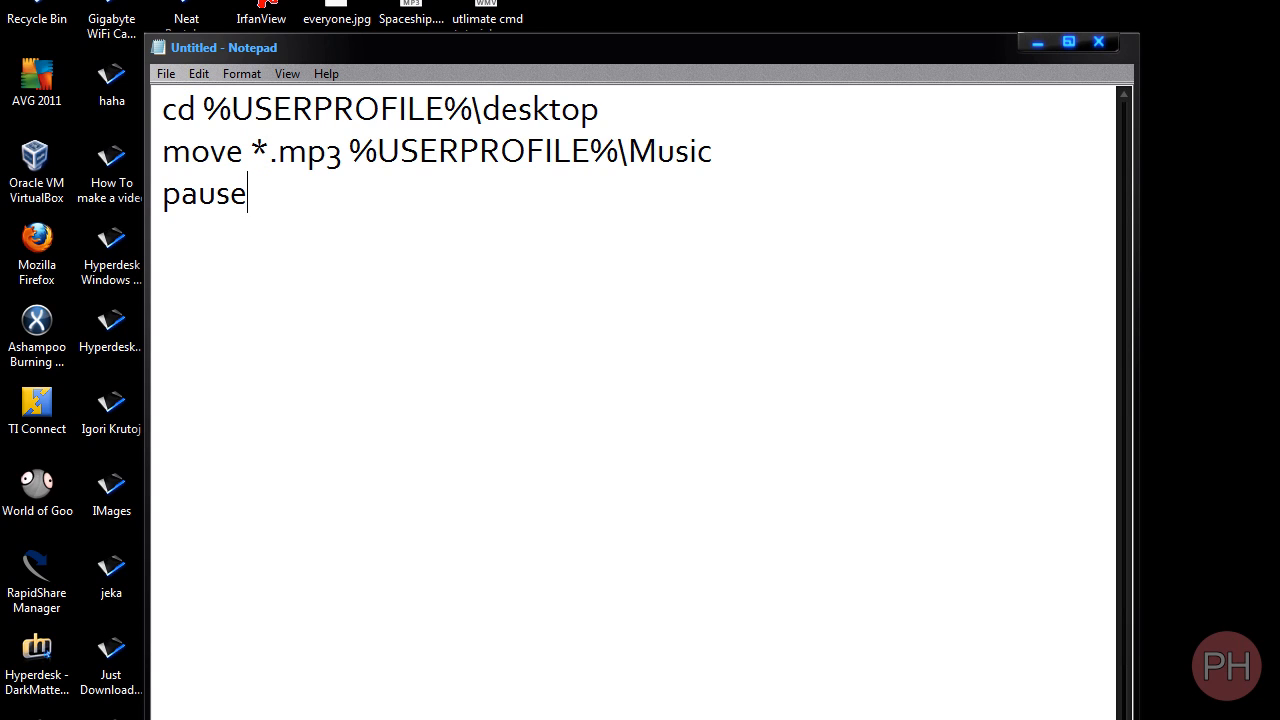
{"action": "left_click", "coordinate": [166, 72]}
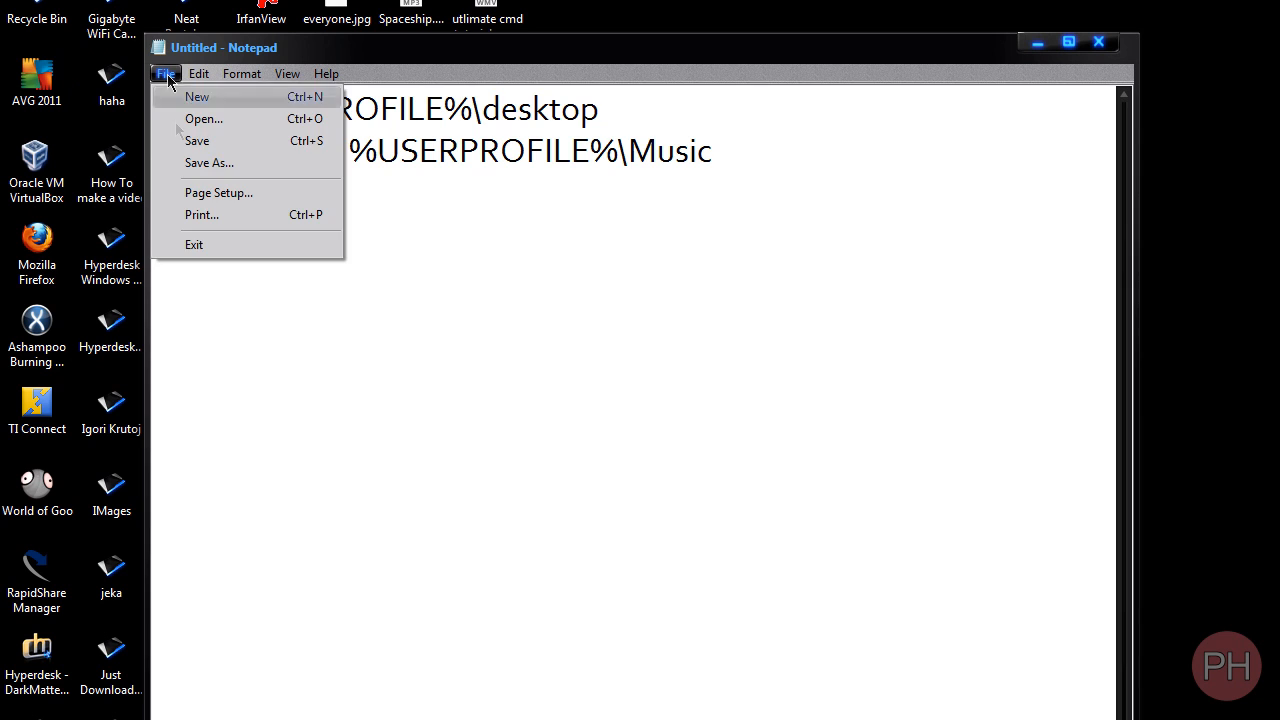
Save the script to the Desktop as movemusic.bat with type All Files.
{"action": "left_click", "coordinate": [208, 164]}
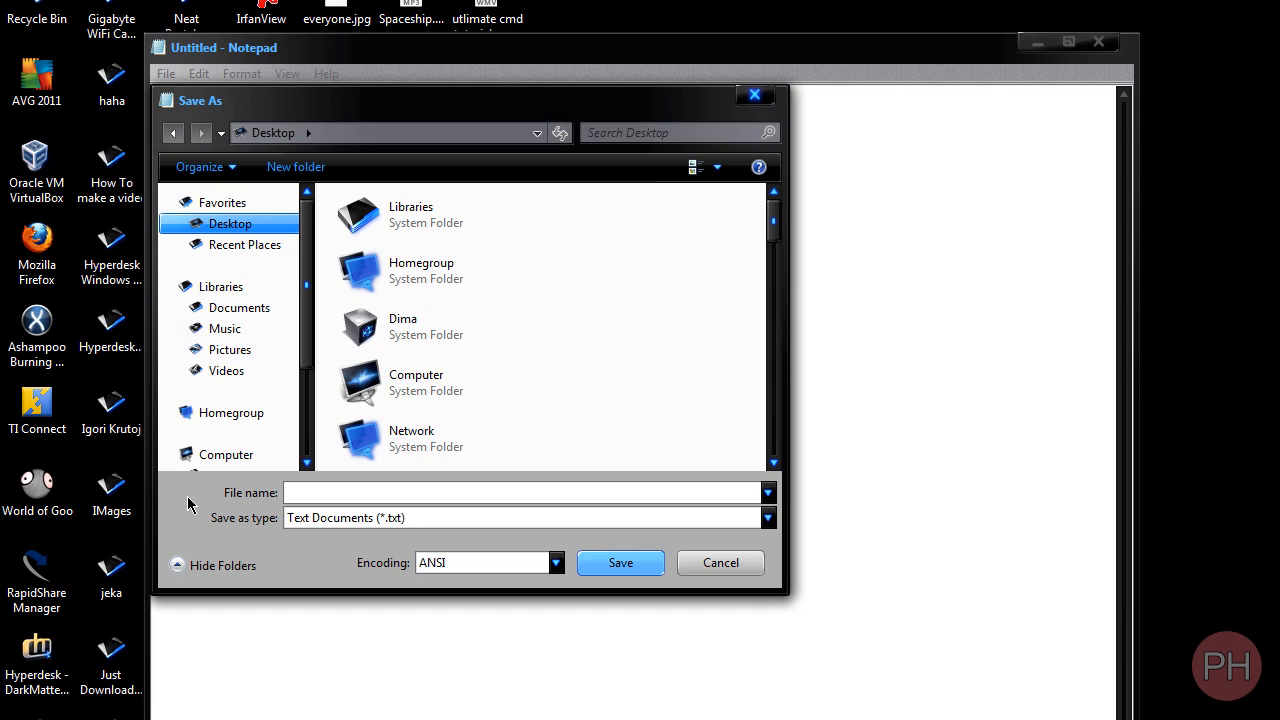
{"action": "type", "text": "movemusic"}
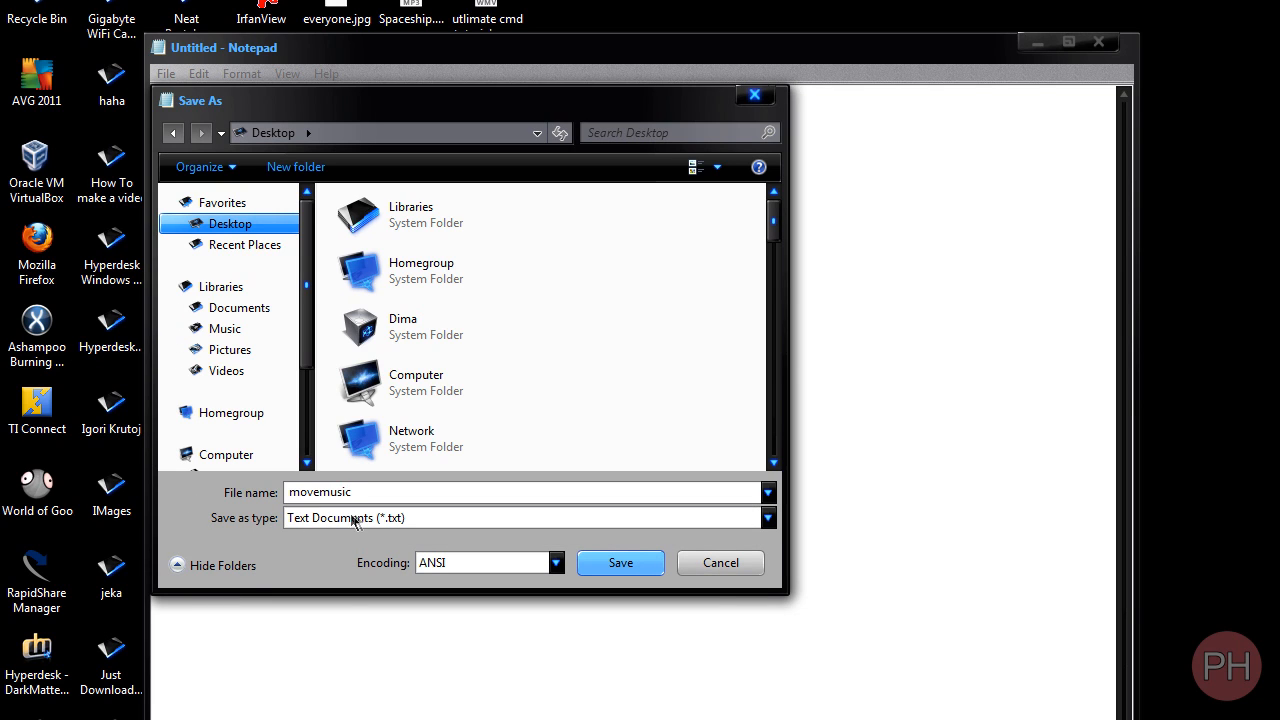
{"action": "left_click", "coordinate": [768, 516]}
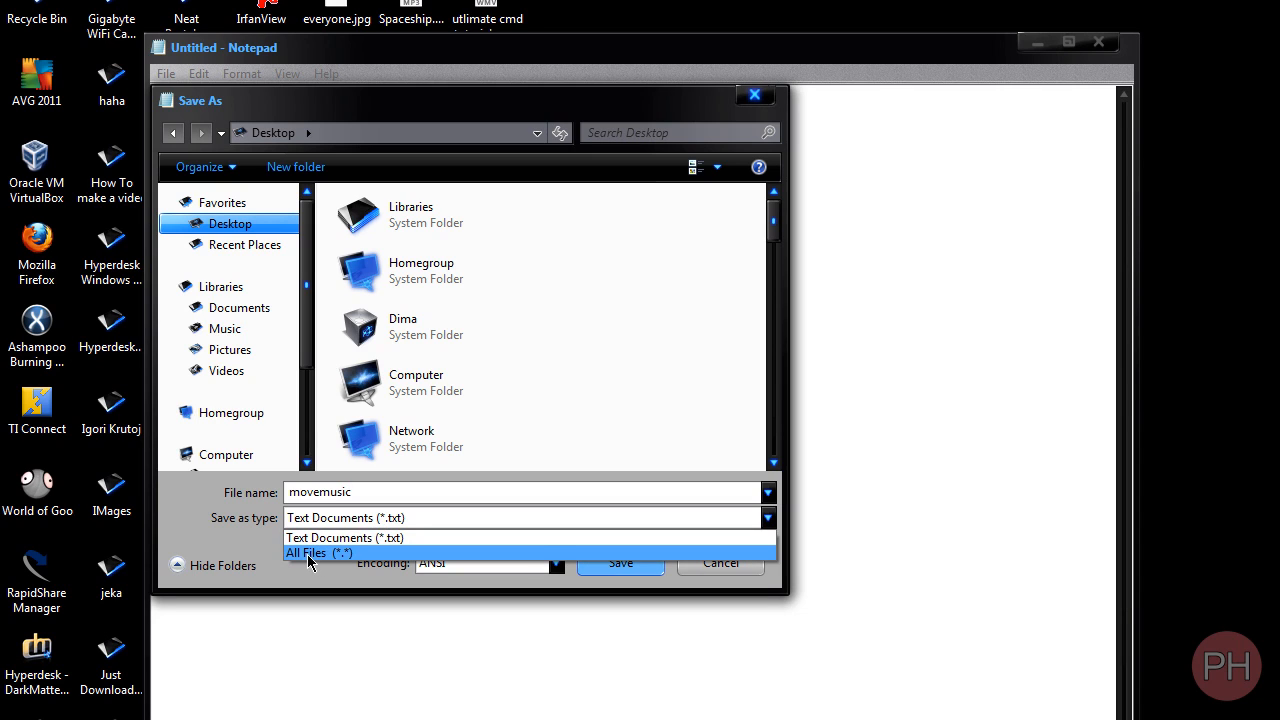
{"action": "left_click", "coordinate": [318, 552]}
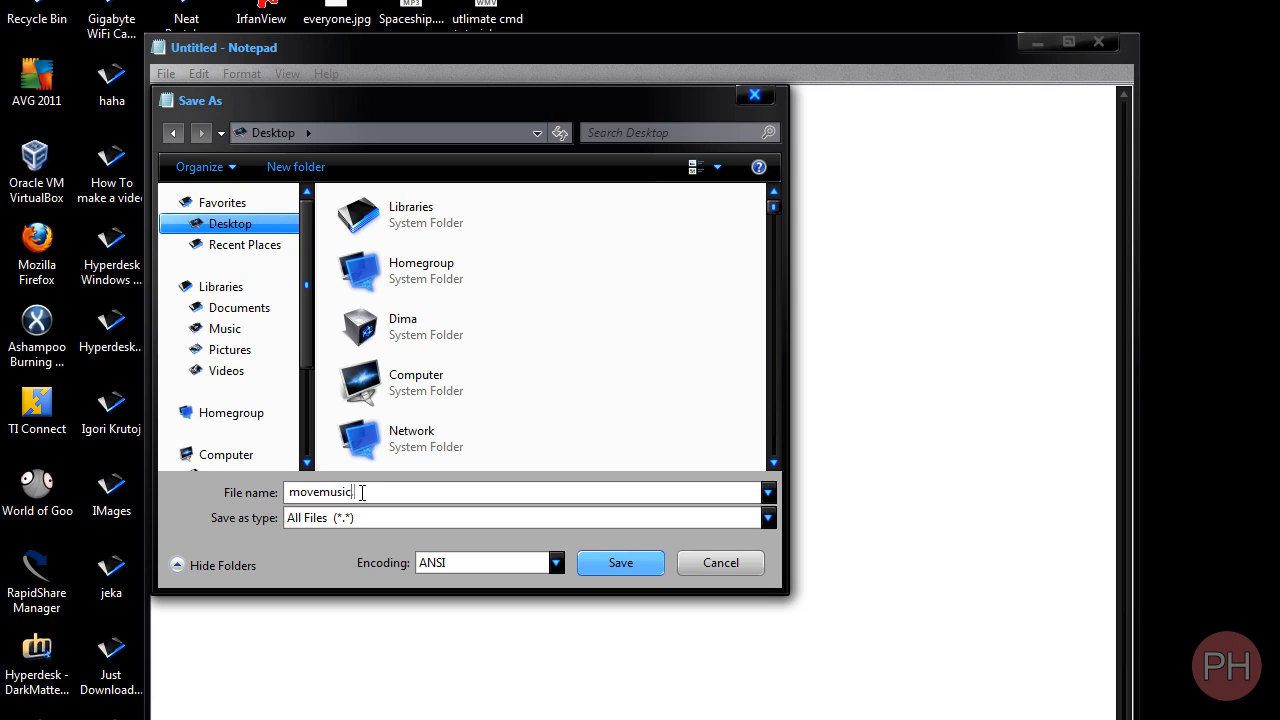
{"action": "type", "text": ".bat"}
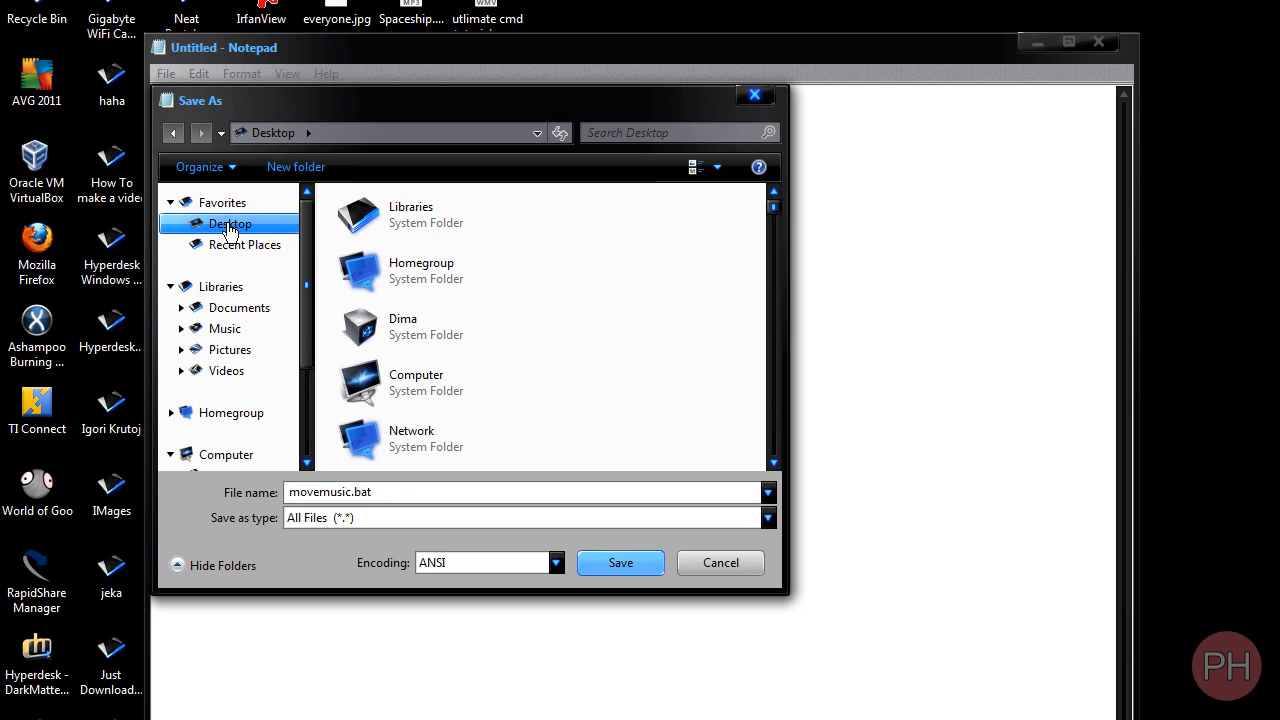
{"action": "left_click", "coordinate": [620, 562]}
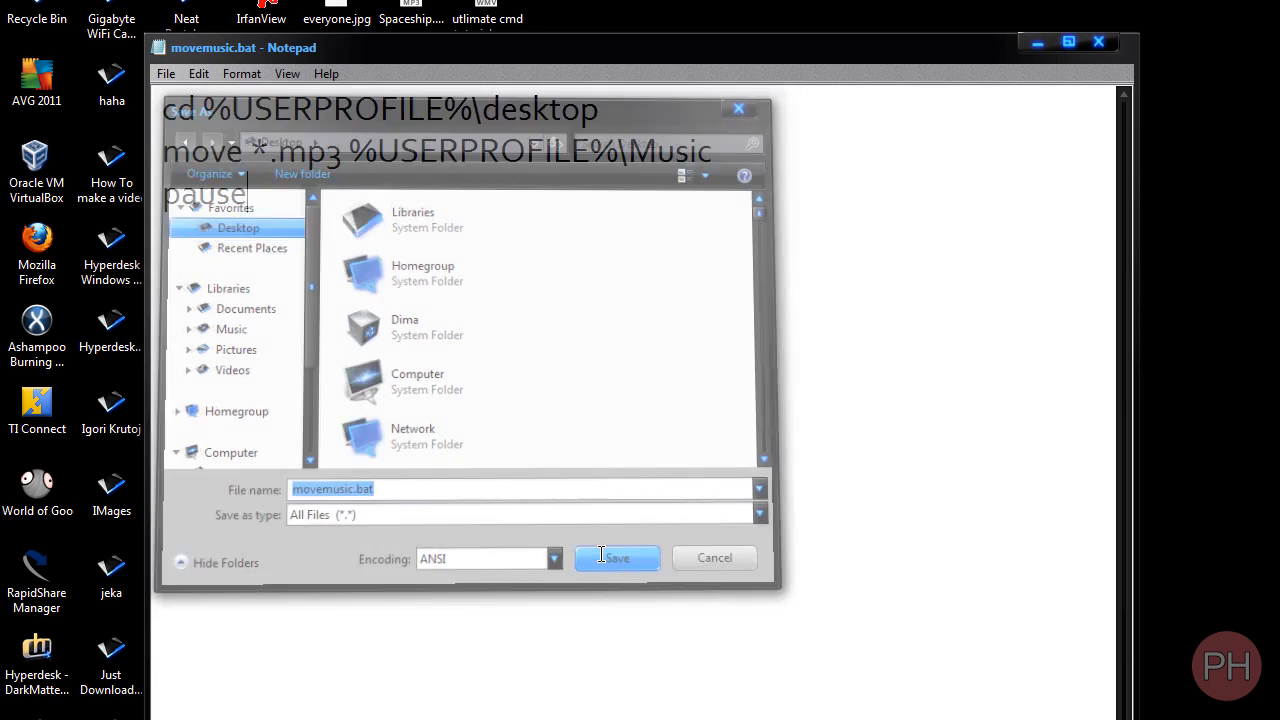
Close Notepad and place the movemusic.bat icon alone in the empty desktop area.
{"action": "left_click", "coordinate": [616, 556]}
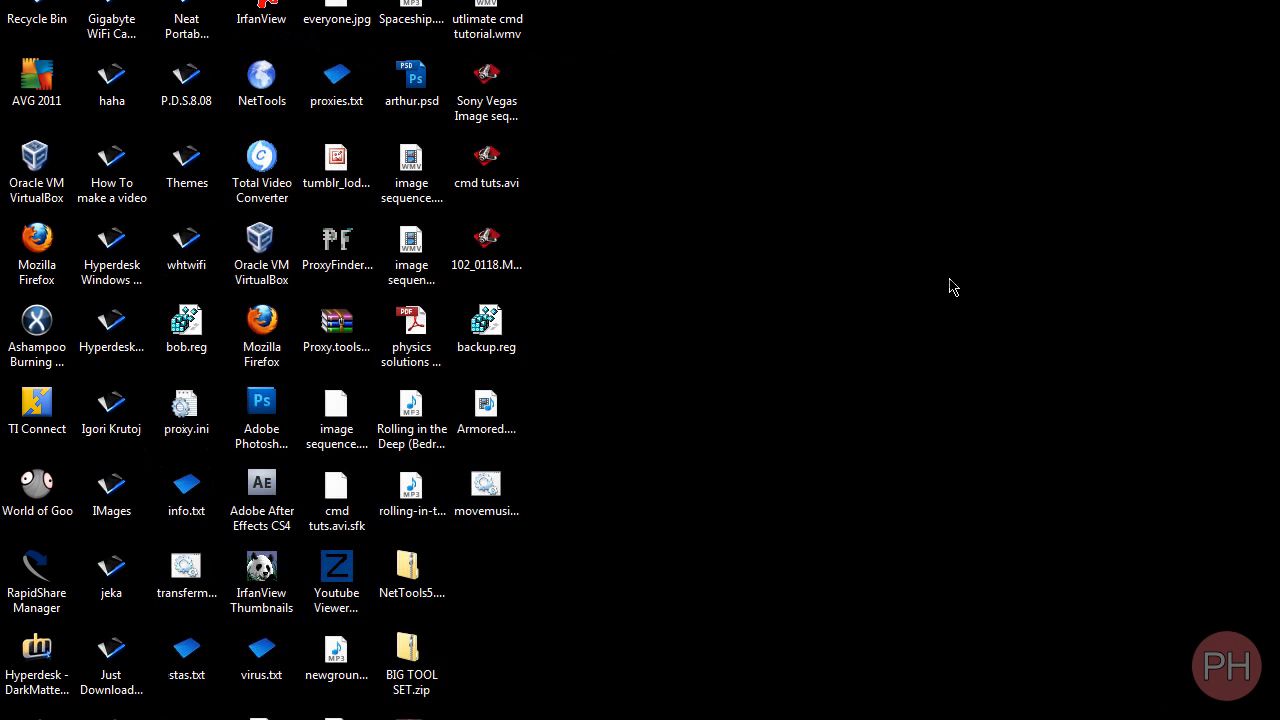
{"action": "left_click_drag", "start_coordinate": [486, 486], "coordinate": [752, 322]}
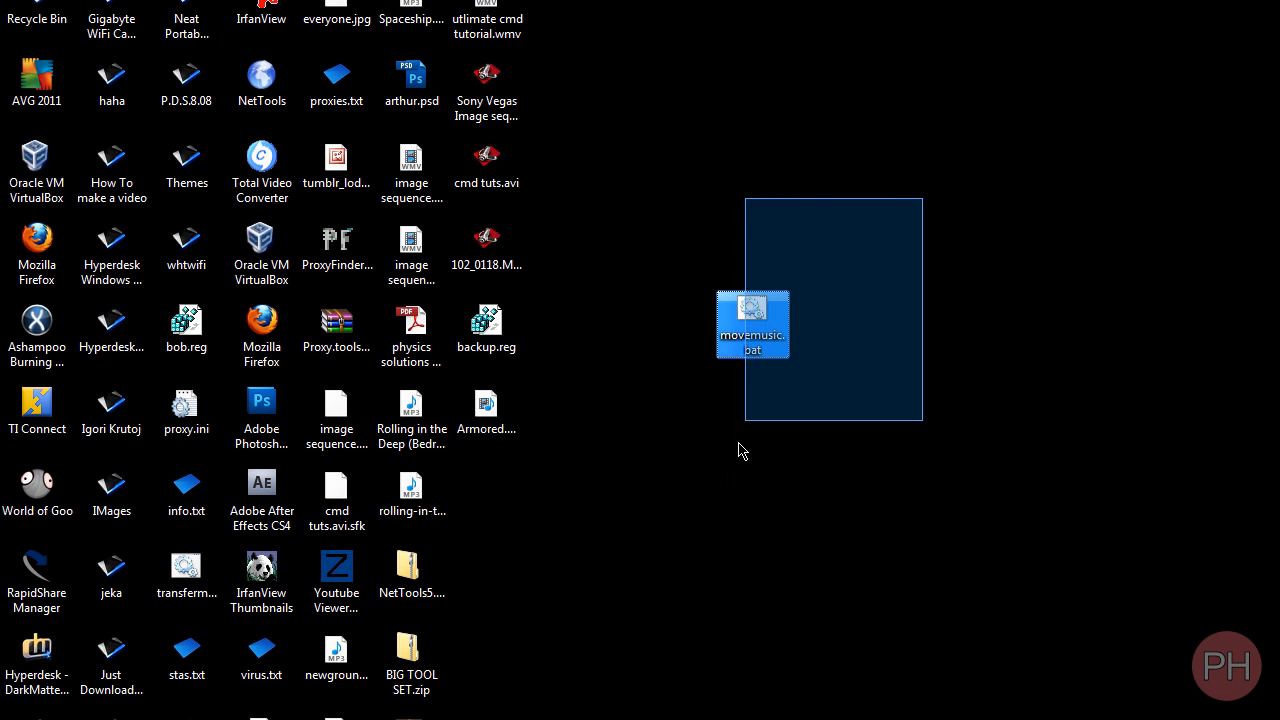
{"action": "left_click", "coordinate": [872, 378]}
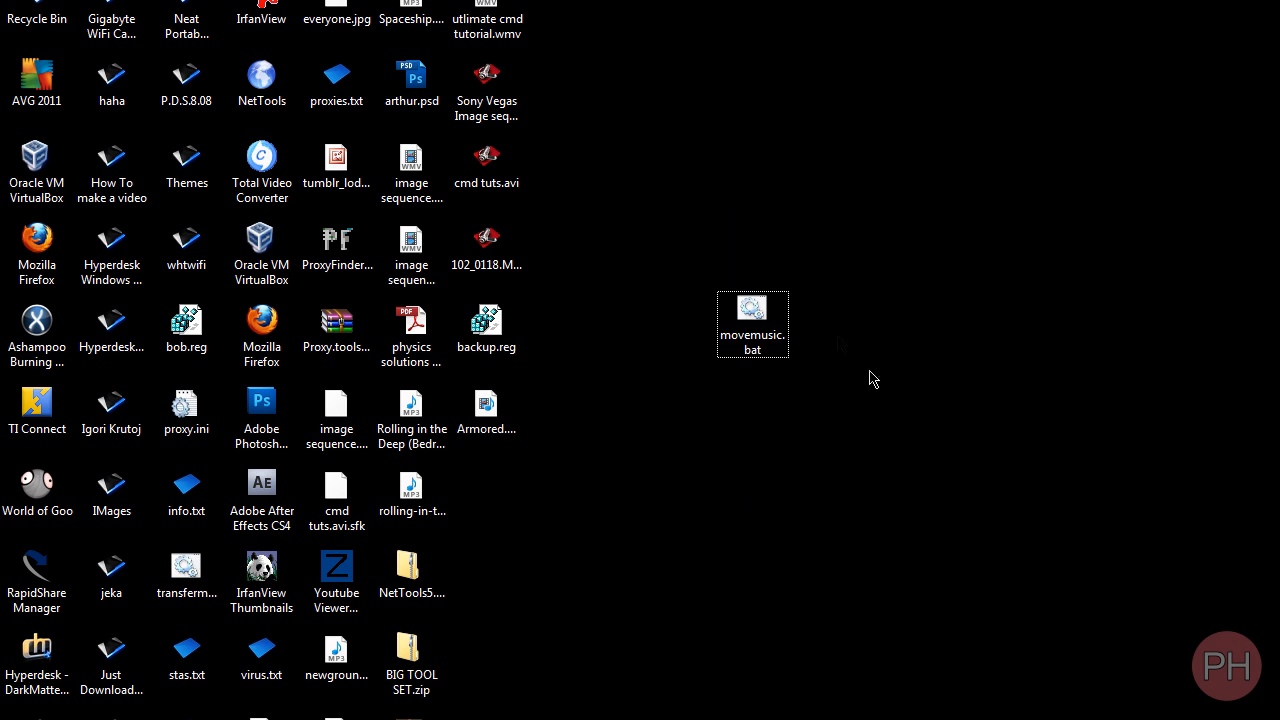
{"action": "double_click", "coordinate": [752, 320]}
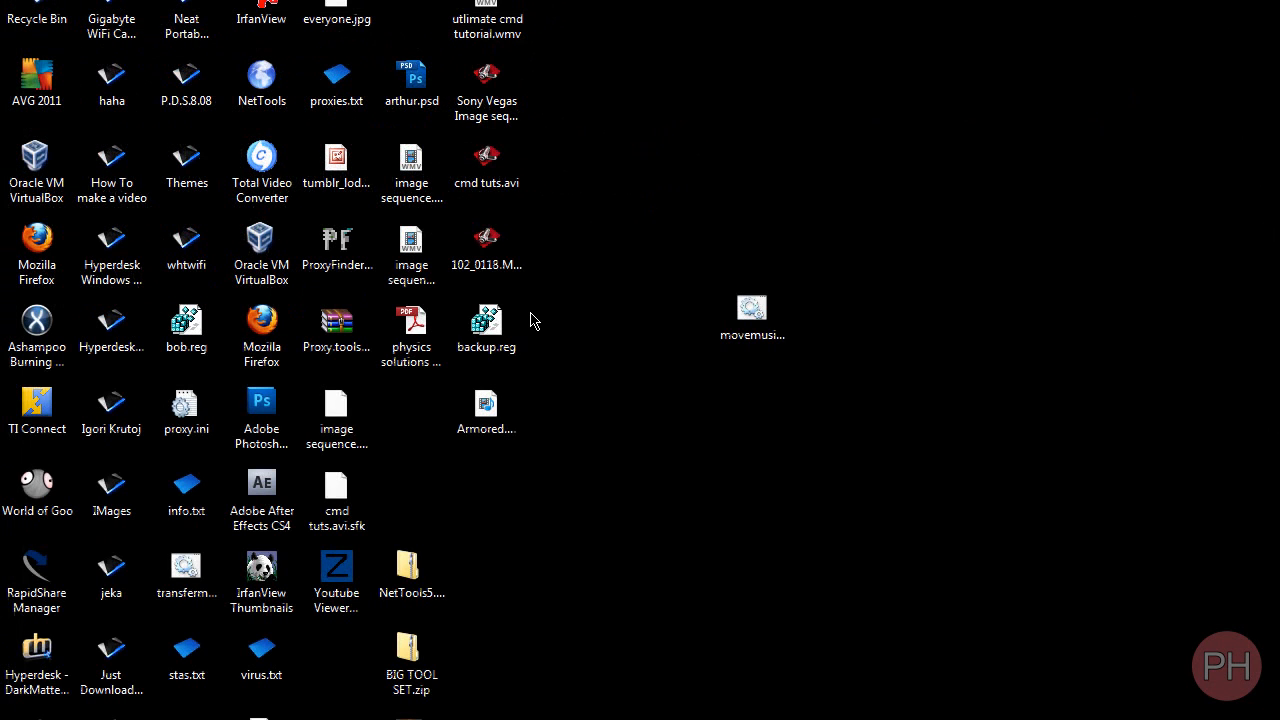
{"action": "left_click", "coordinate": [752, 316]}
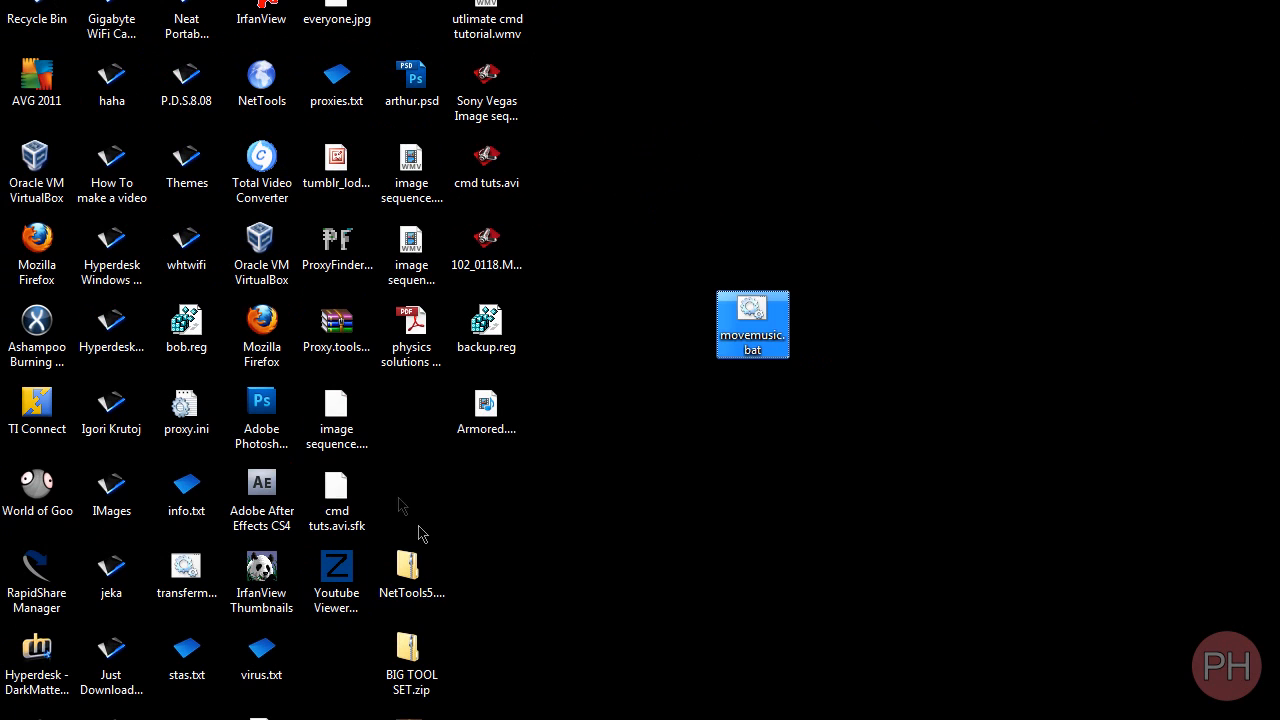
Check the Start menu list, then reselect movemusic.bat on the desktop.
{"action": "left_click", "coordinate": [10, 716]}
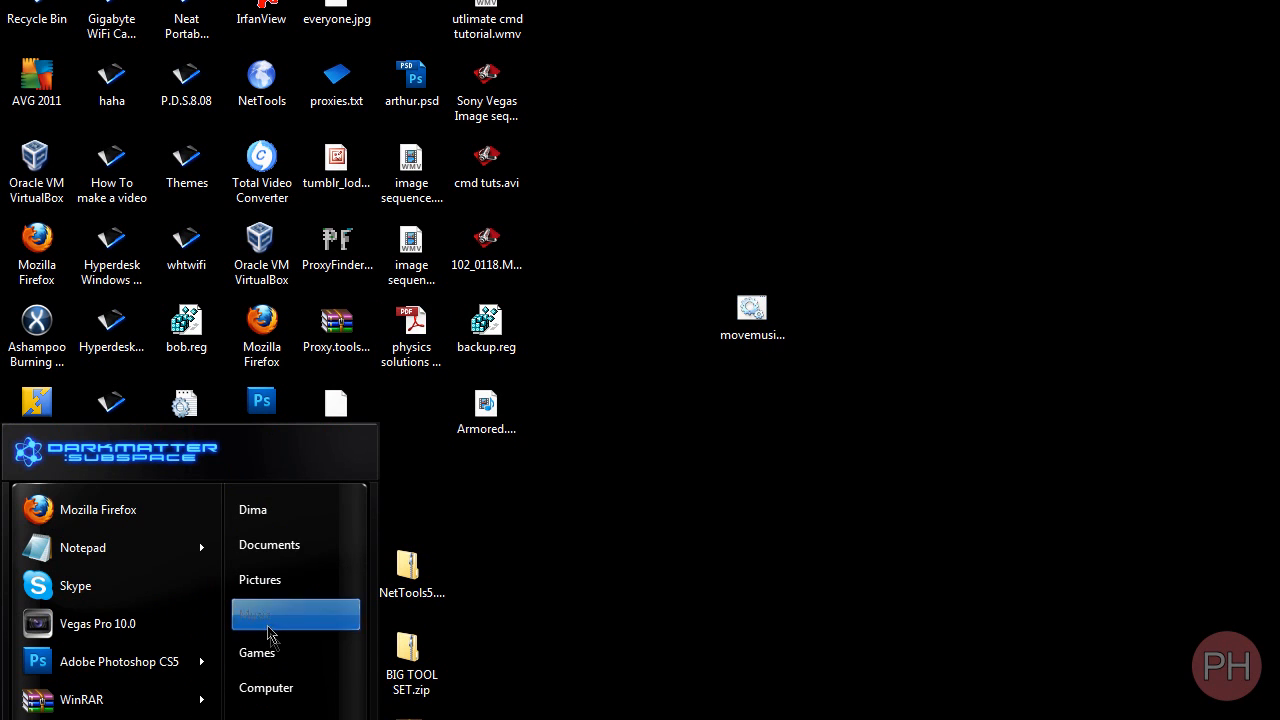
{"action": "left_click", "coordinate": [260, 614]}
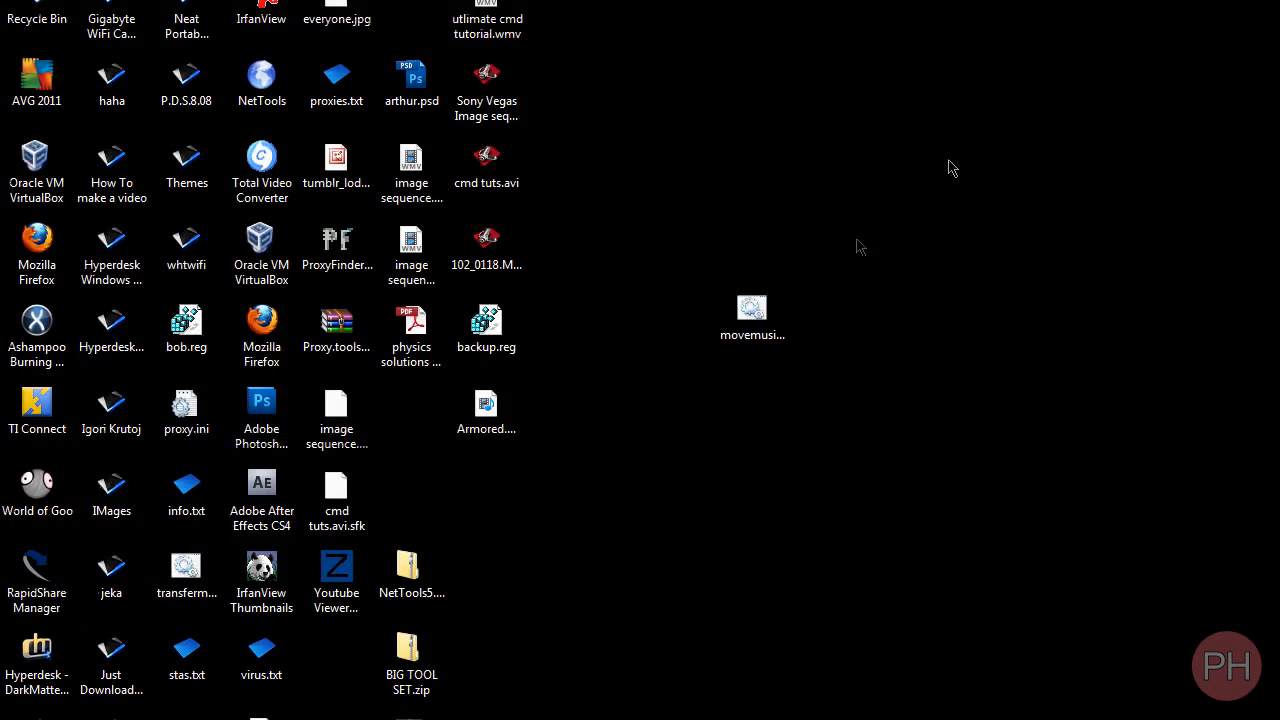
{"action": "left_click", "coordinate": [752, 316]}
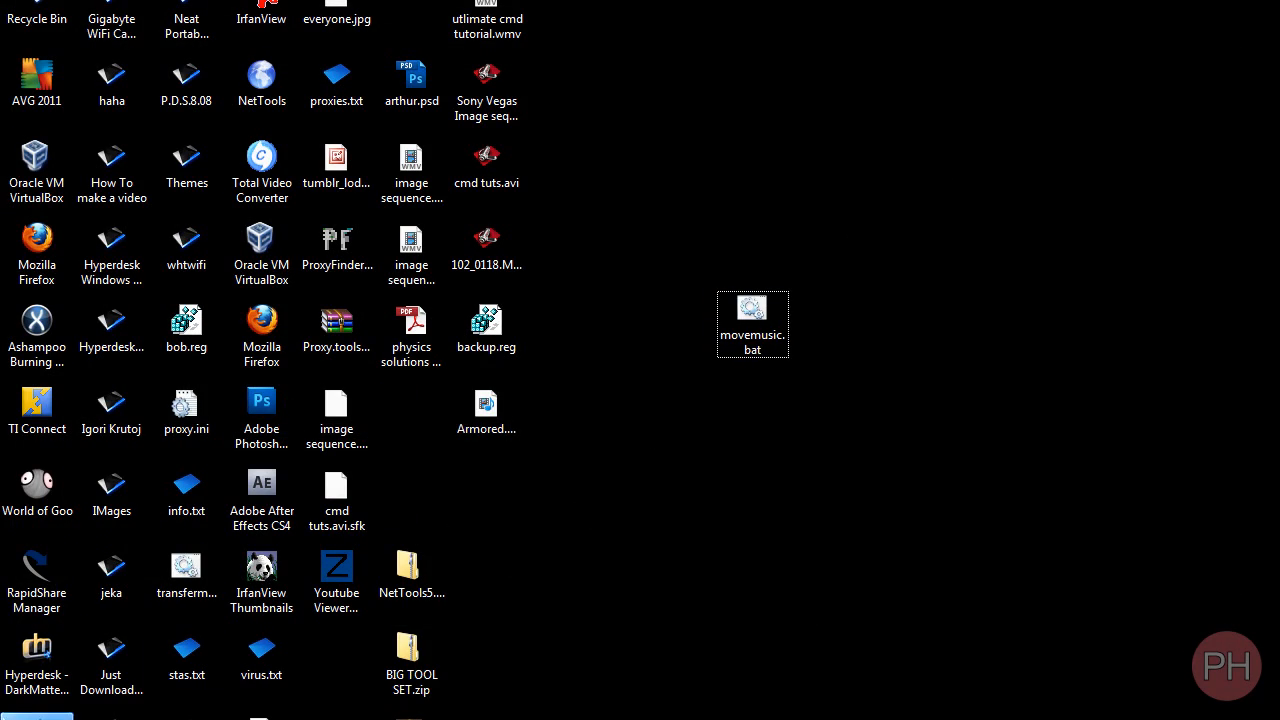
{"action": "scroll", "scroll_direction": "down", "scroll_amount": 3}
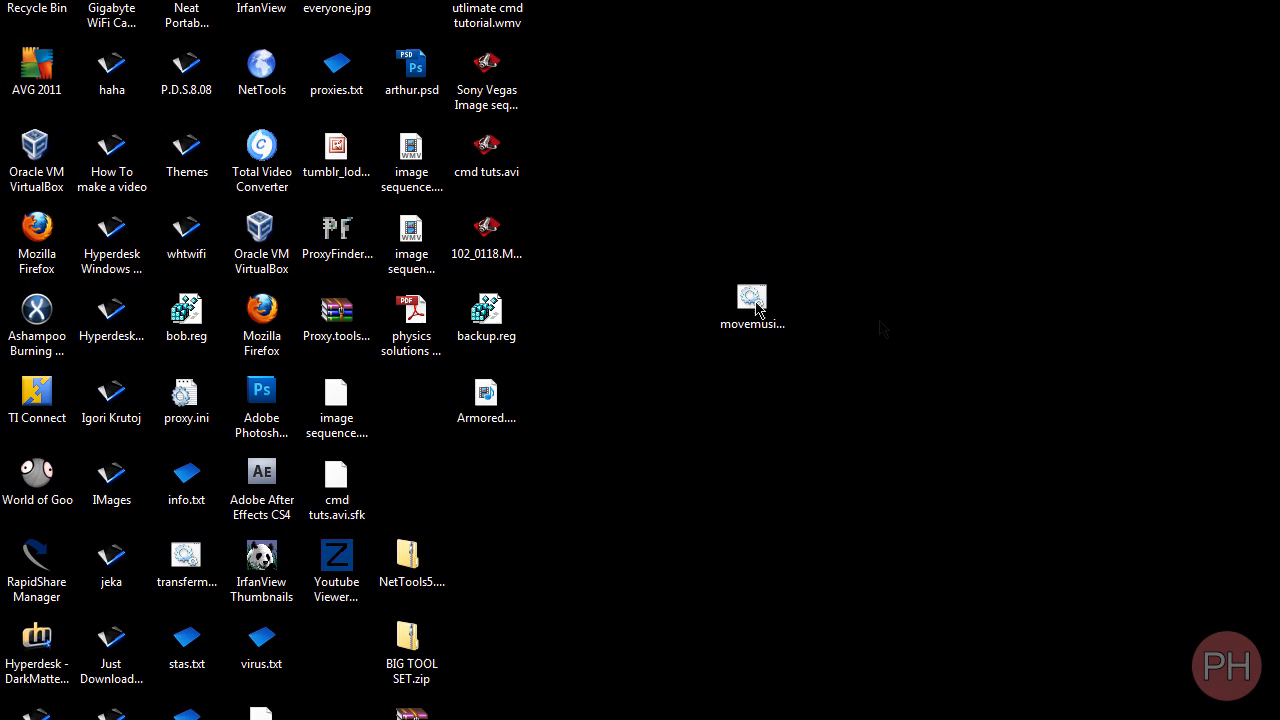
Put a test MP3 from the Music library onto the desktop.
{"action": "left_click", "coordinate": [16, 716]}
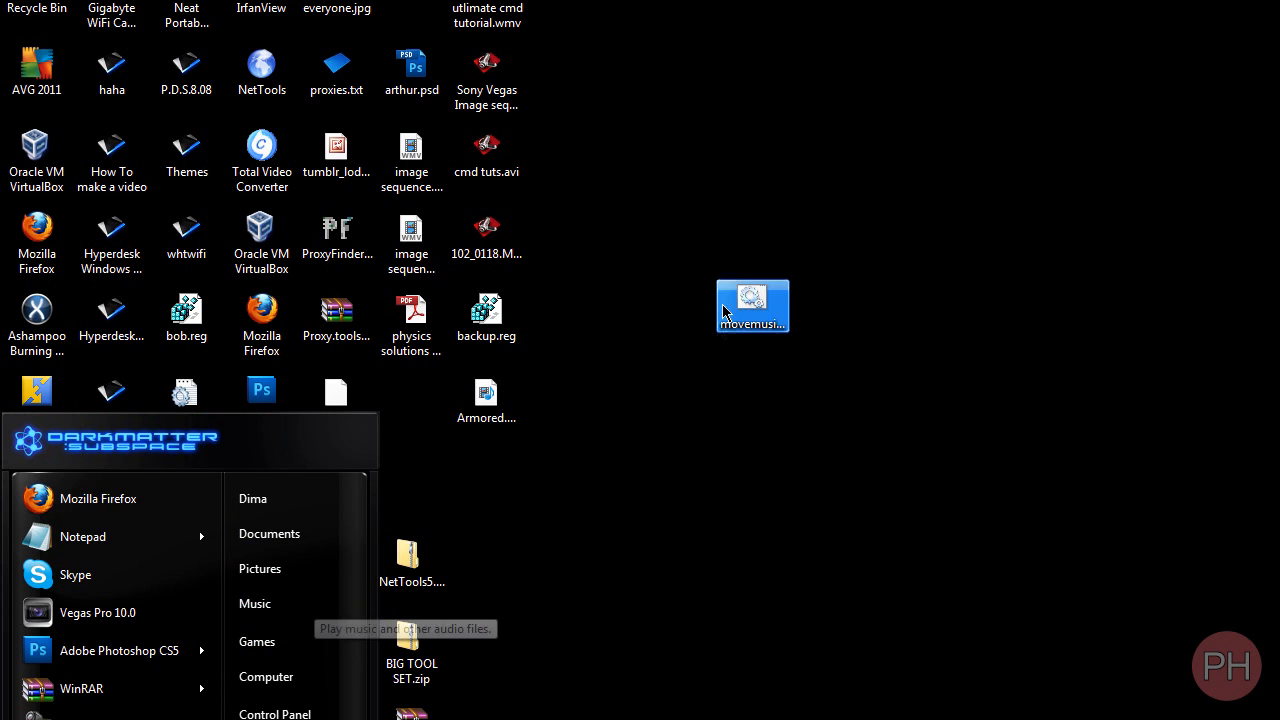
{"action": "double_click", "coordinate": [752, 304]}
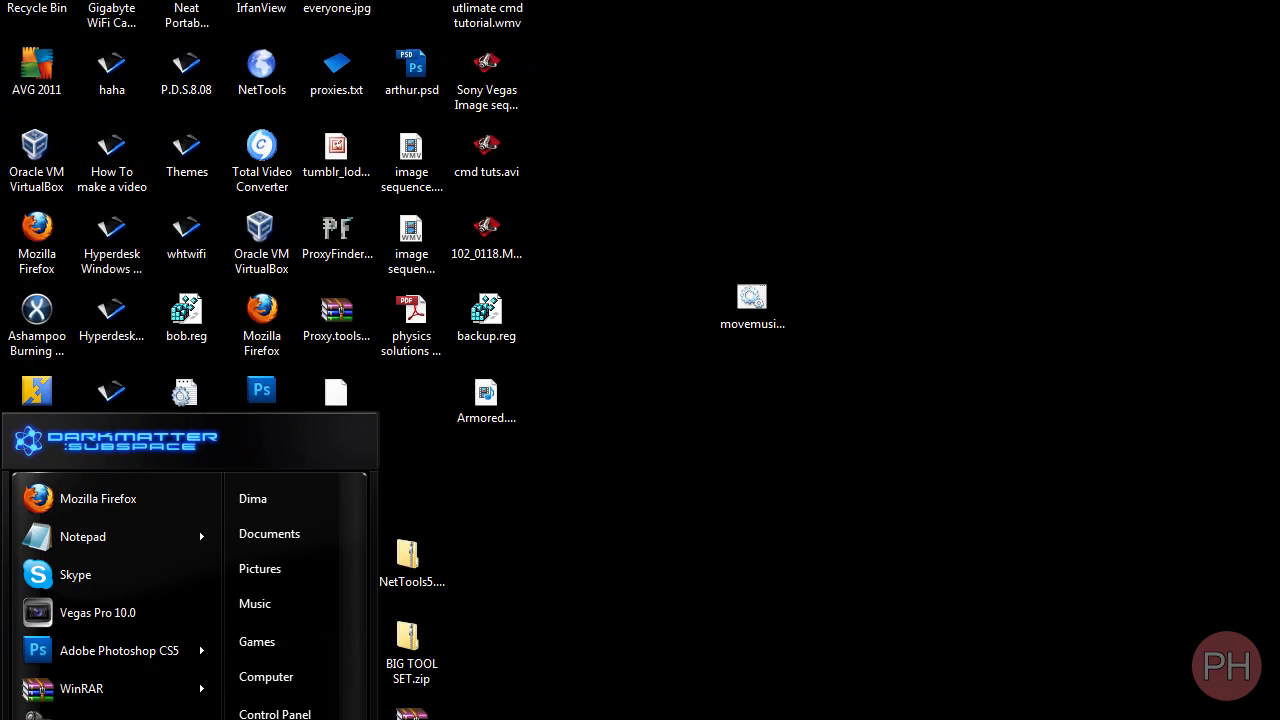
{"action": "left_click", "coordinate": [254, 604]}
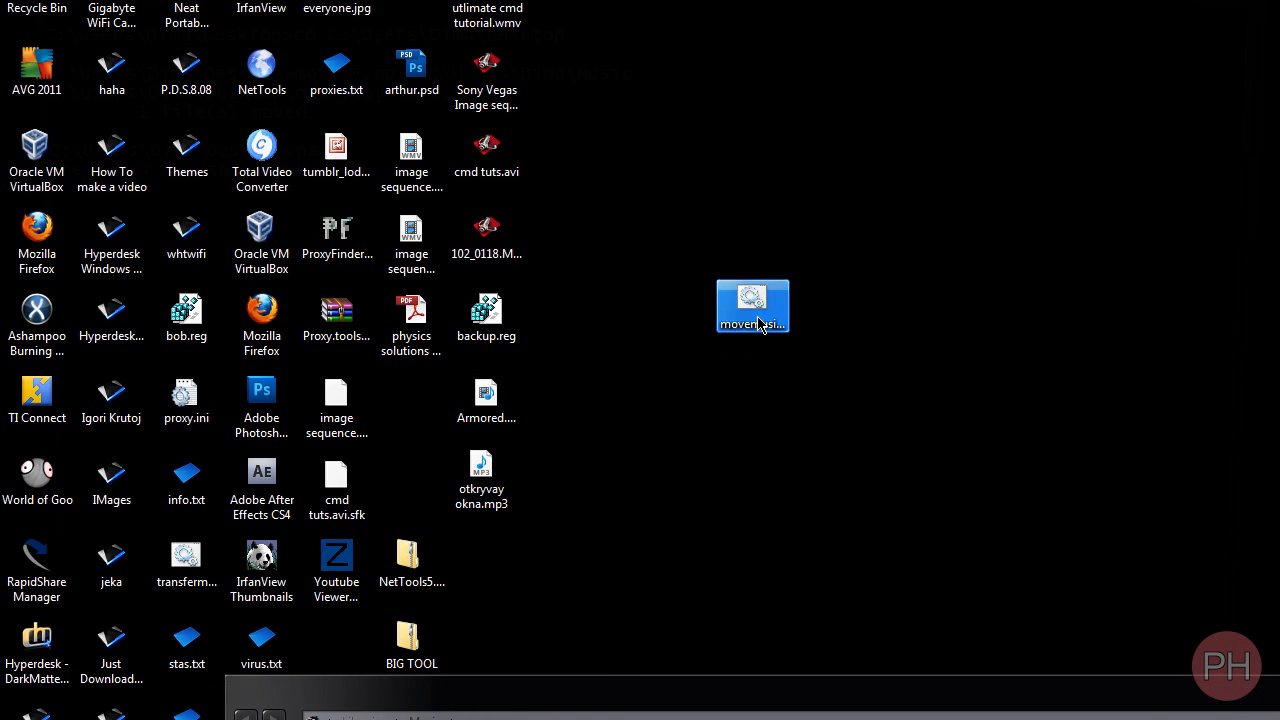
Run movemusic.bat to move the MP3 into Music and close the Music window.
{"action": "double_click", "coordinate": [752, 304]}
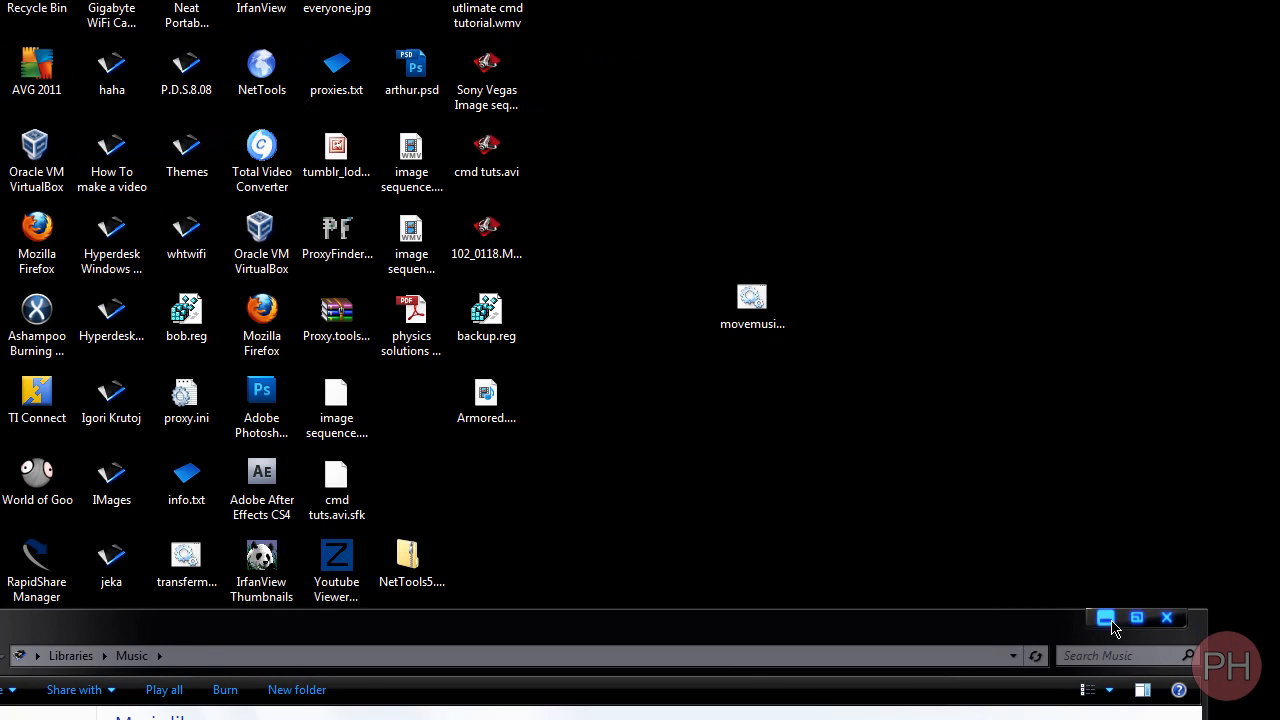
{"action": "left_click", "coordinate": [1104, 618]}
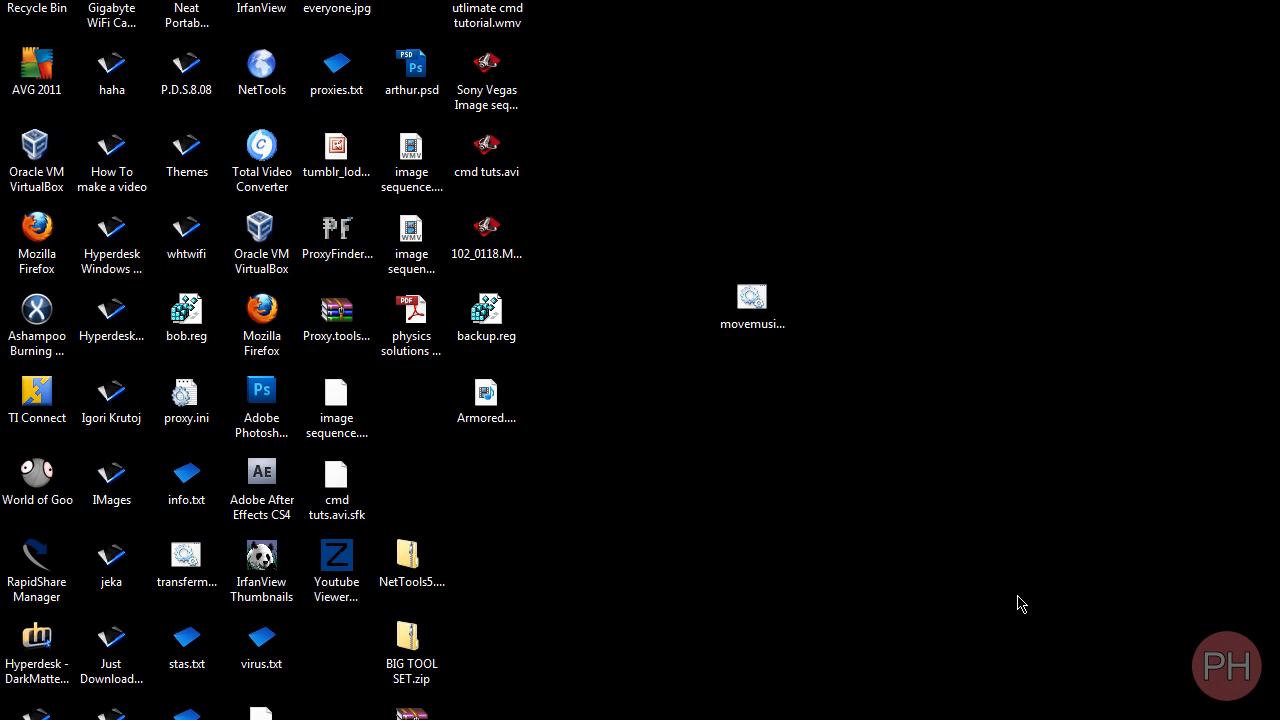
{"action": "mouse_move", "coordinate": [864, 380]}
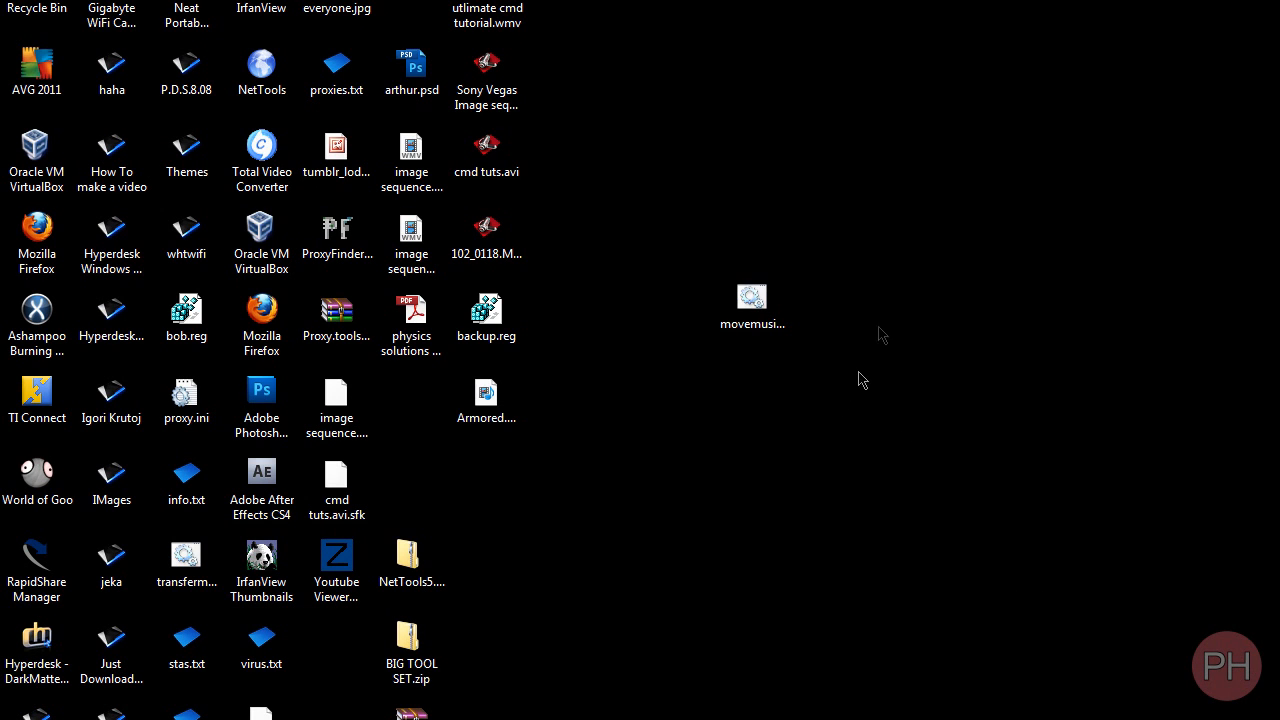
{"action": "left_click", "coordinate": [752, 300]}
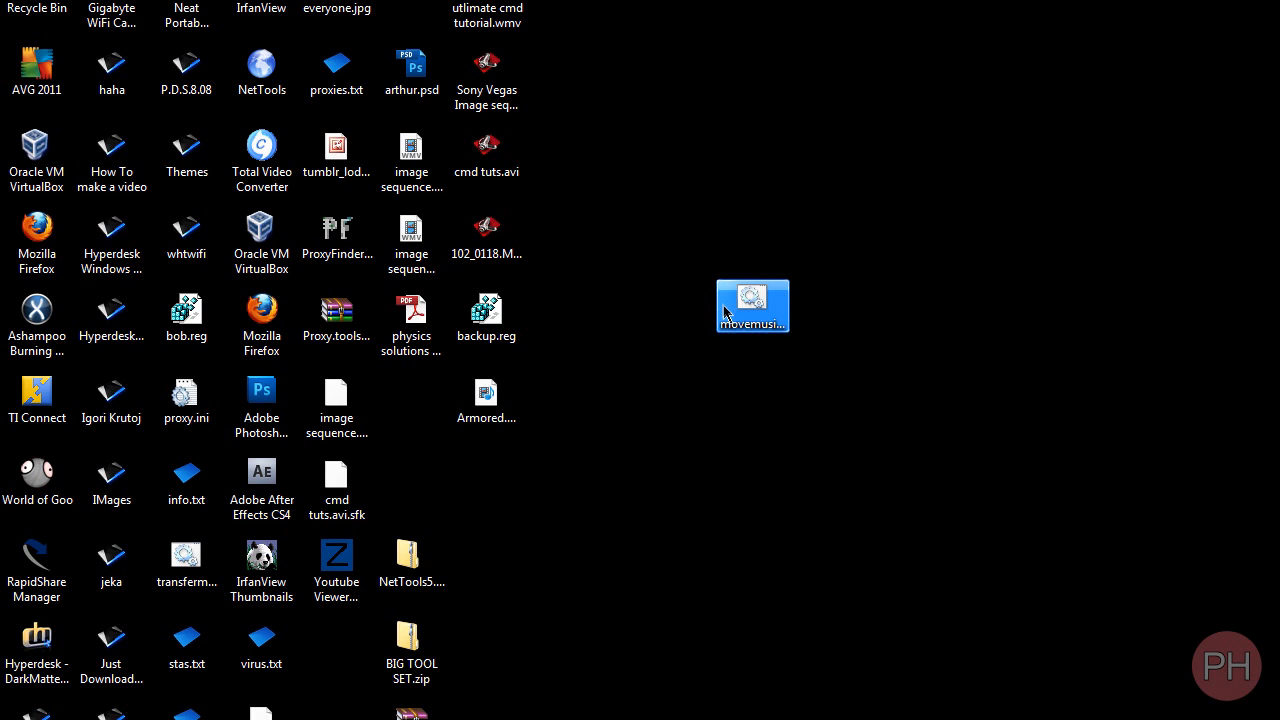
{"action": "mouse_move", "coordinate": [780, 312]}
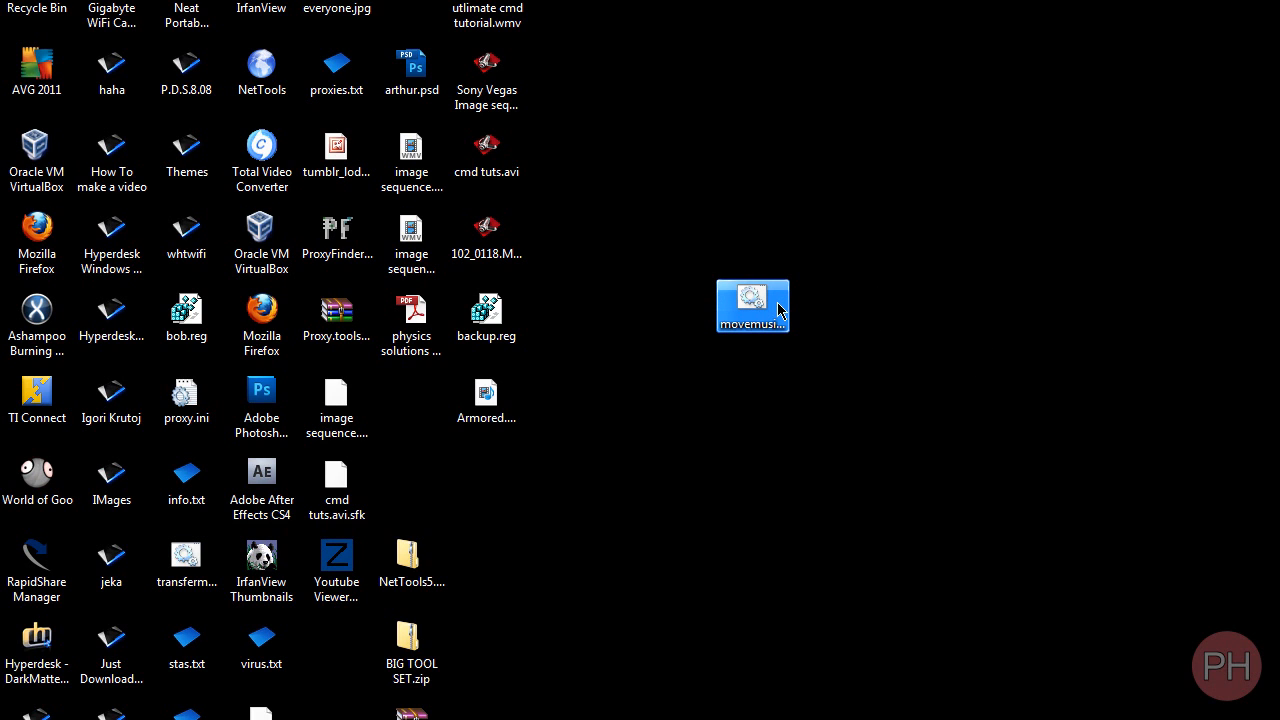